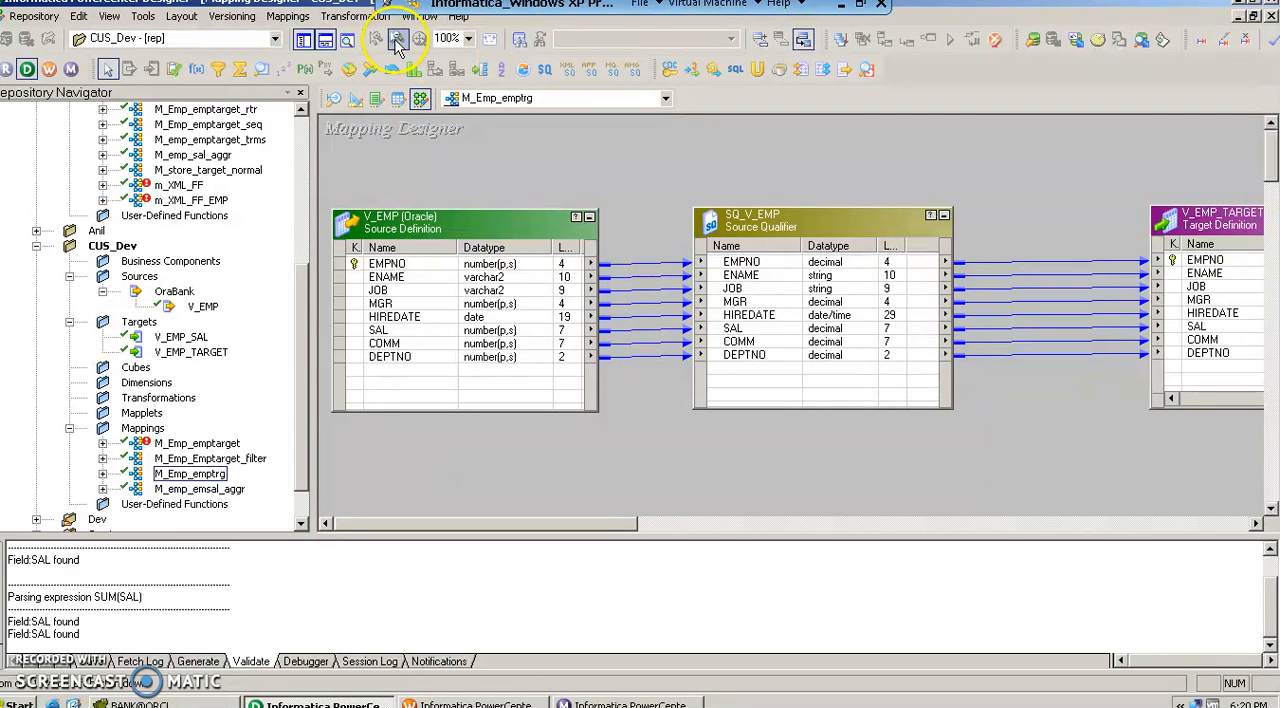
Create a new mapping and name it M_emp_empsal_agr.
{"action": "left_click", "coordinate": [288, 16]}
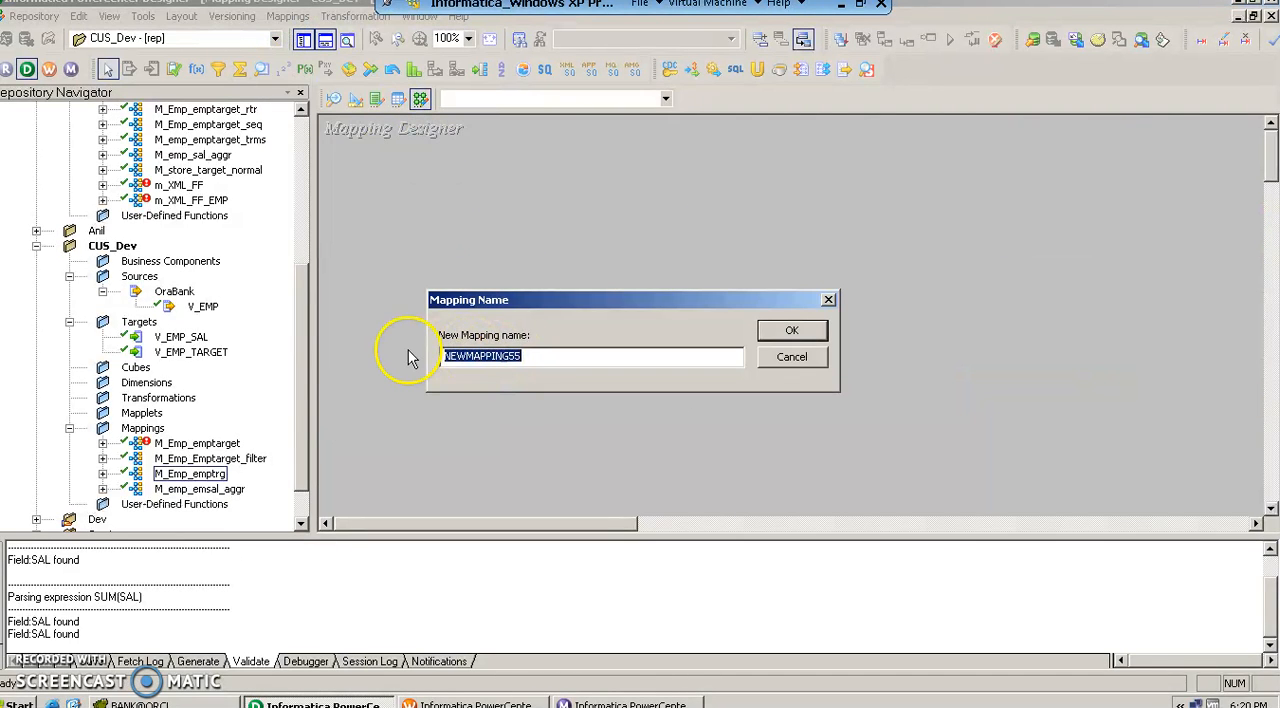
{"action": "type", "text": "M"}
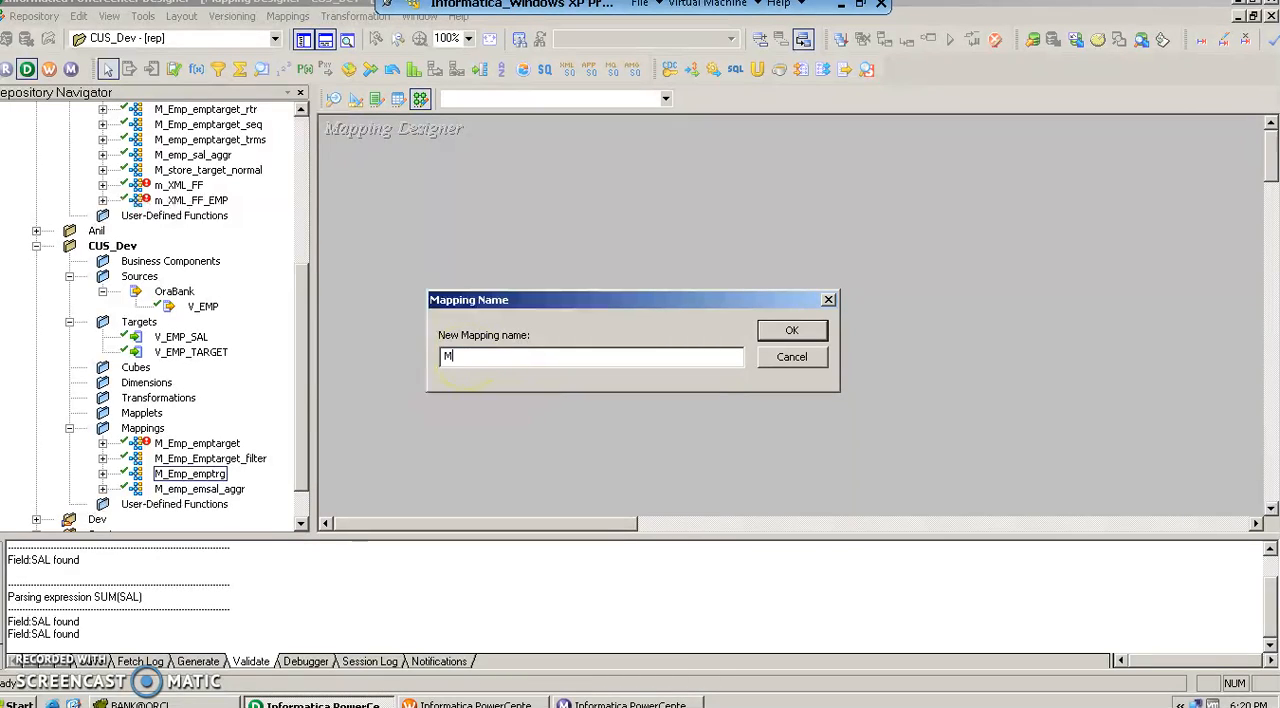
{"action": "type", "text": "_emp_e"}
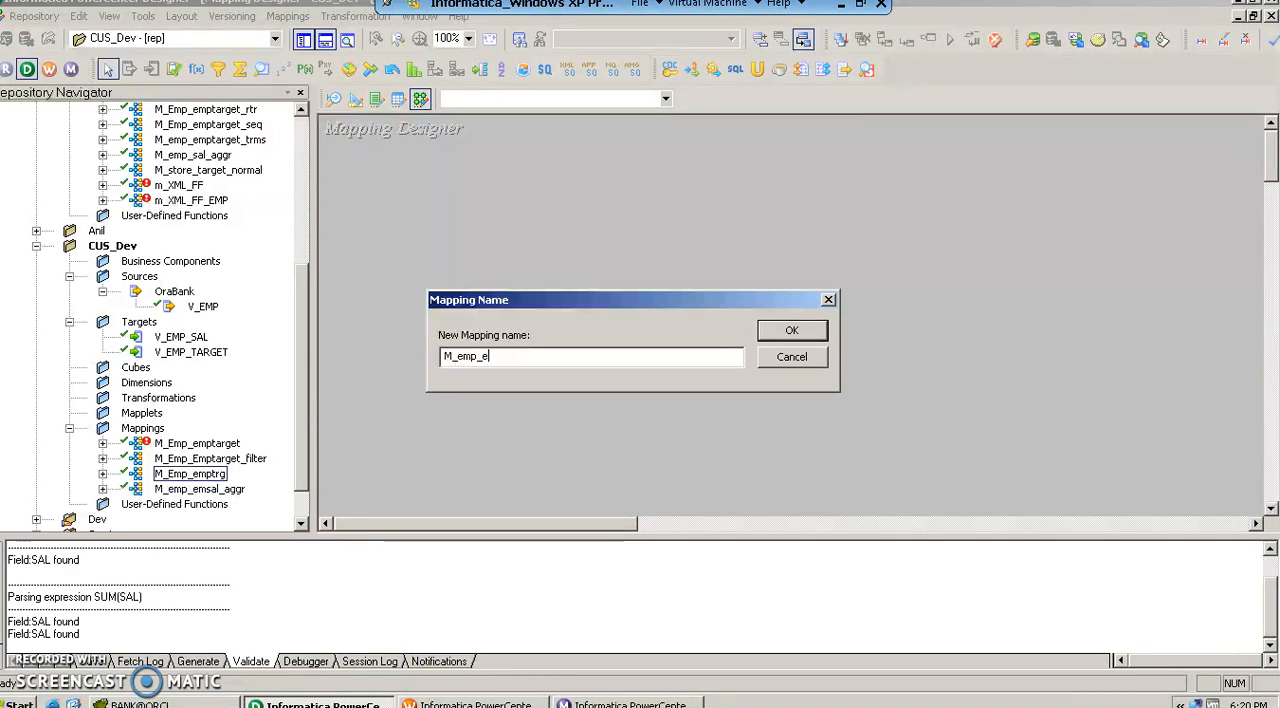
{"action": "type", "text": "mpsal_"}
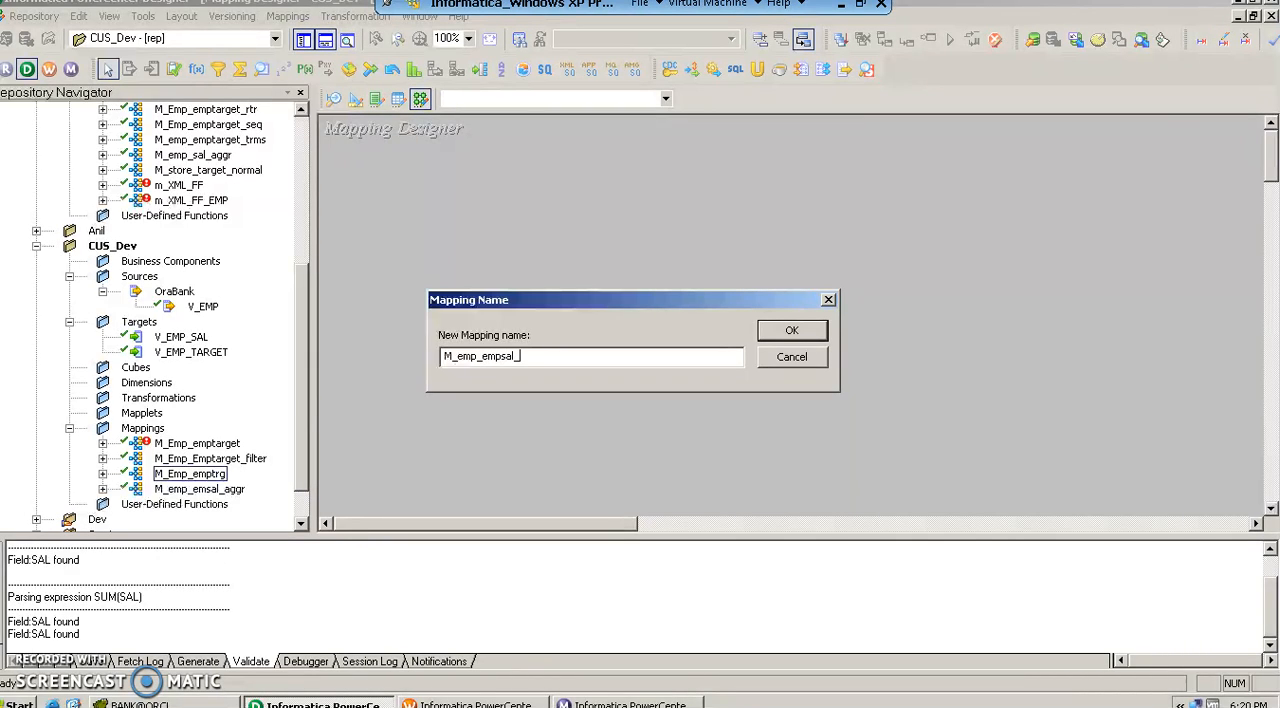
{"action": "type", "text": "agr"}
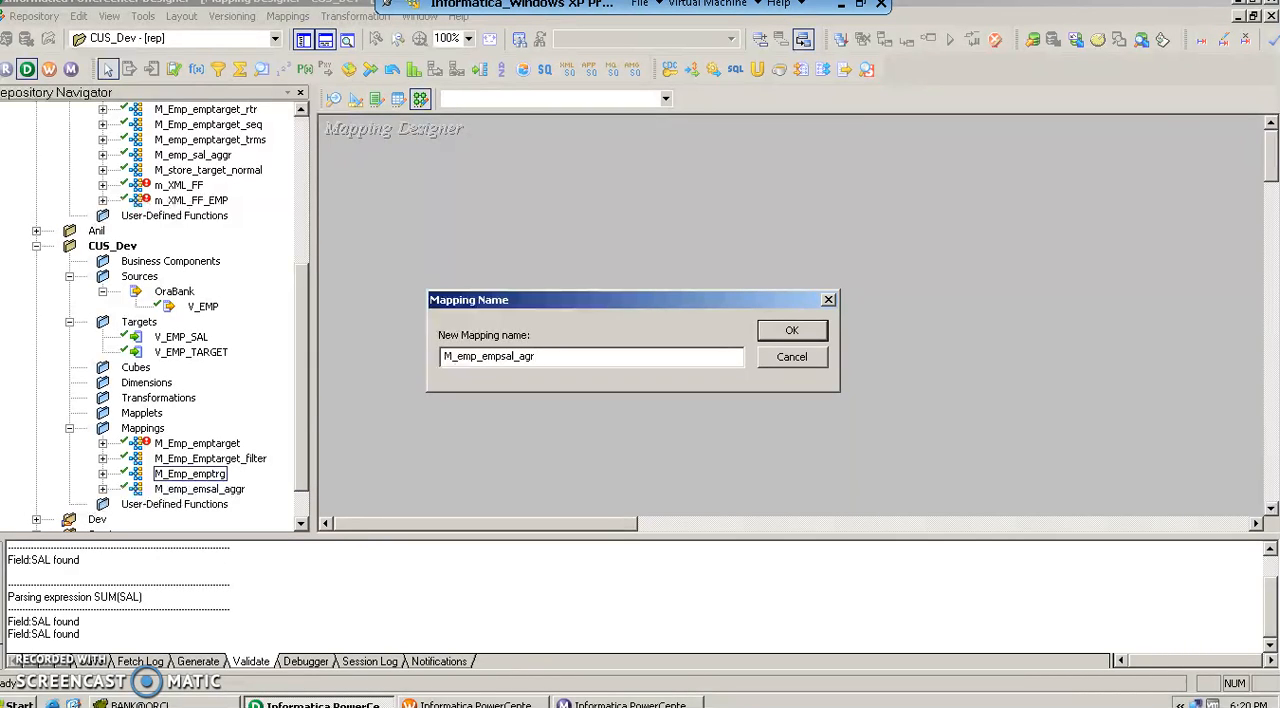
{"action": "left_click", "coordinate": [791, 330]}
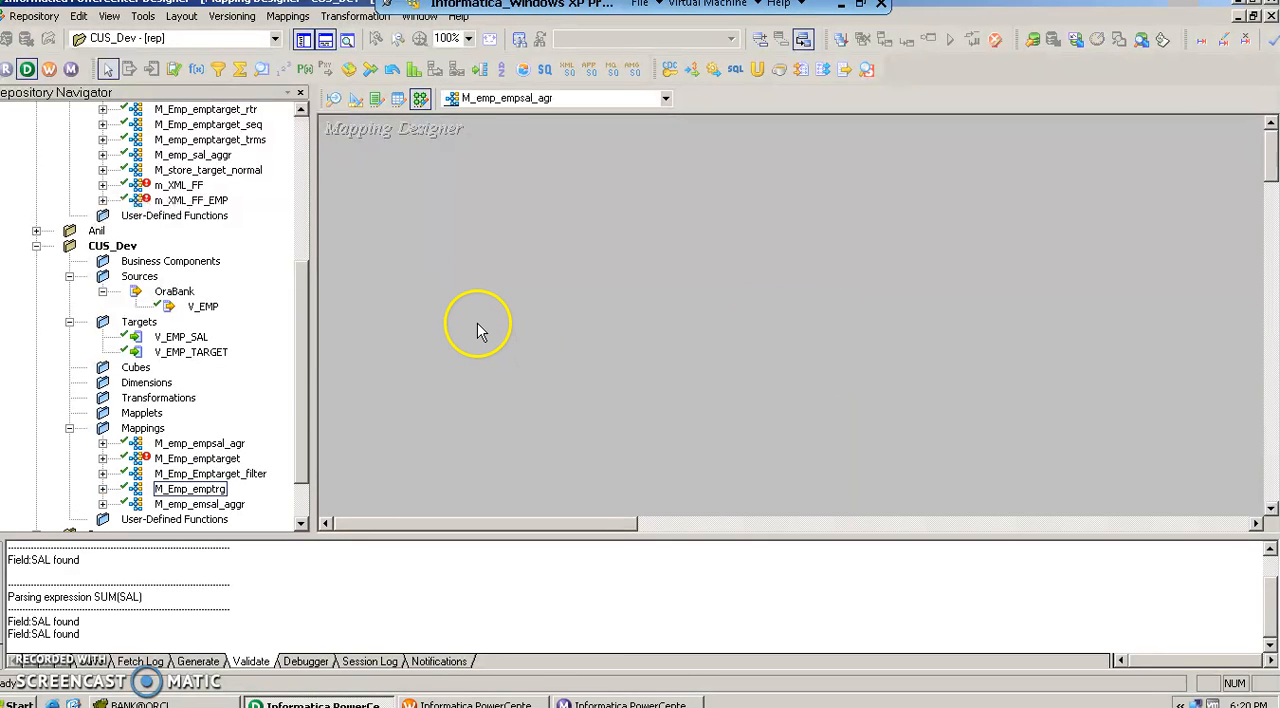
{"action": "mouse_move", "coordinate": [312, 345]}
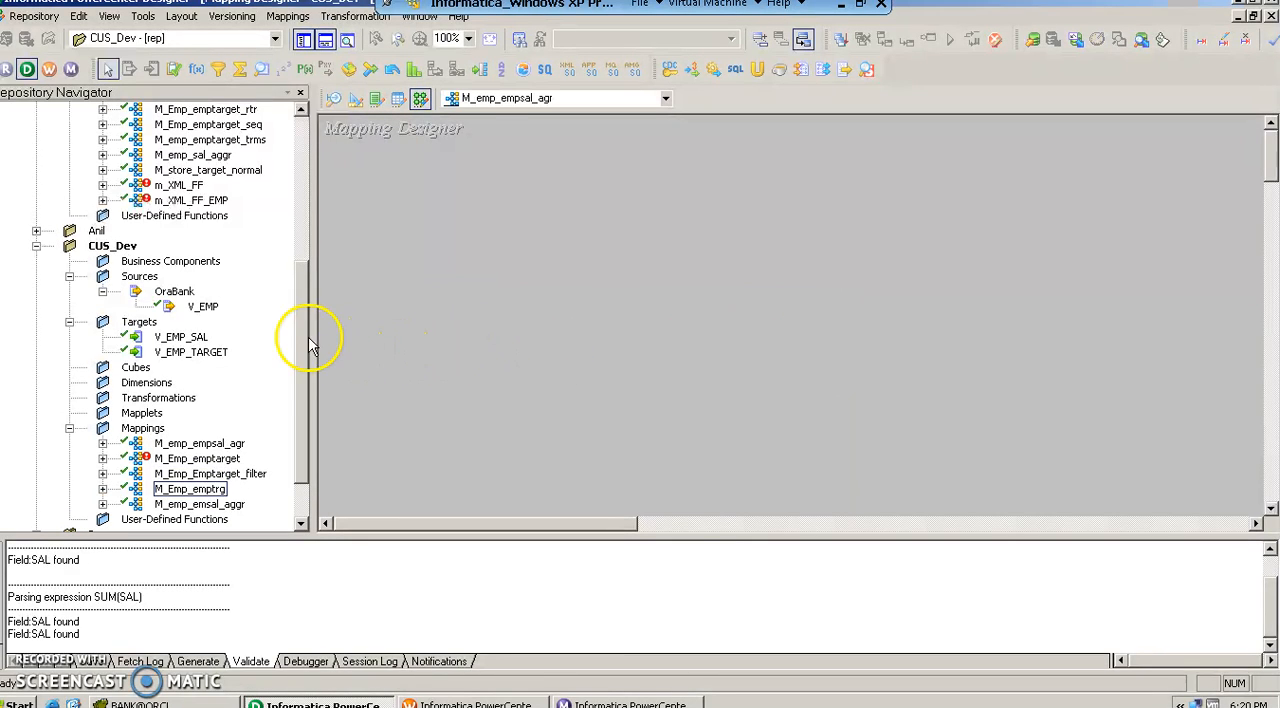
{"action": "mouse_move", "coordinate": [190, 307]}
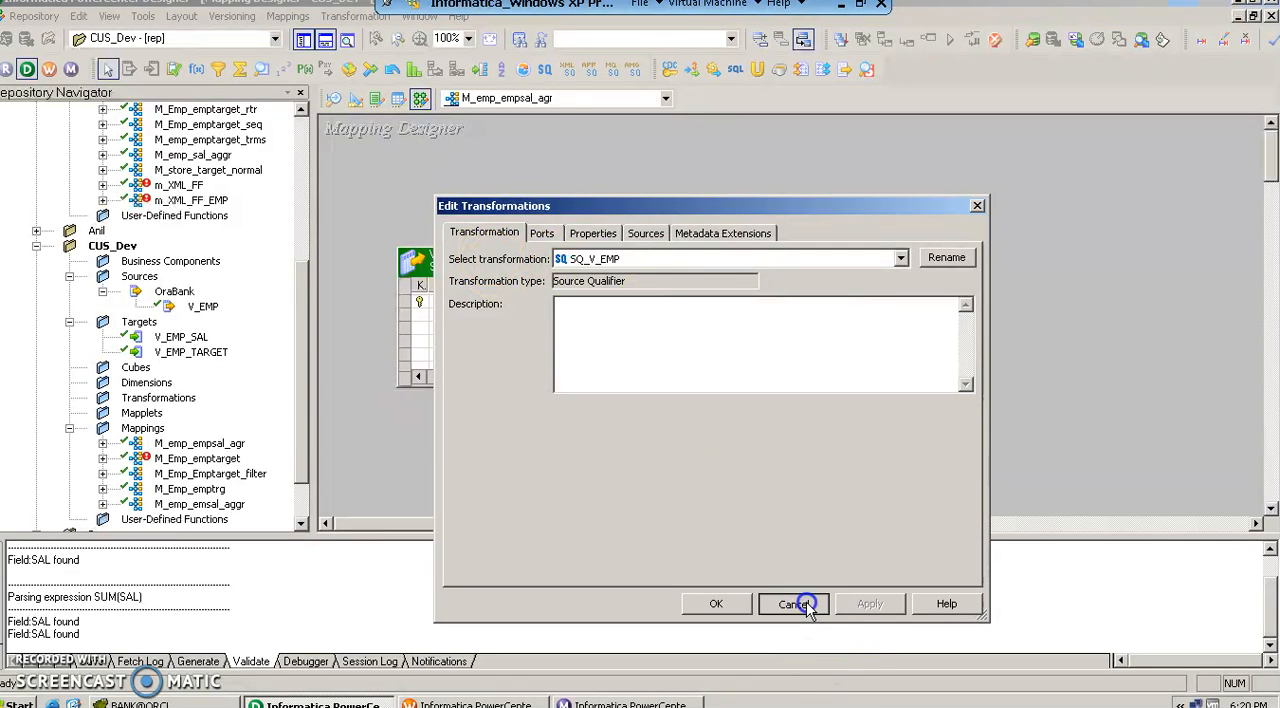
Dismiss the SQ_V_EMP qualifier dialog unchanged and reposition the V_EMP source on the canvas.
{"action": "left_click", "coordinate": [793, 603]}
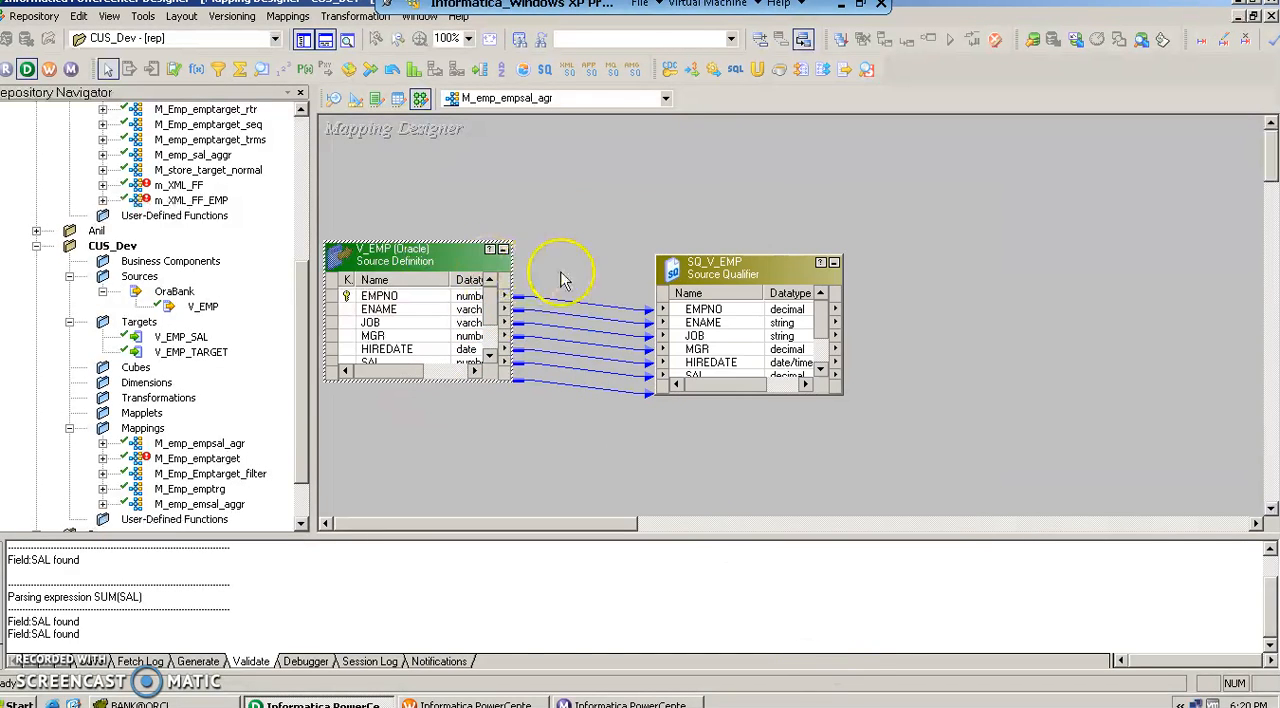
{"action": "left_click_drag", "start_coordinate": [714, 262], "coordinate": [688, 245]}
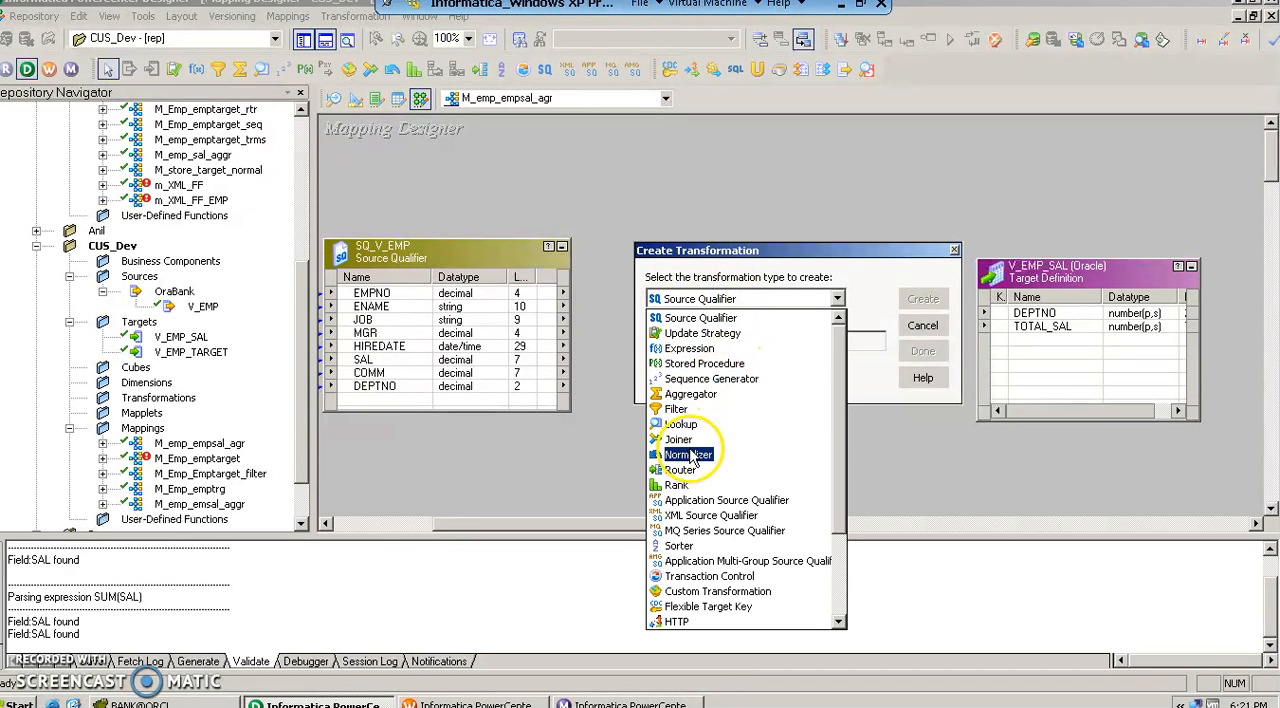
Create an Aggregator transformation named Trn_emp_empsal_agr.
{"action": "left_click", "coordinate": [690, 393]}
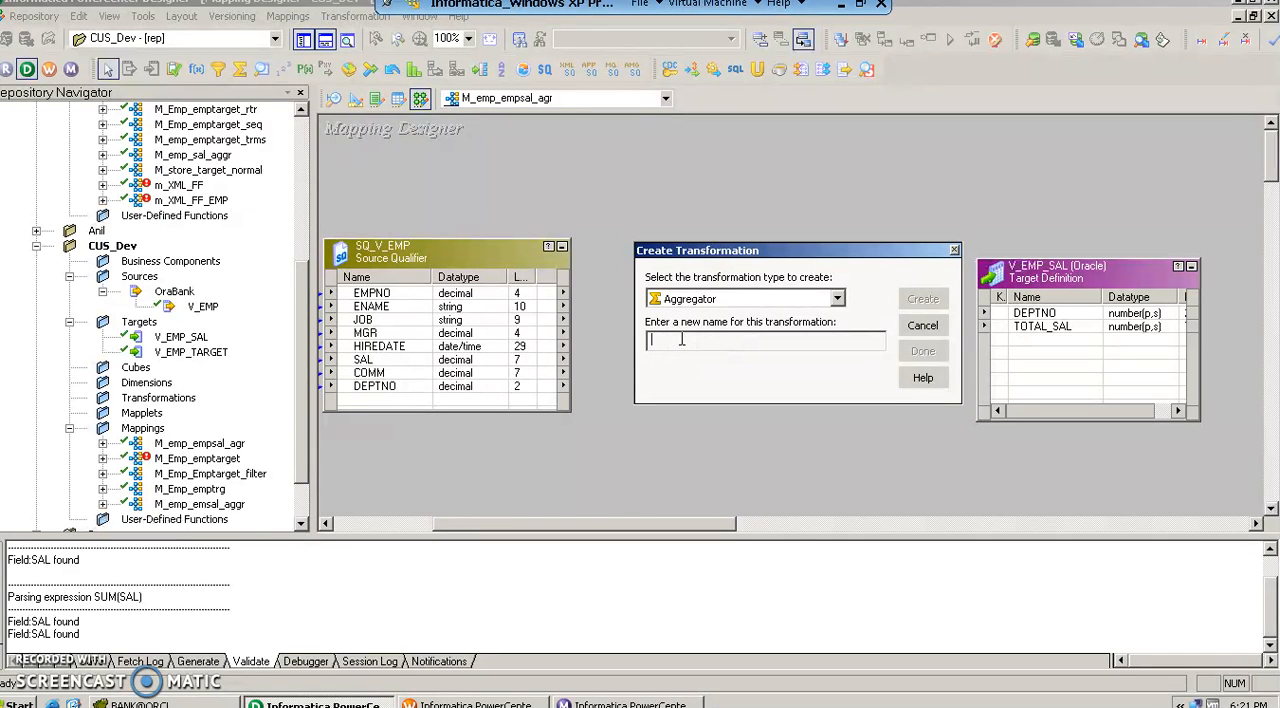
{"action": "type", "text": "Trn"}
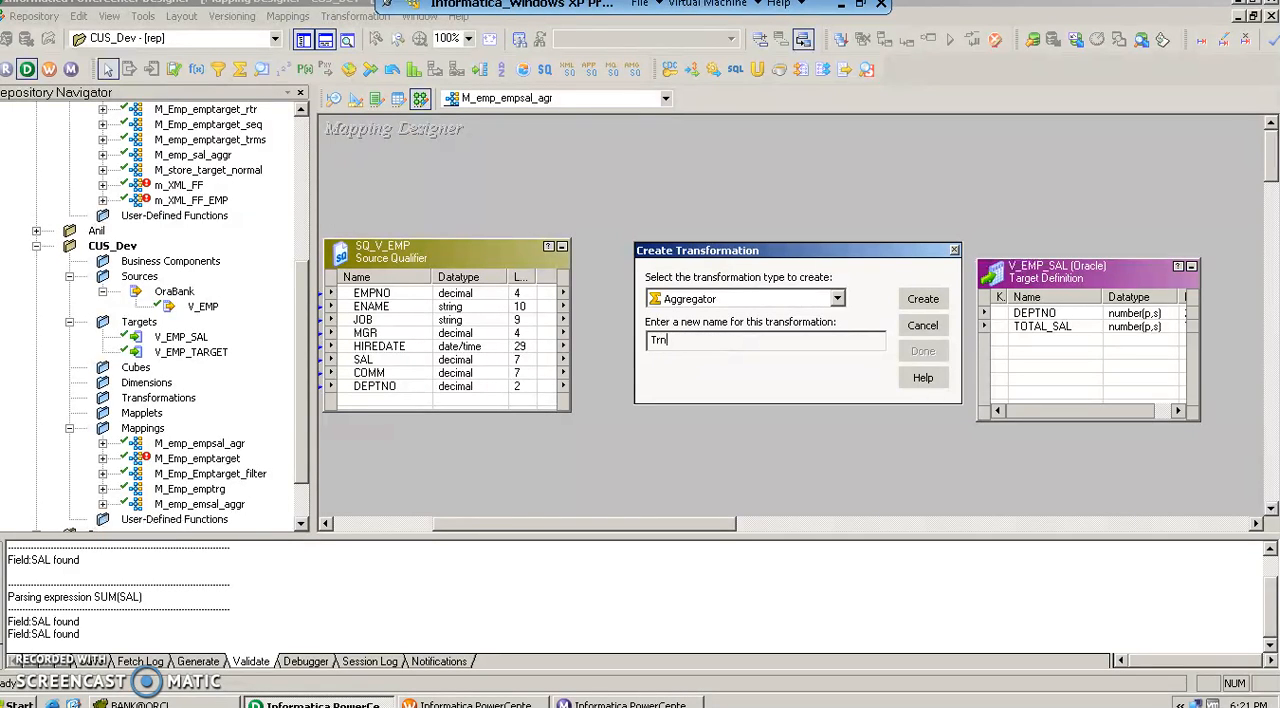
{"action": "type", "text": "_"}
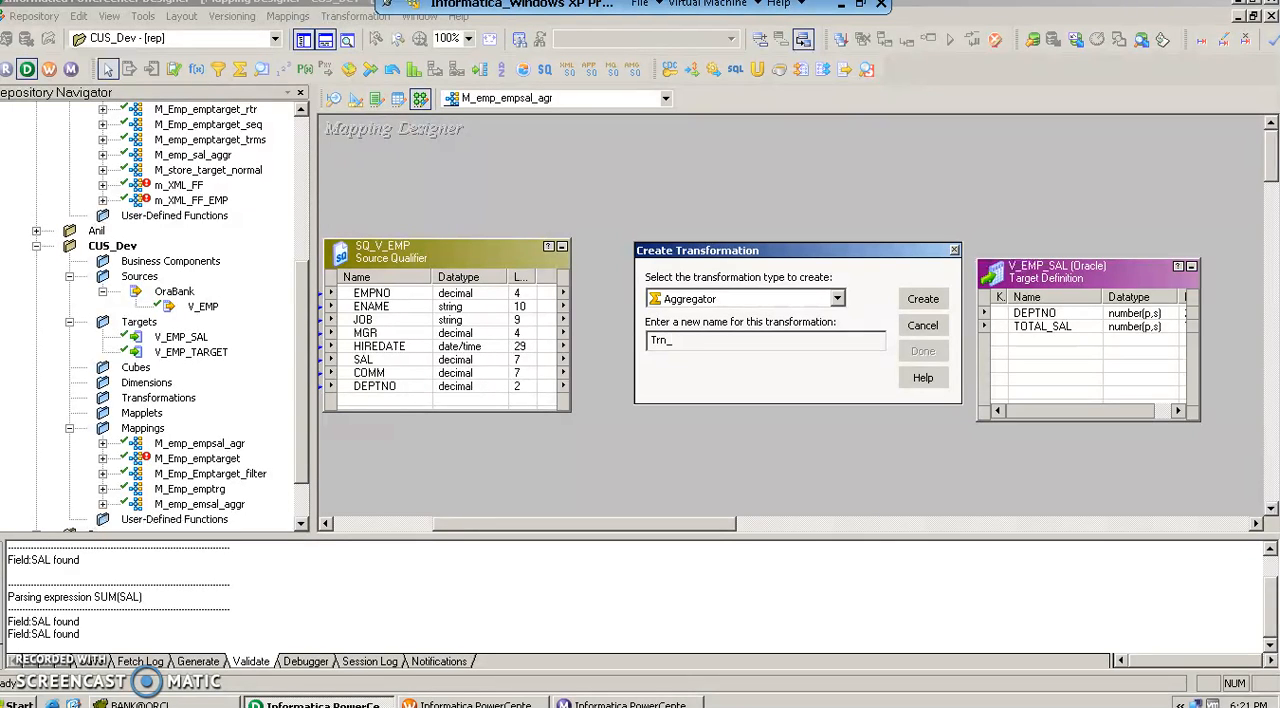
{"action": "type", "text": "emp_emp"}
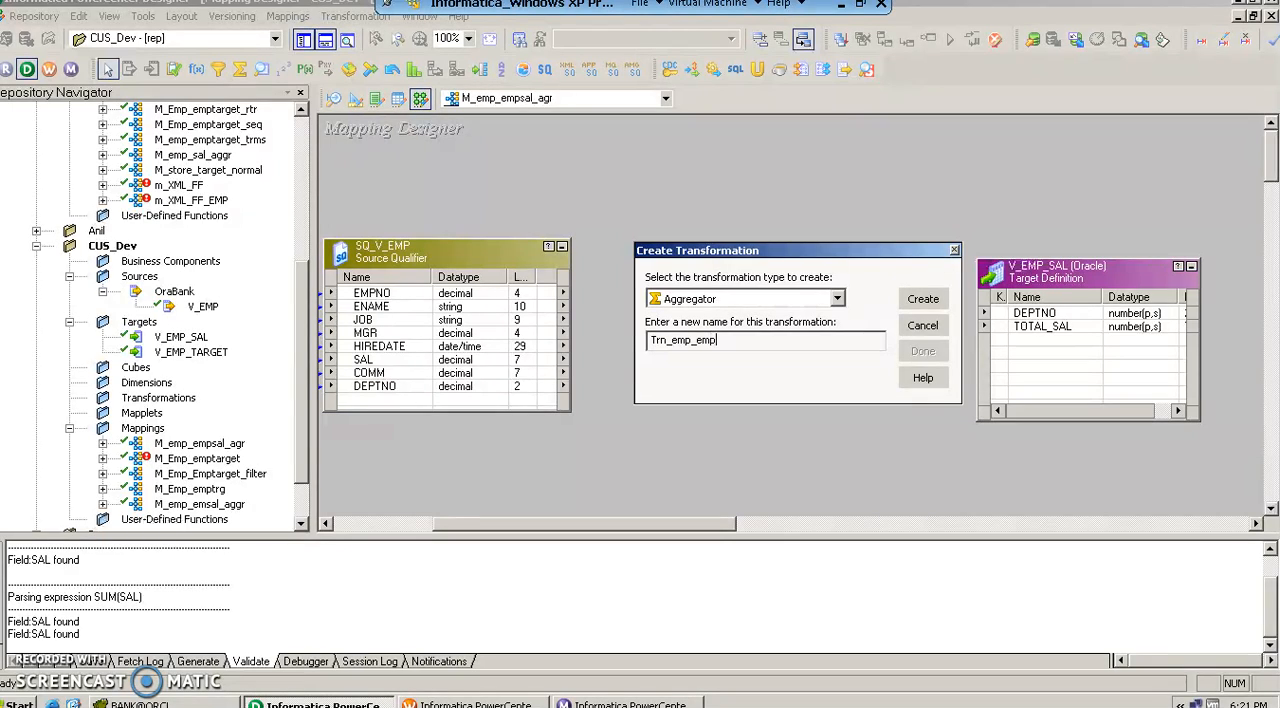
{"action": "type", "text": "sal_agr"}
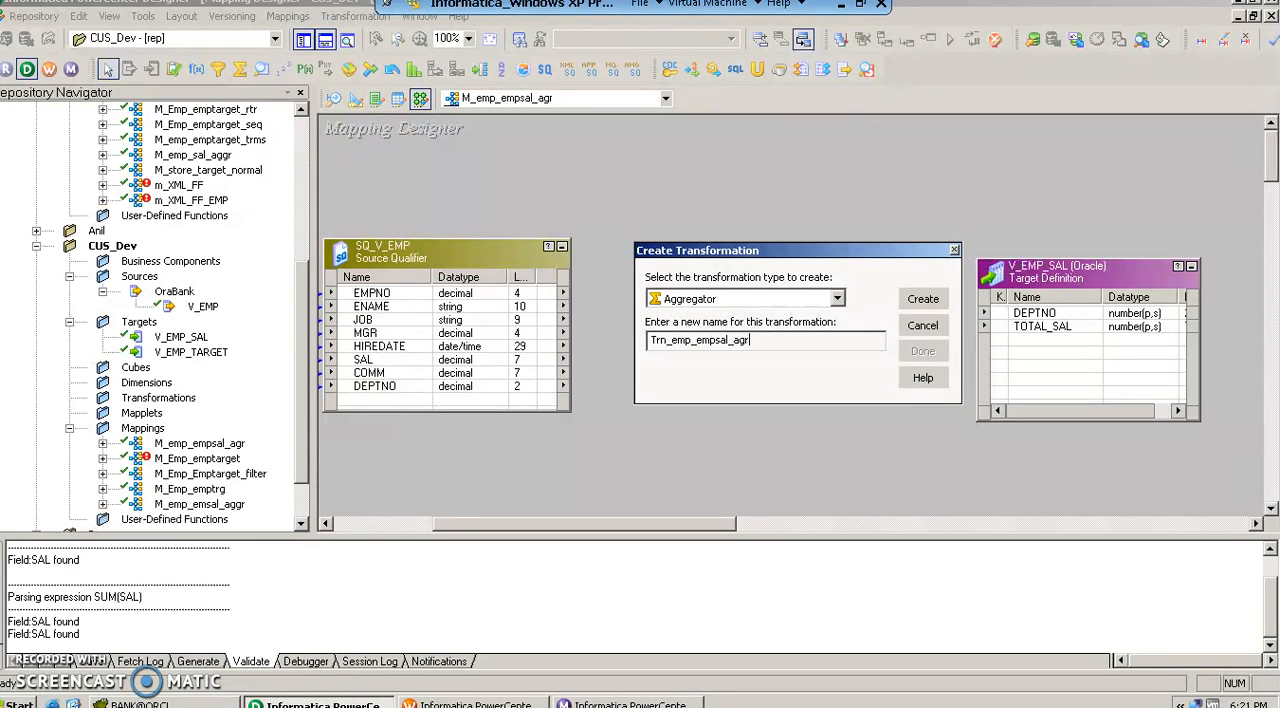
{"action": "left_click", "coordinate": [921, 298]}
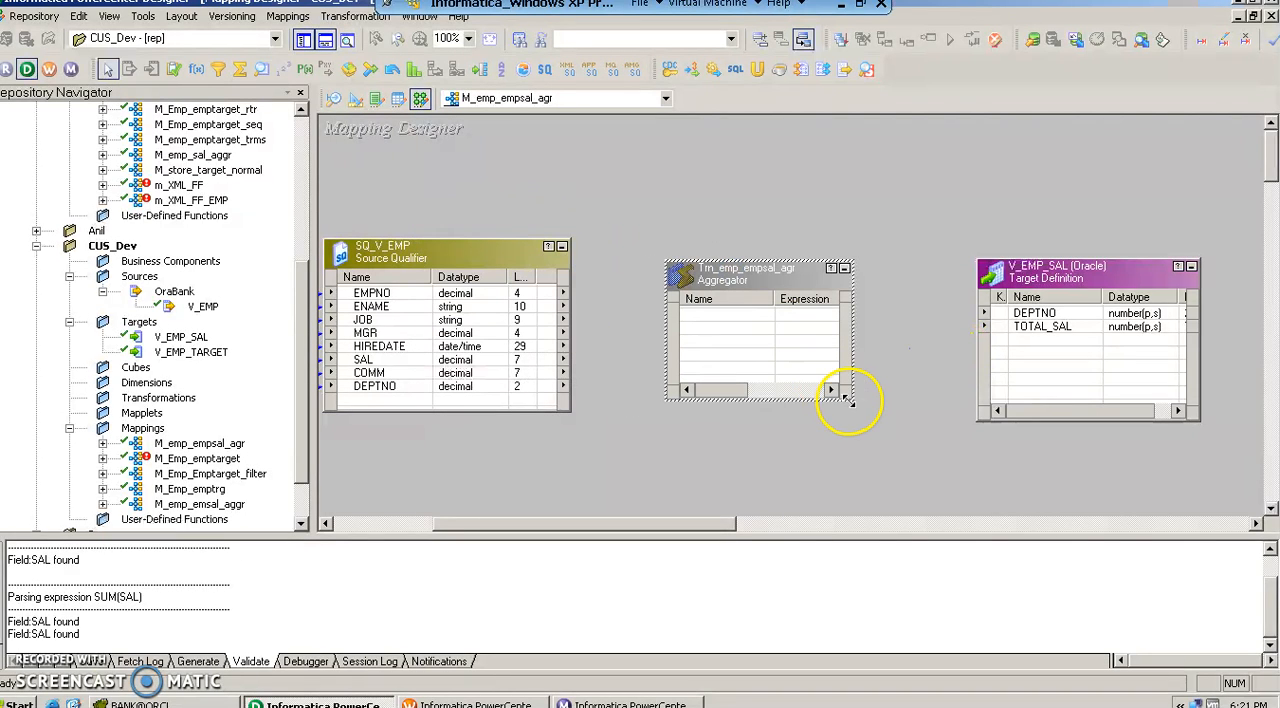
{"action": "mouse_move", "coordinate": [852, 405]}
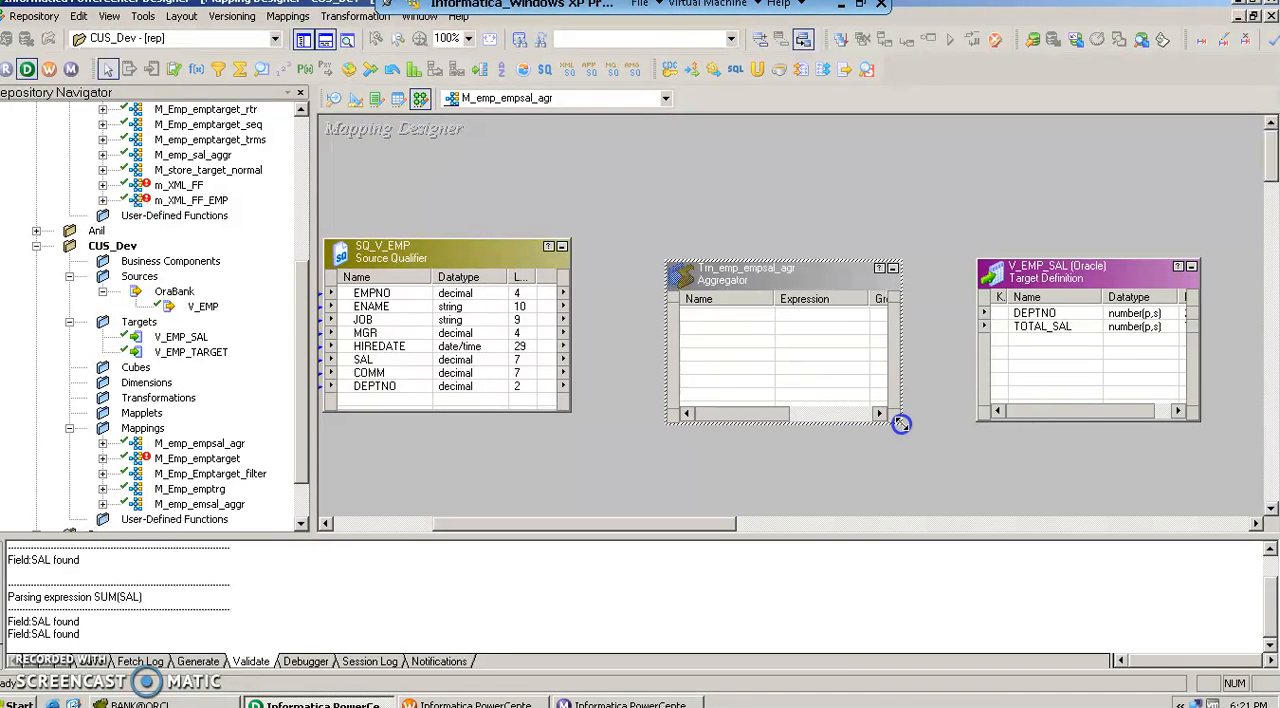
{"action": "mouse_move", "coordinate": [730, 285]}
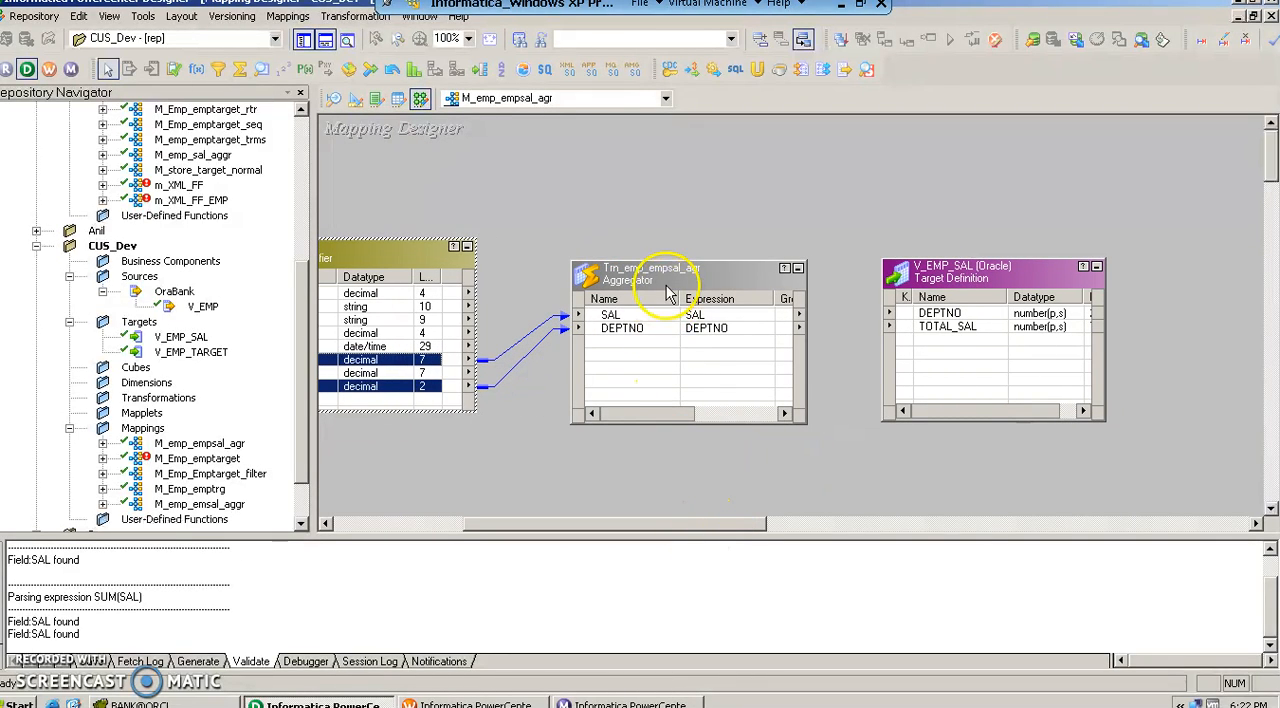
Add a new port named TotalSal on the aggregator's Ports tab.
{"action": "double_click", "coordinate": [650, 270]}
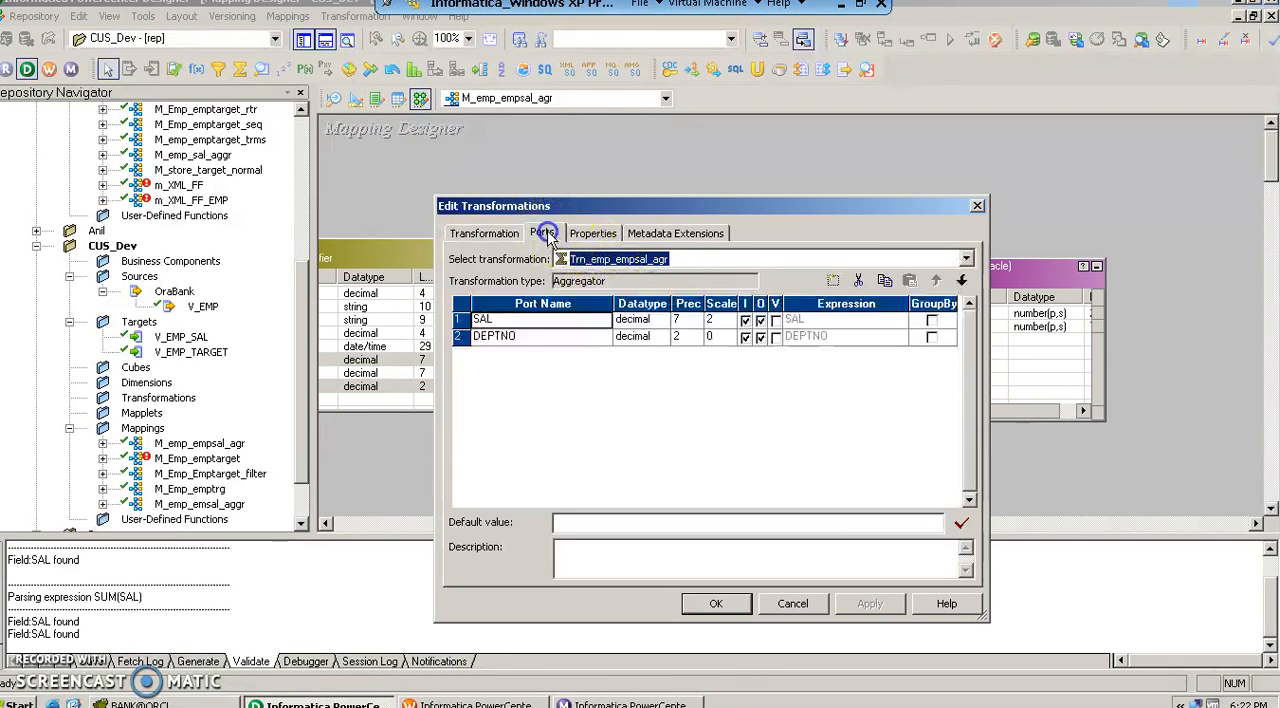
{"action": "left_click", "coordinate": [543, 233]}
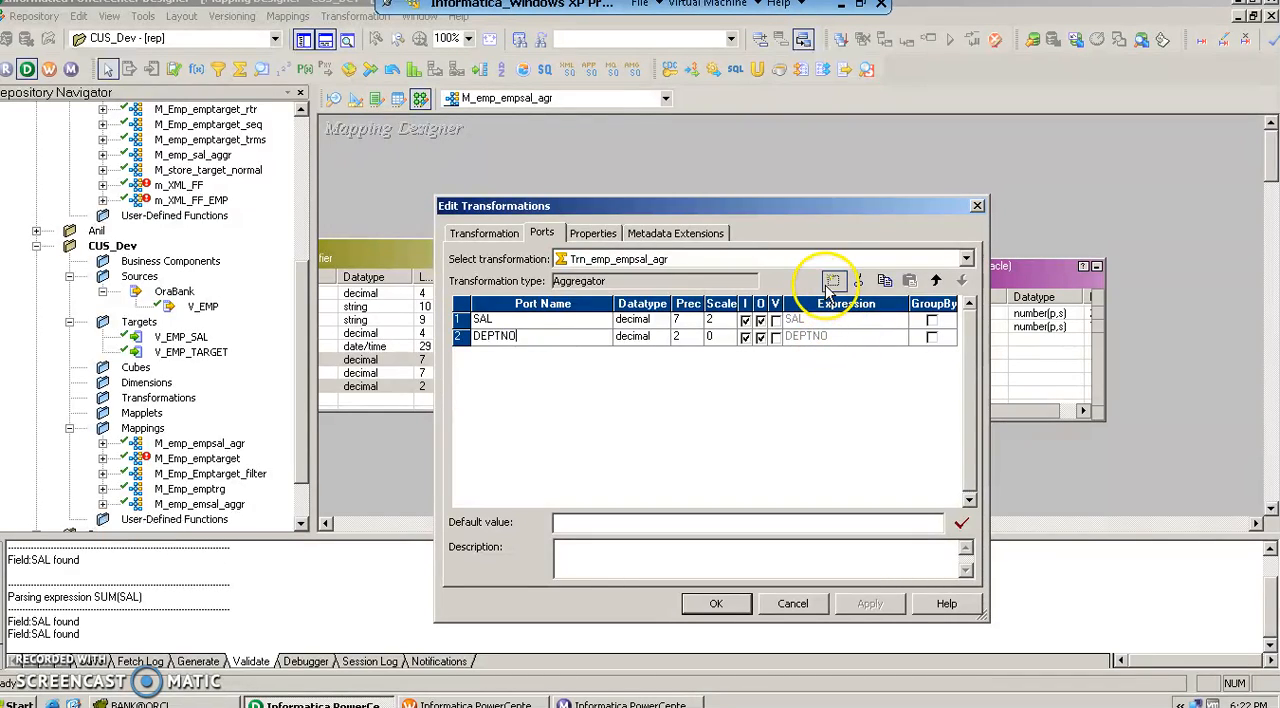
{"action": "left_click", "coordinate": [833, 280]}
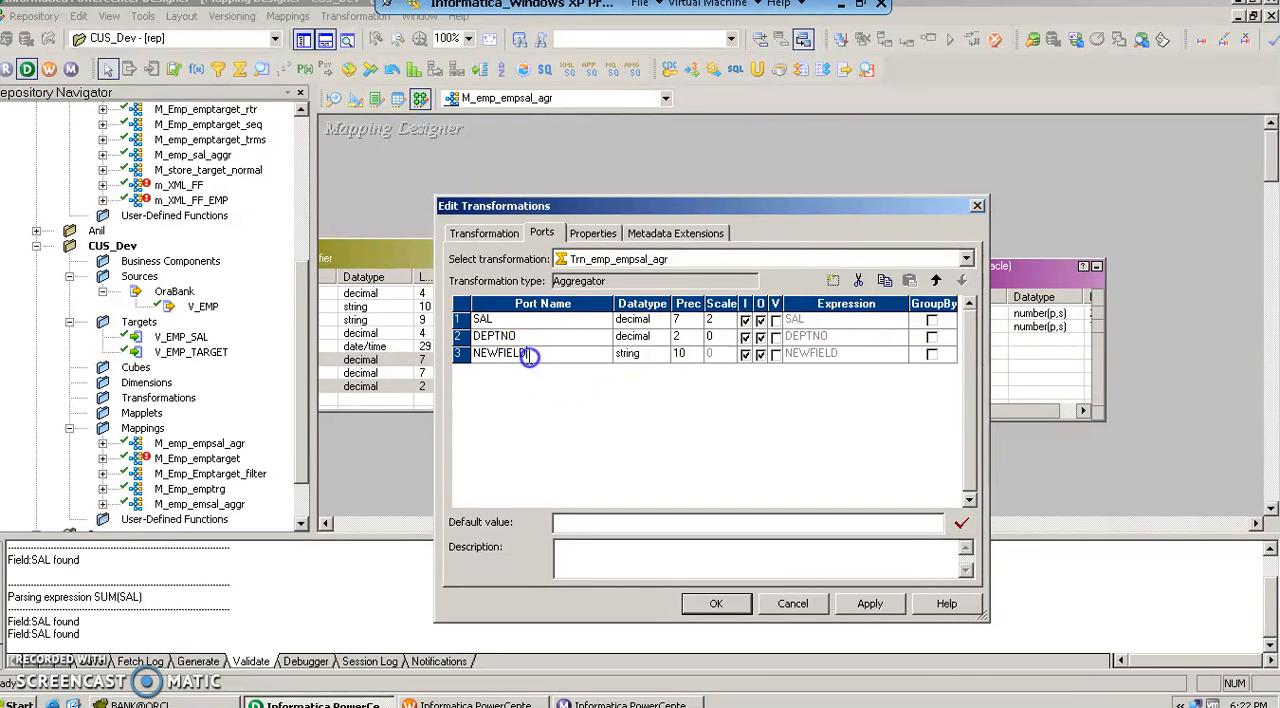
{"action": "type", "text": "T"}
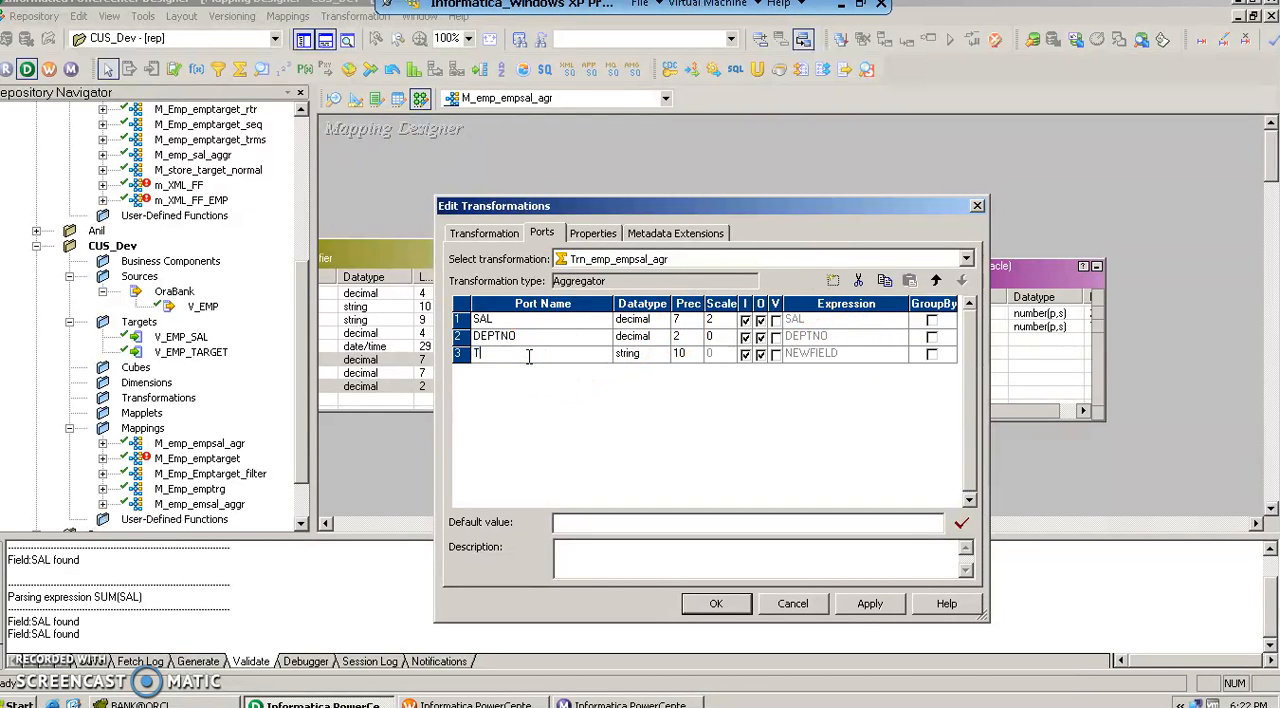
{"action": "type", "text": "otalSal"}
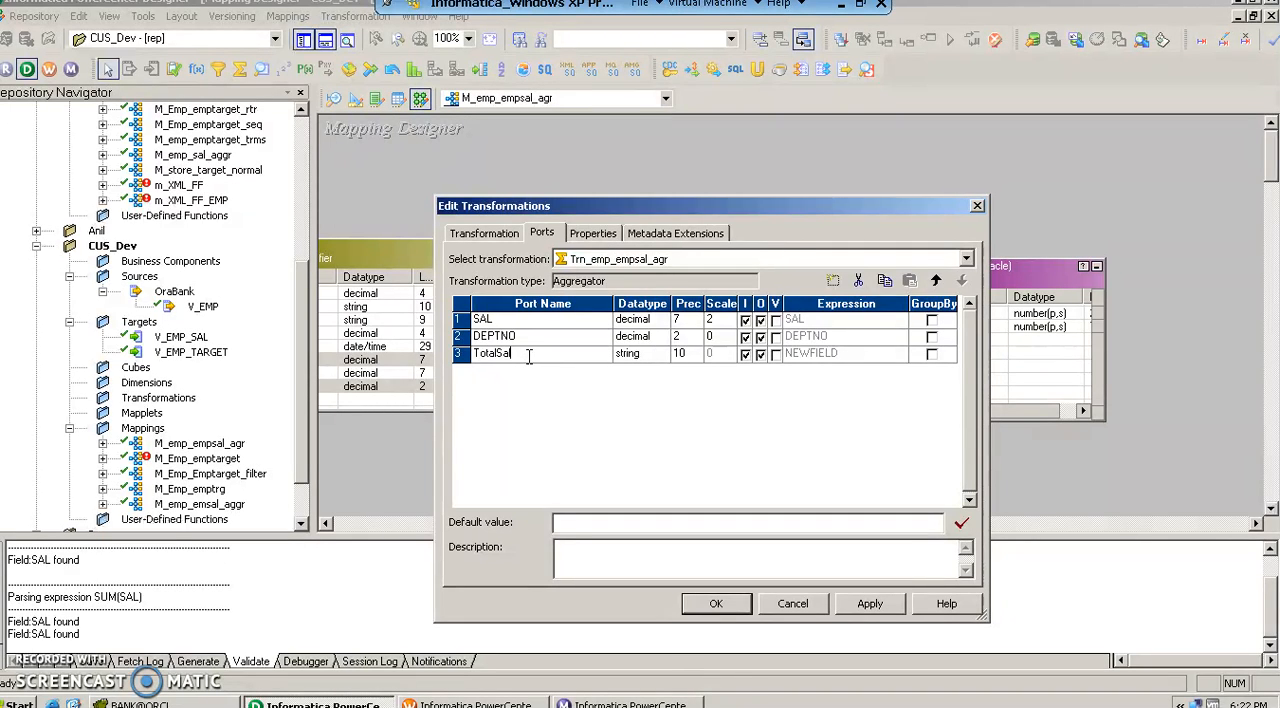
Make TotalSal decimal, set DEPTNO as group-by, and open TotalSal's expression.
{"action": "left_click", "coordinate": [658, 354]}
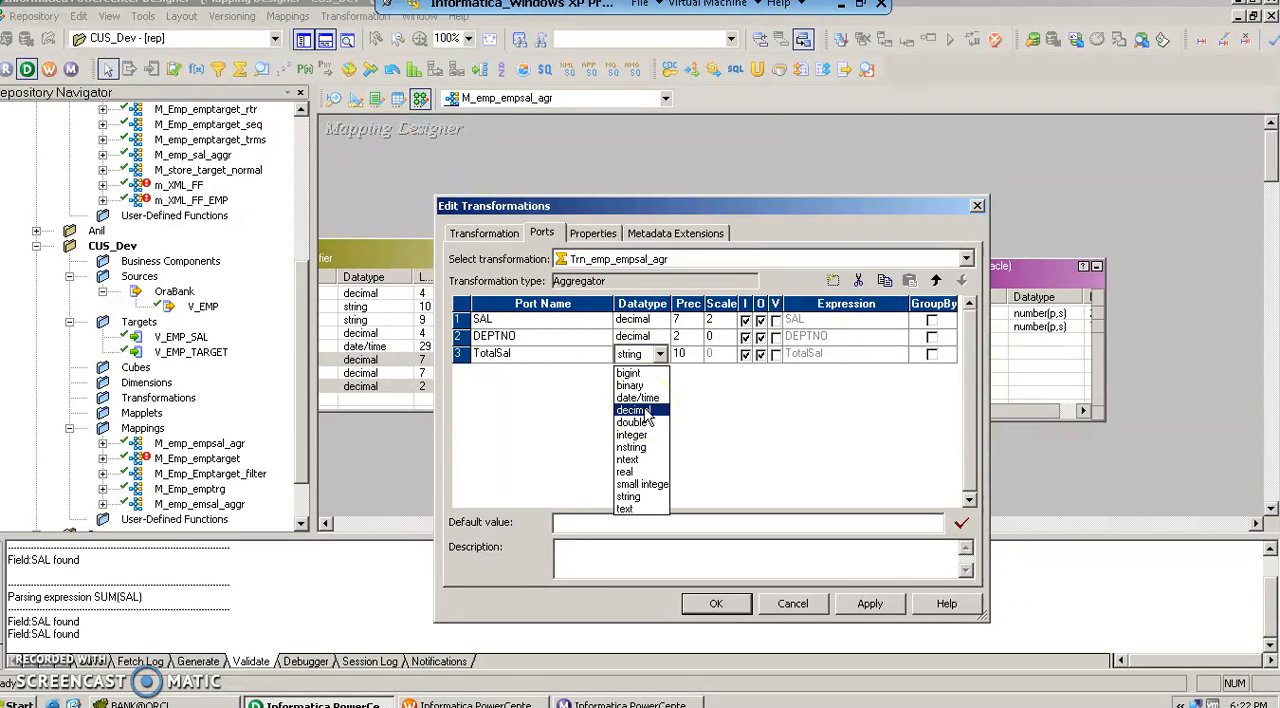
{"action": "left_click", "coordinate": [630, 410]}
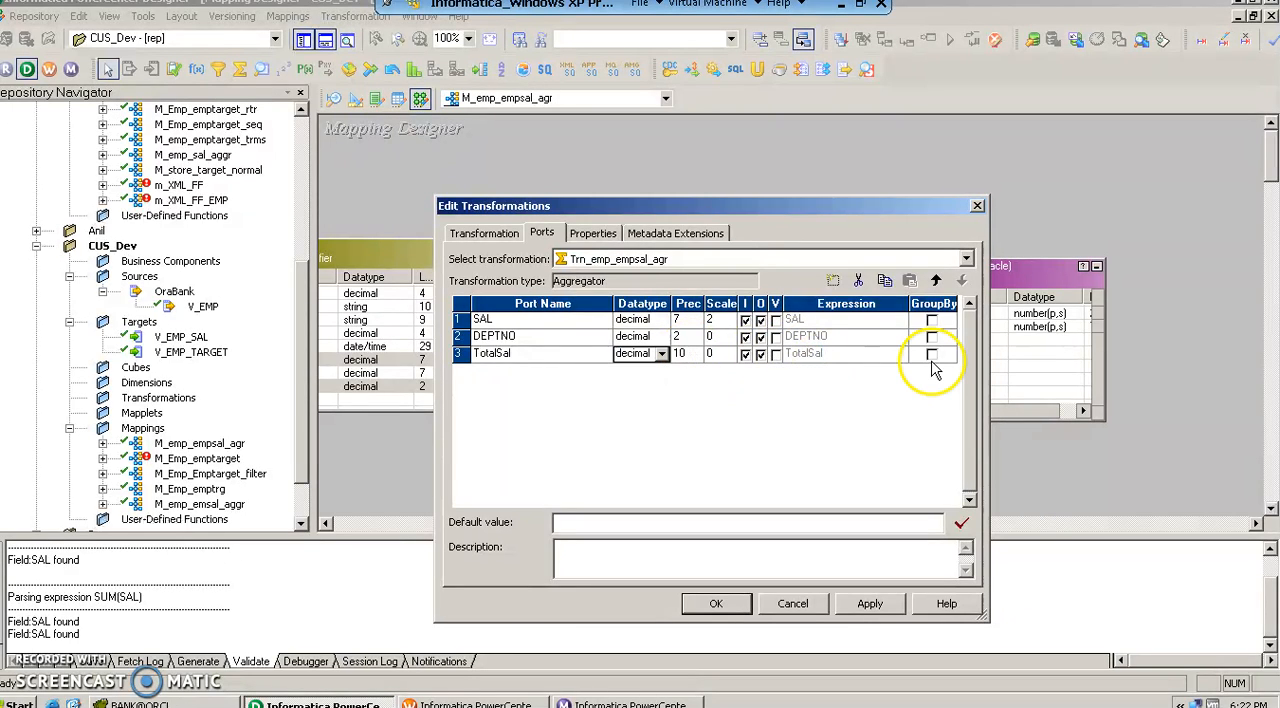
{"action": "left_click", "coordinate": [931, 336]}
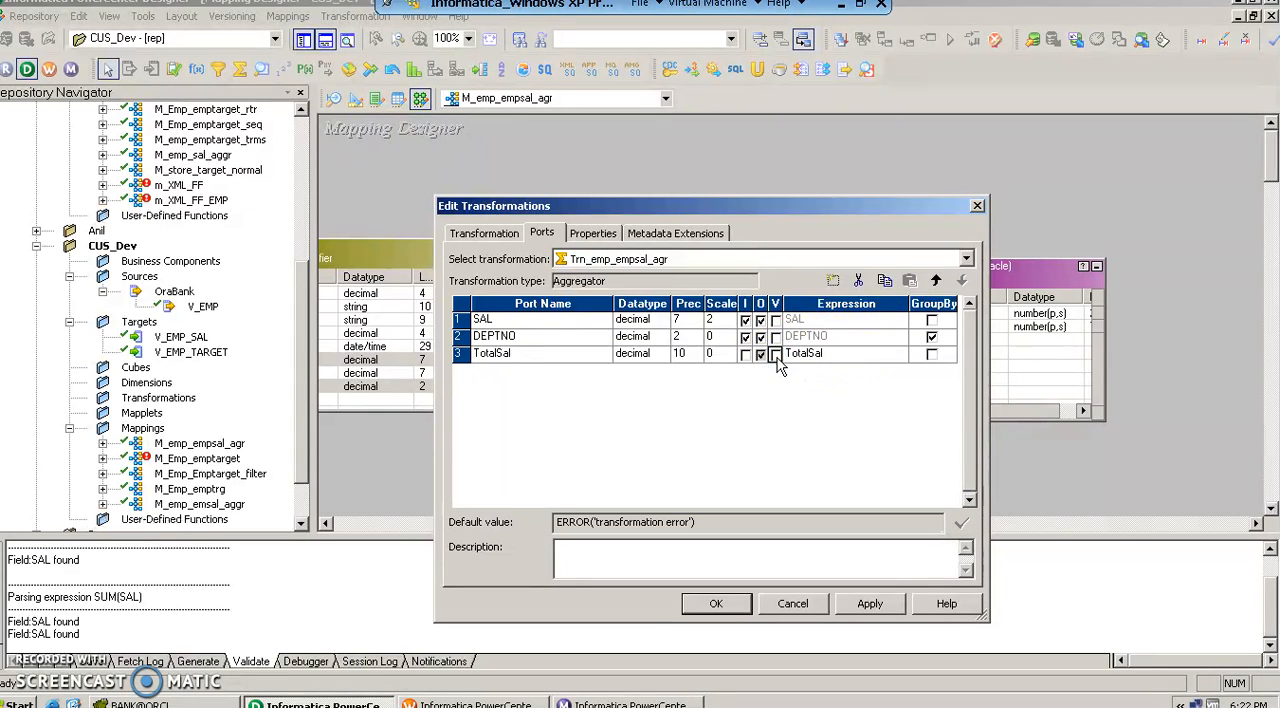
{"action": "left_click", "coordinate": [775, 353]}
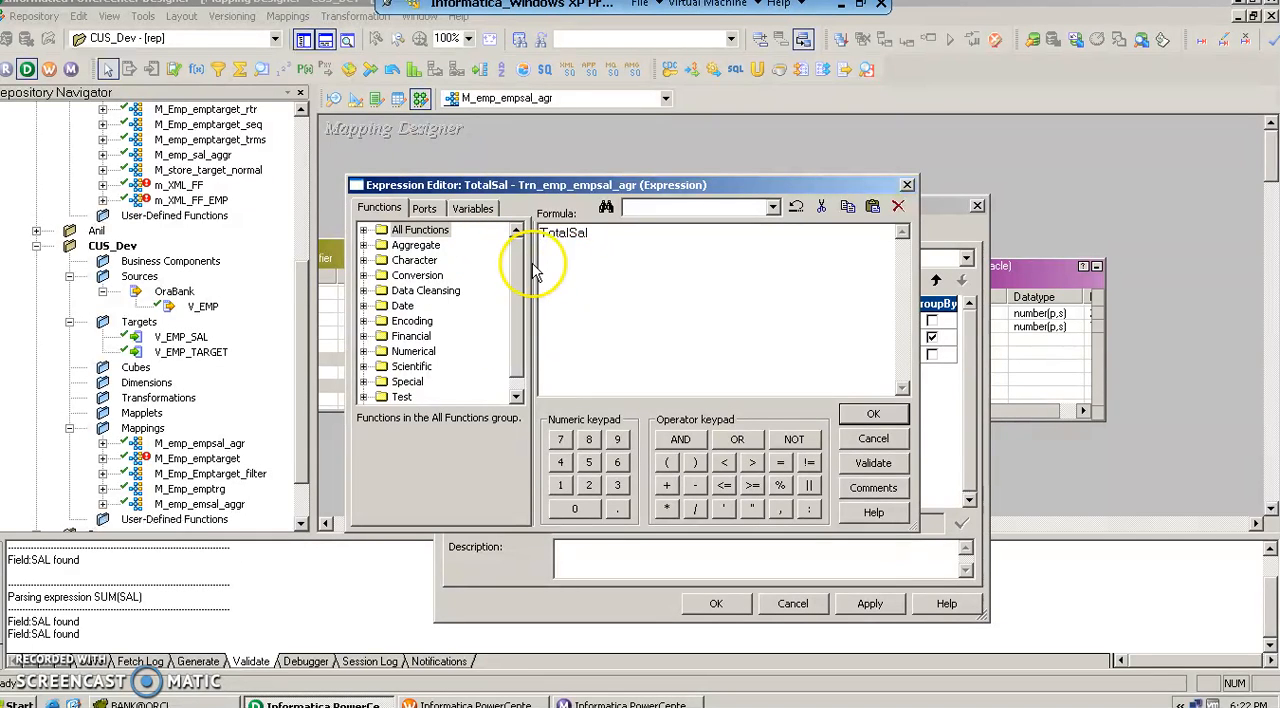
Build TotalSal's expression as SUM(SAL) from the Sum function and SAL port.
{"action": "left_click_drag", "start_coordinate": [530, 185], "coordinate": [460, 186]}
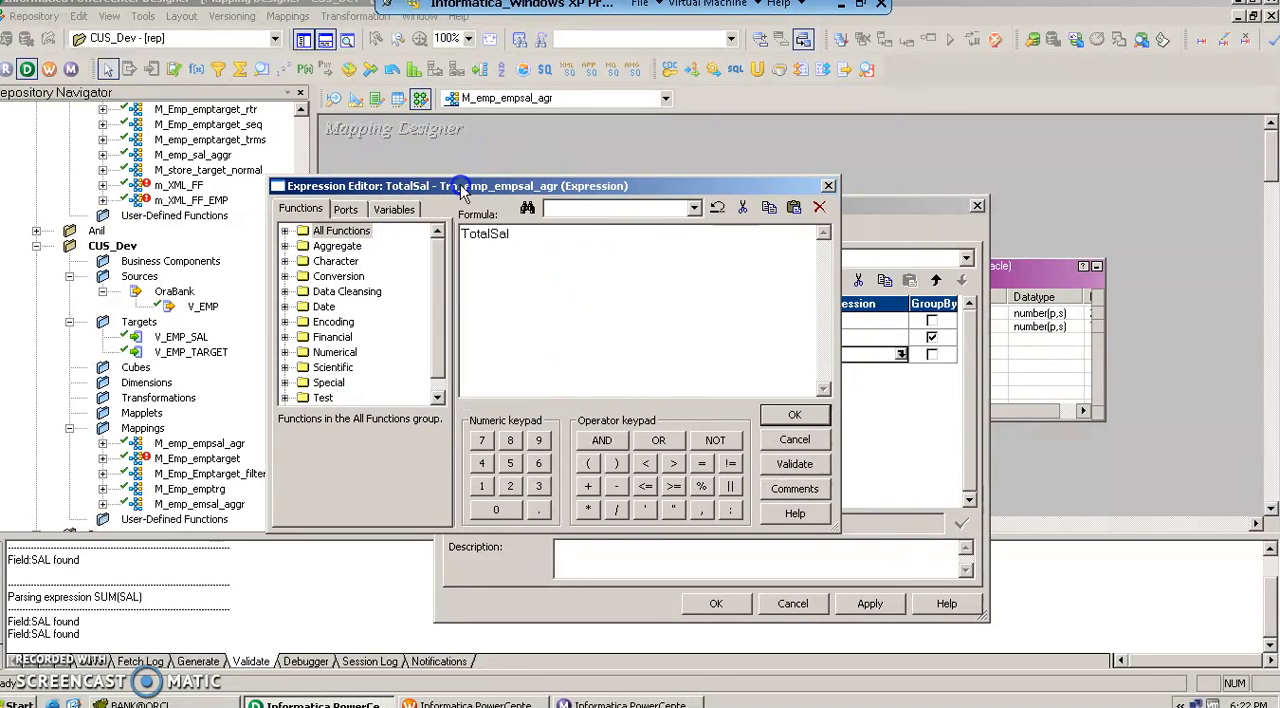
{"action": "left_click_drag", "start_coordinate": [460, 186], "coordinate": [553, 186]}
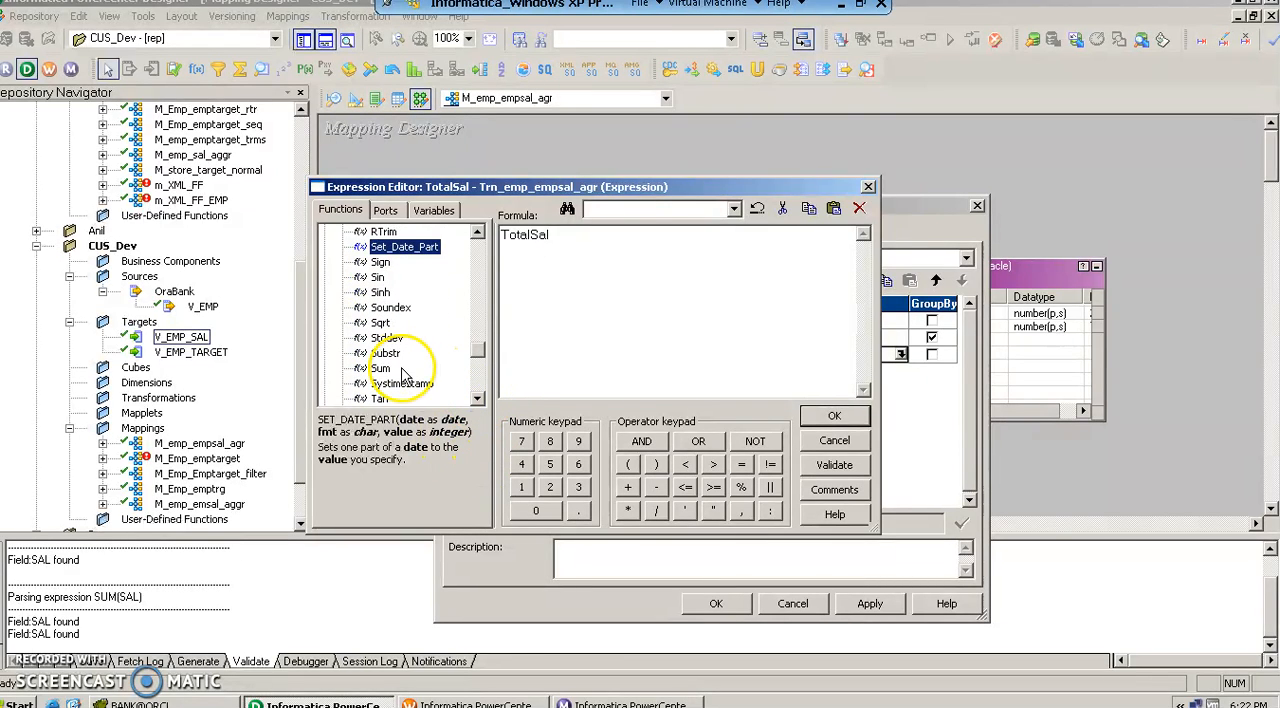
{"action": "double_click", "coordinate": [381, 368]}
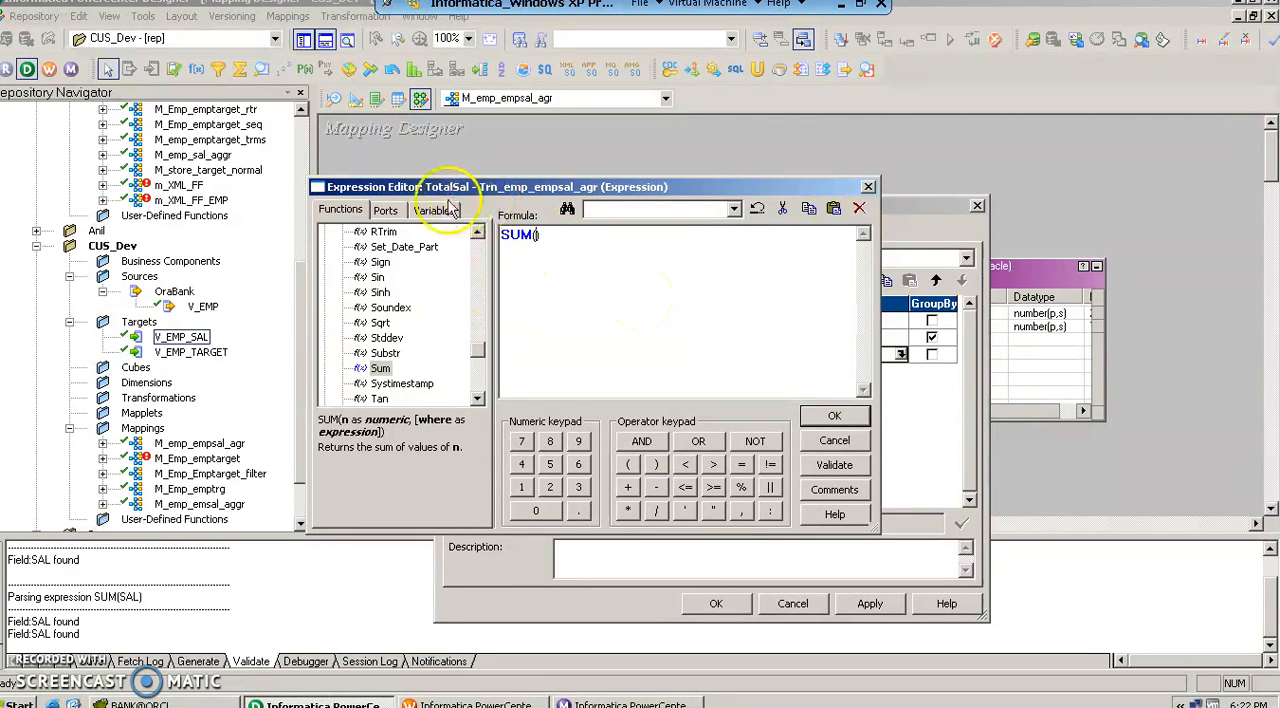
{"action": "left_click", "coordinate": [386, 210]}
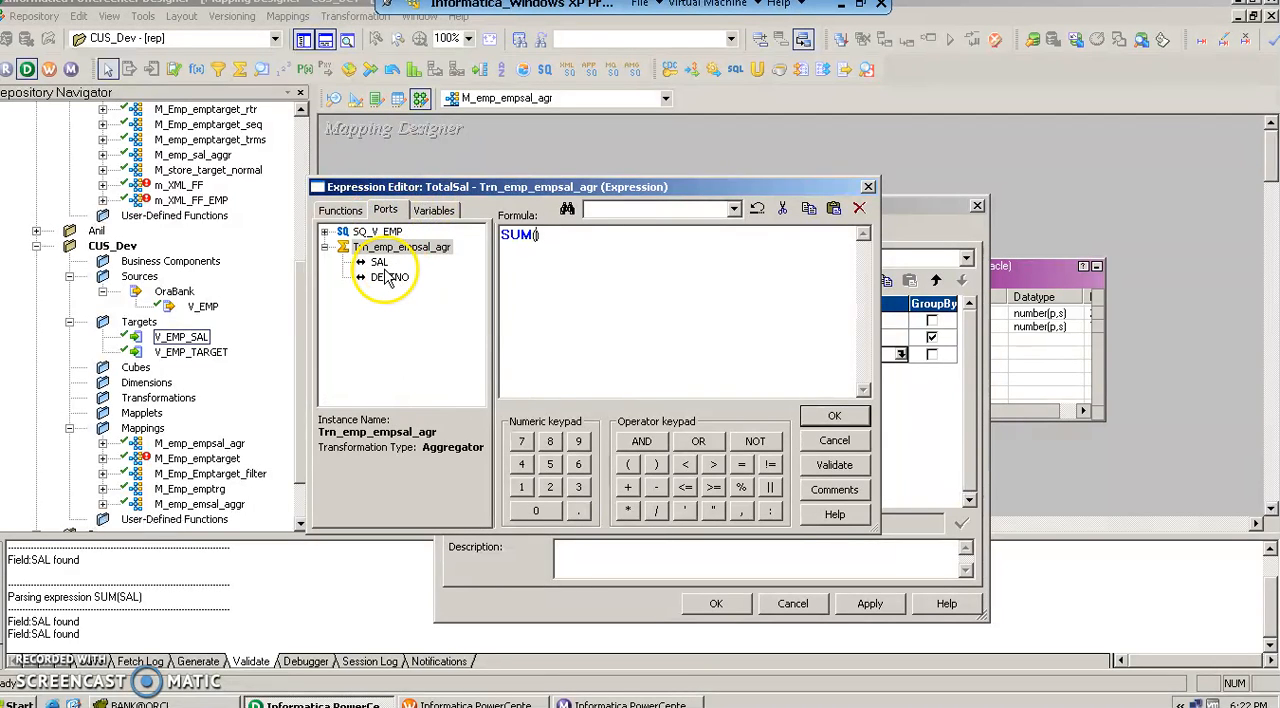
{"action": "double_click", "coordinate": [379, 261]}
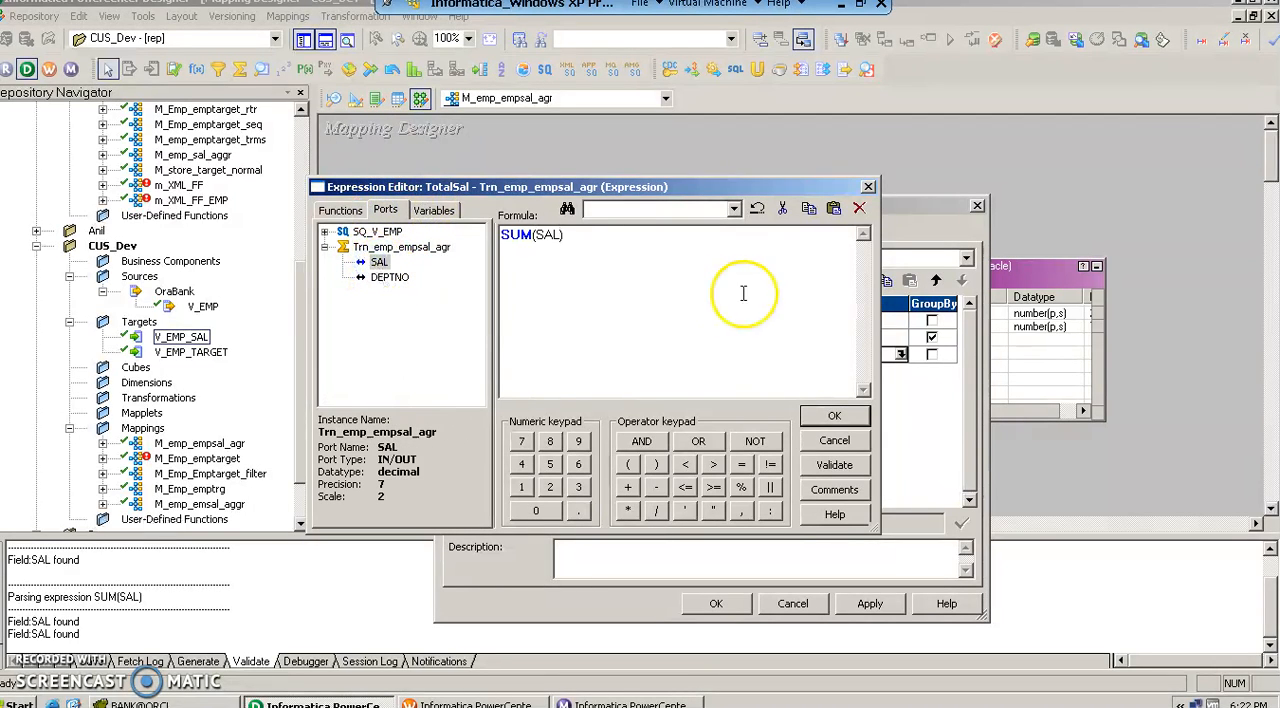
{"action": "left_click", "coordinate": [834, 415]}
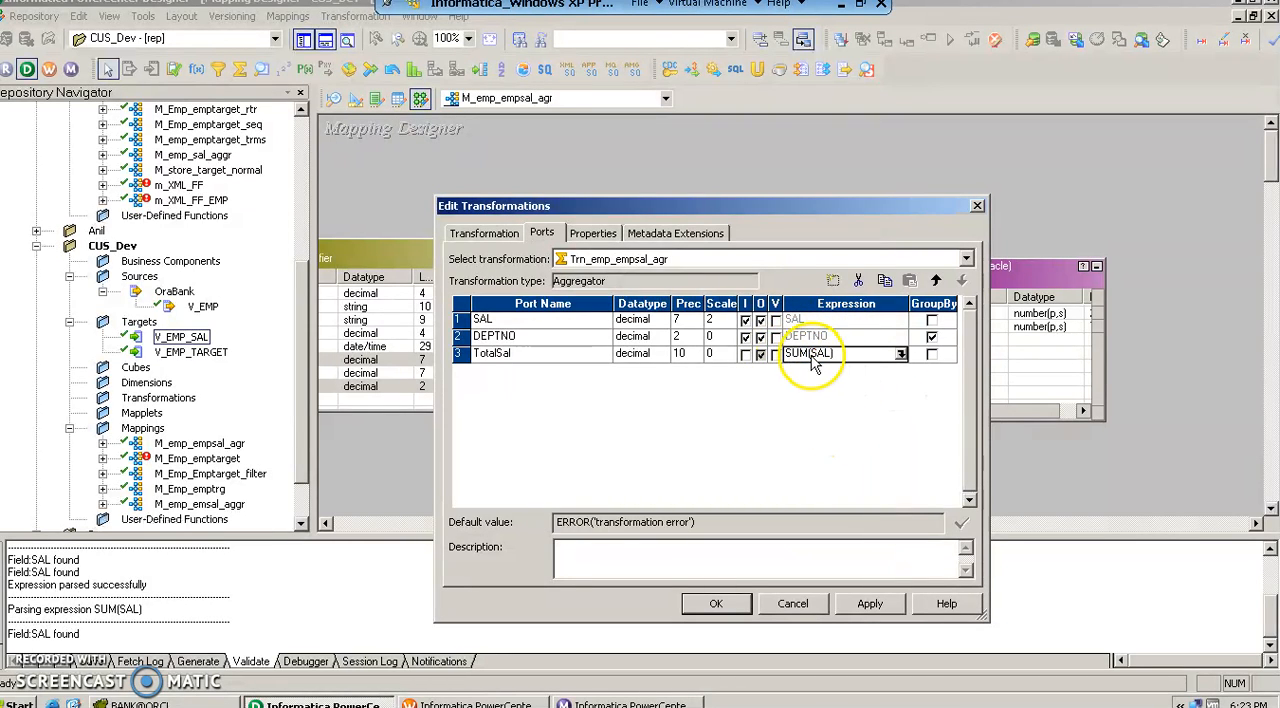
Keep DEPTNO checked as the group-by port and confirm the aggregator edits.
{"action": "left_click", "coordinate": [931, 336]}
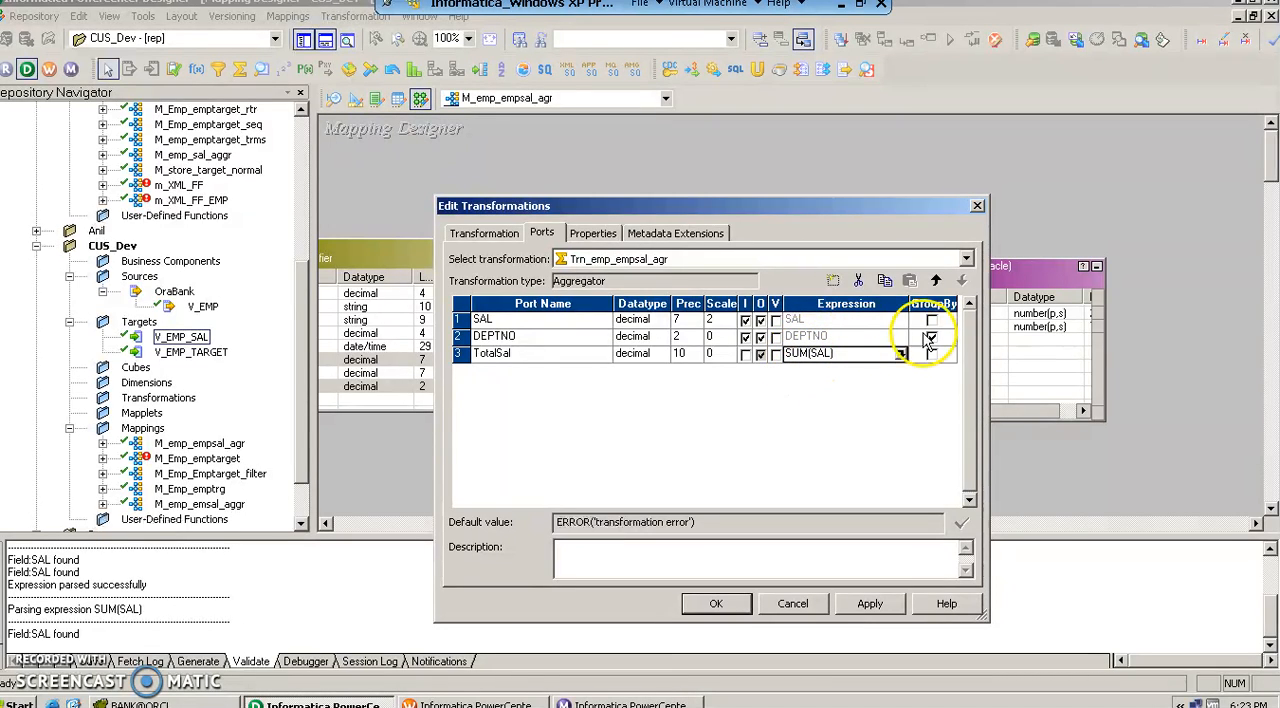
{"action": "left_click", "coordinate": [930, 336]}
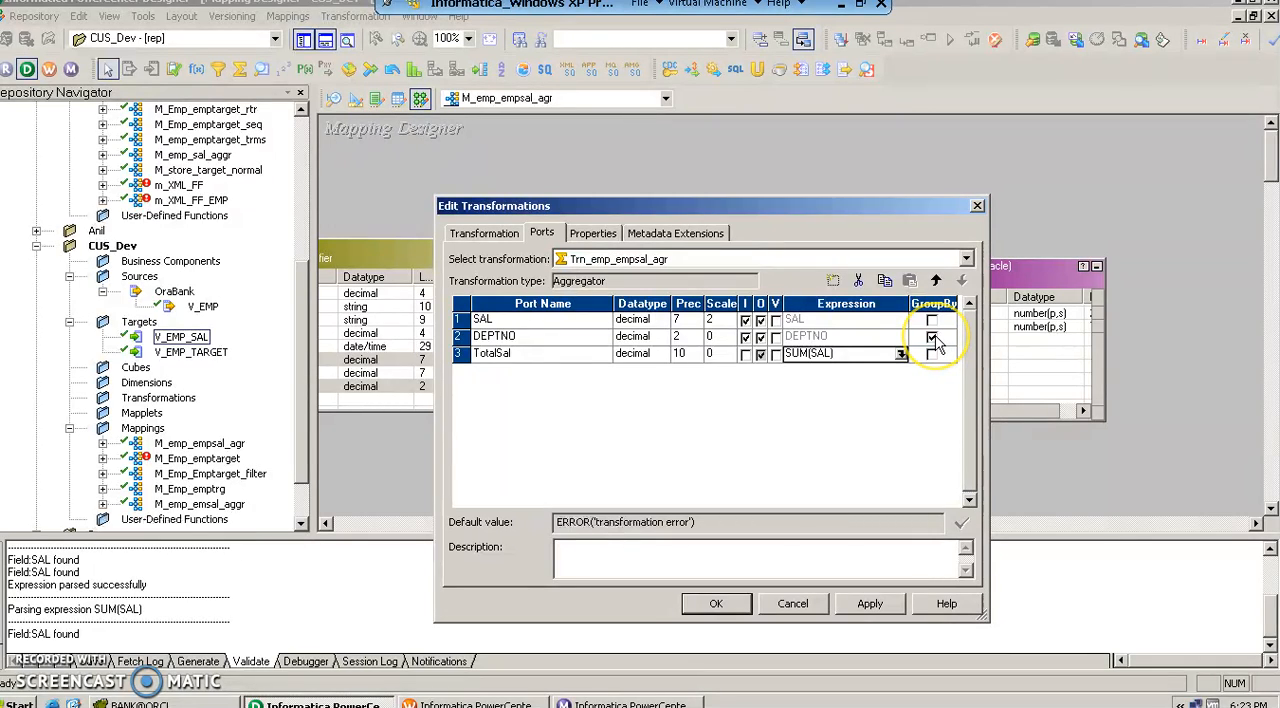
{"action": "left_click", "coordinate": [931, 336]}
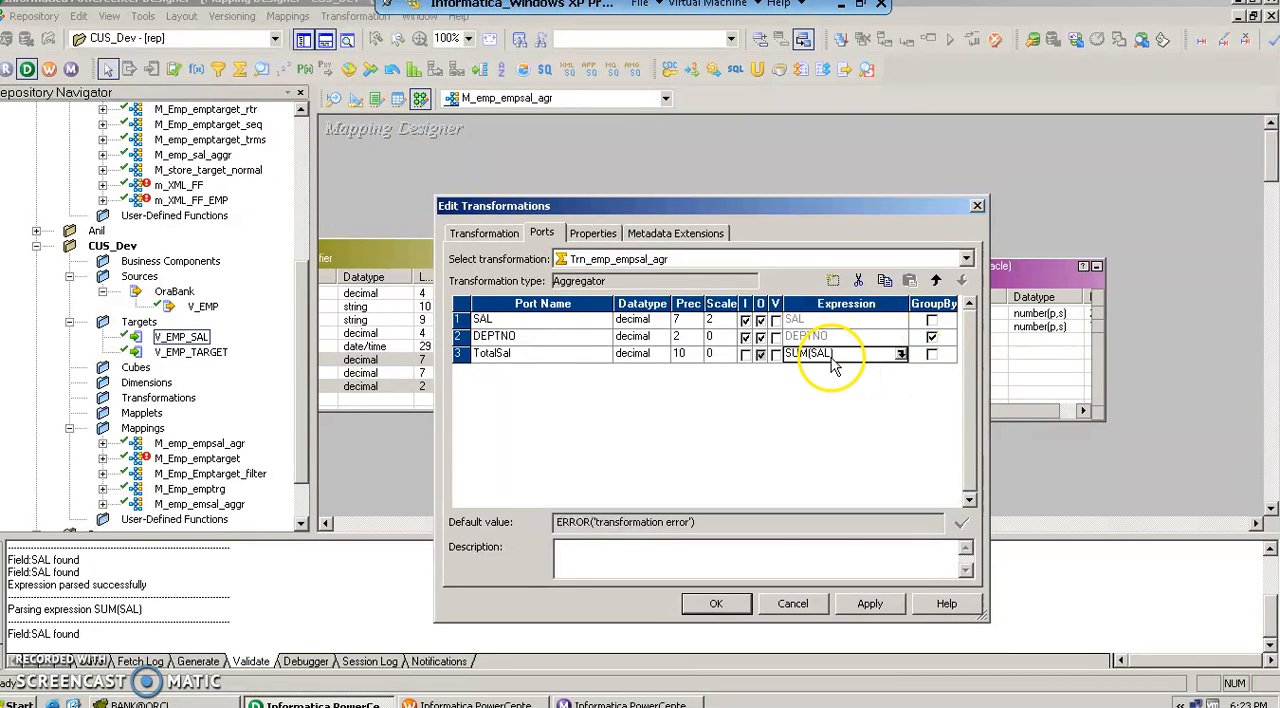
{"action": "left_click", "coordinate": [483, 319]}
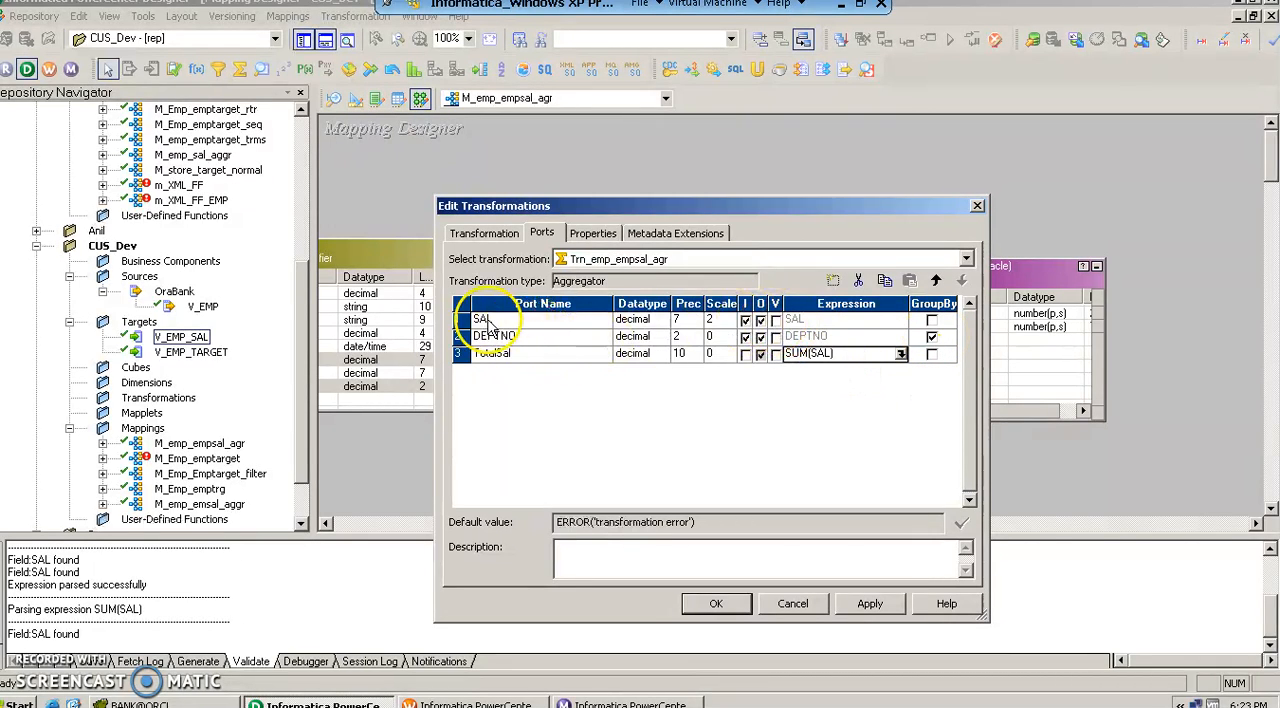
{"action": "left_click", "coordinate": [492, 336]}
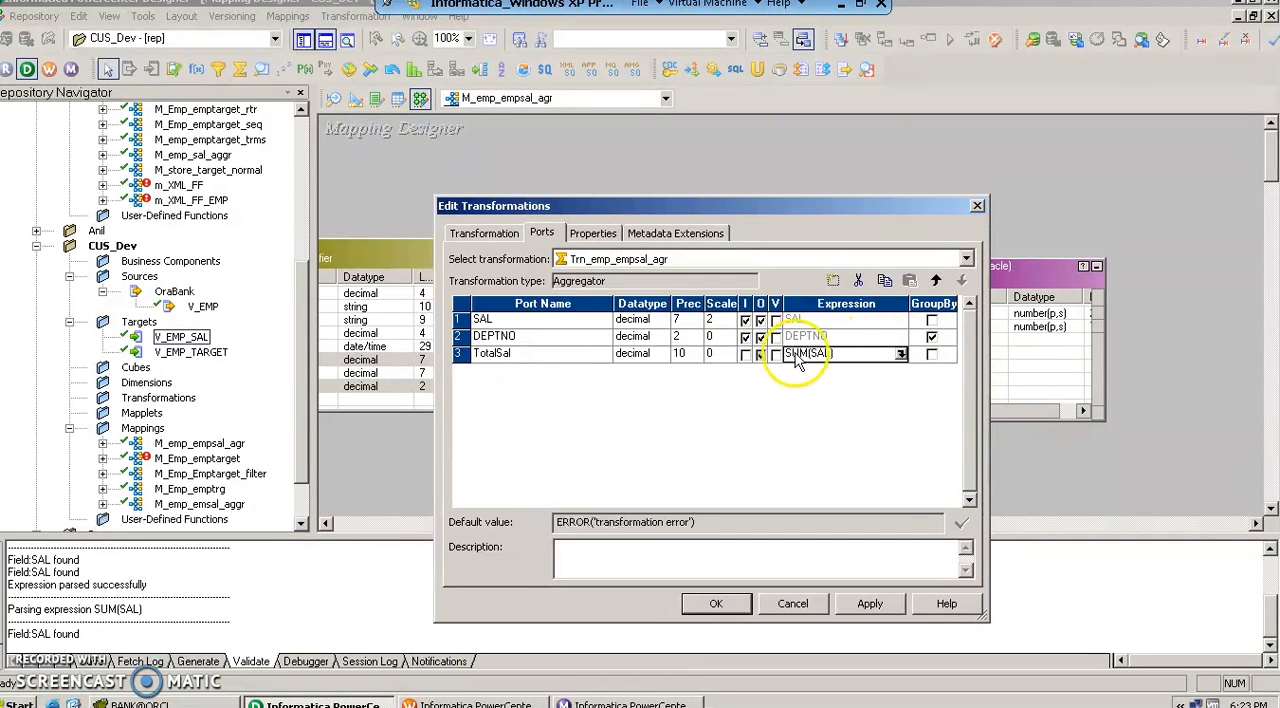
{"action": "mouse_move", "coordinate": [810, 393]}
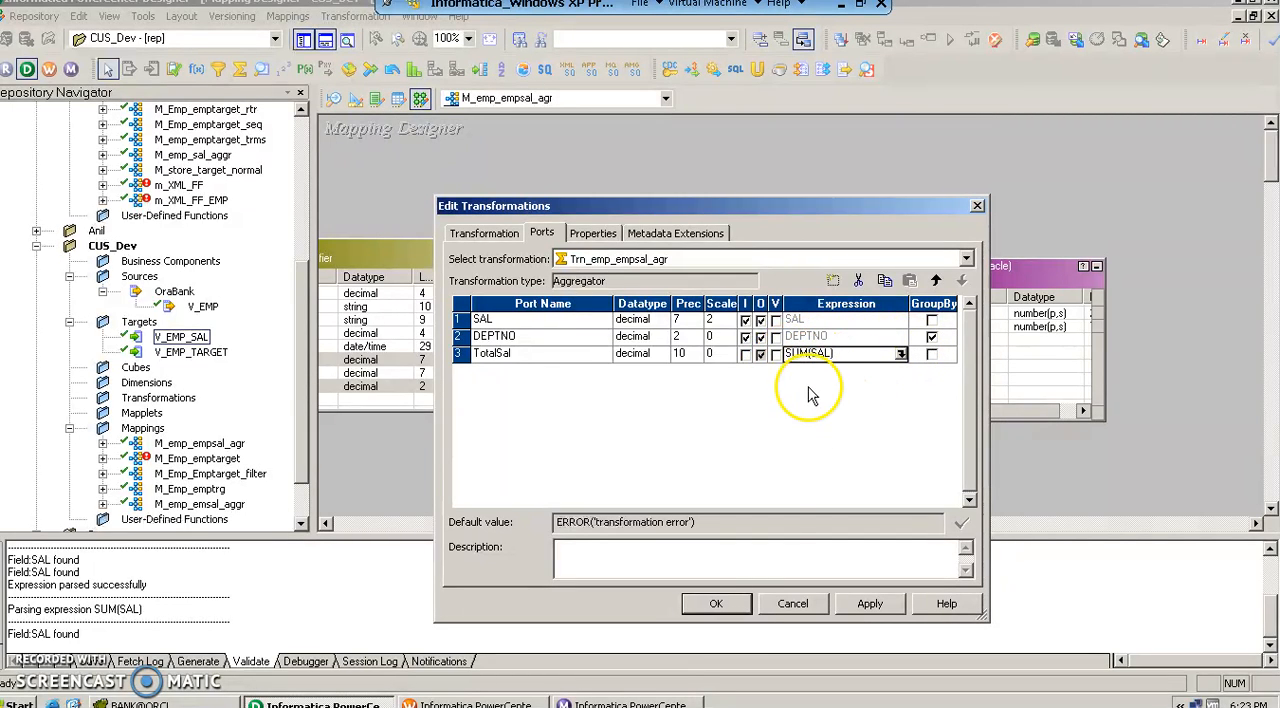
{"action": "left_click", "coordinate": [869, 603]}
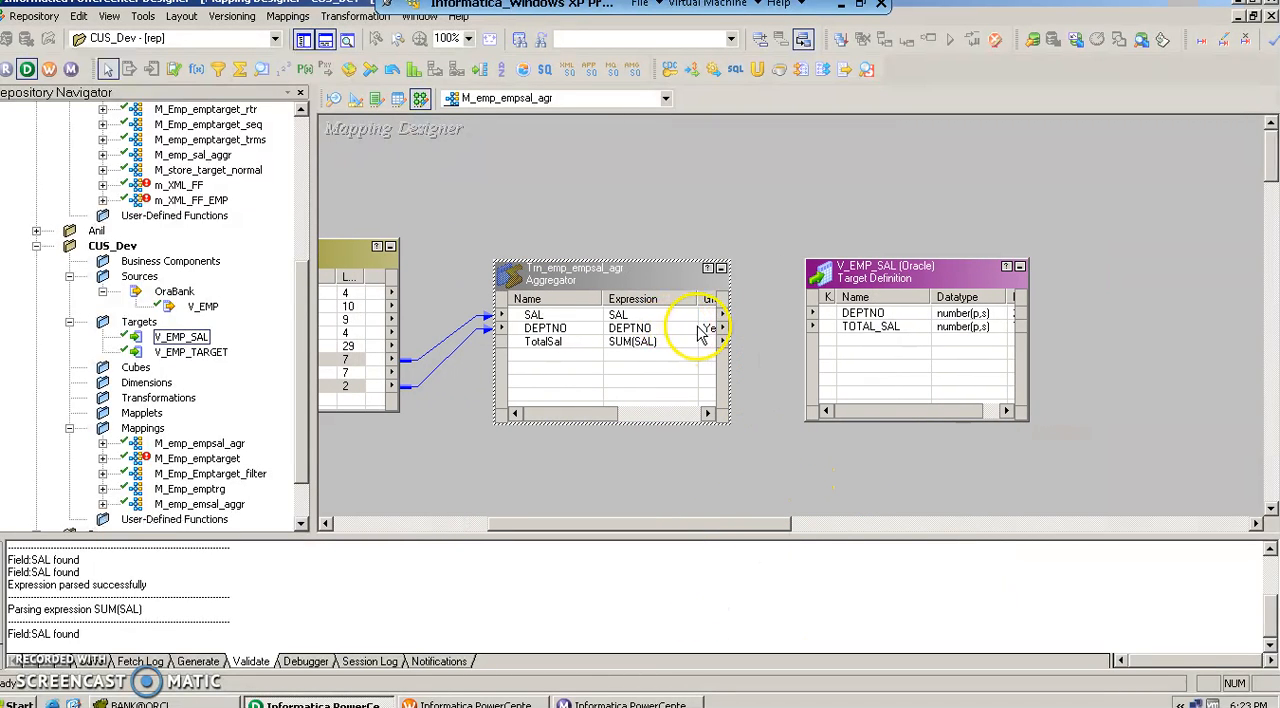
Select the aggregator's DEPTNO and TotalSal ports to link to V_EMP_SAL.
{"action": "left_click", "coordinate": [545, 328]}
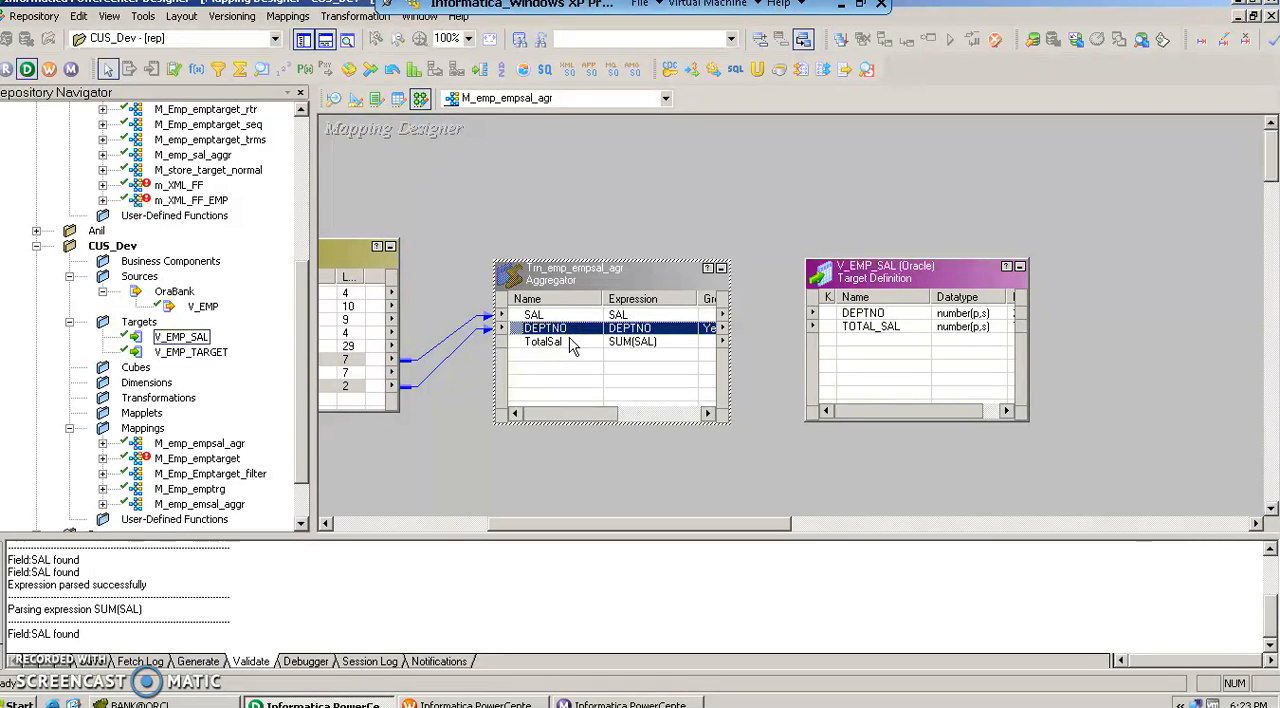
{"action": "left_click", "coordinate": [545, 341]}
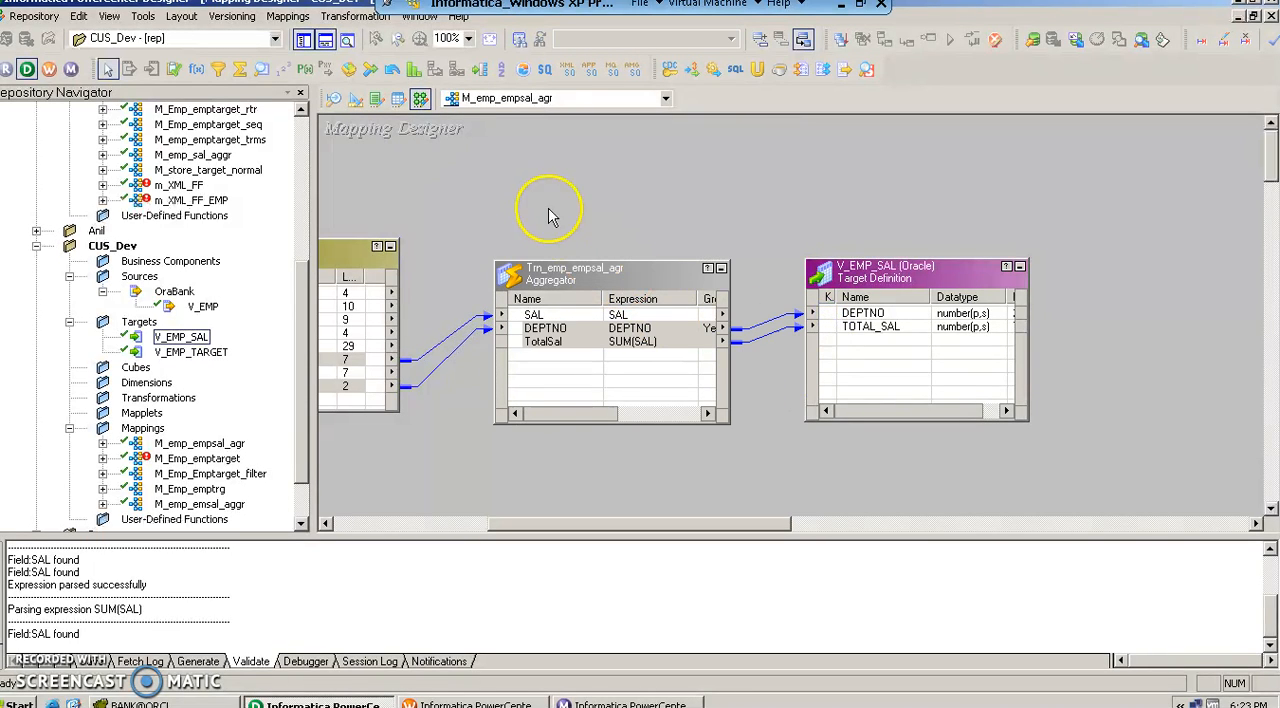
{"action": "right_click", "coordinate": [545, 328]}
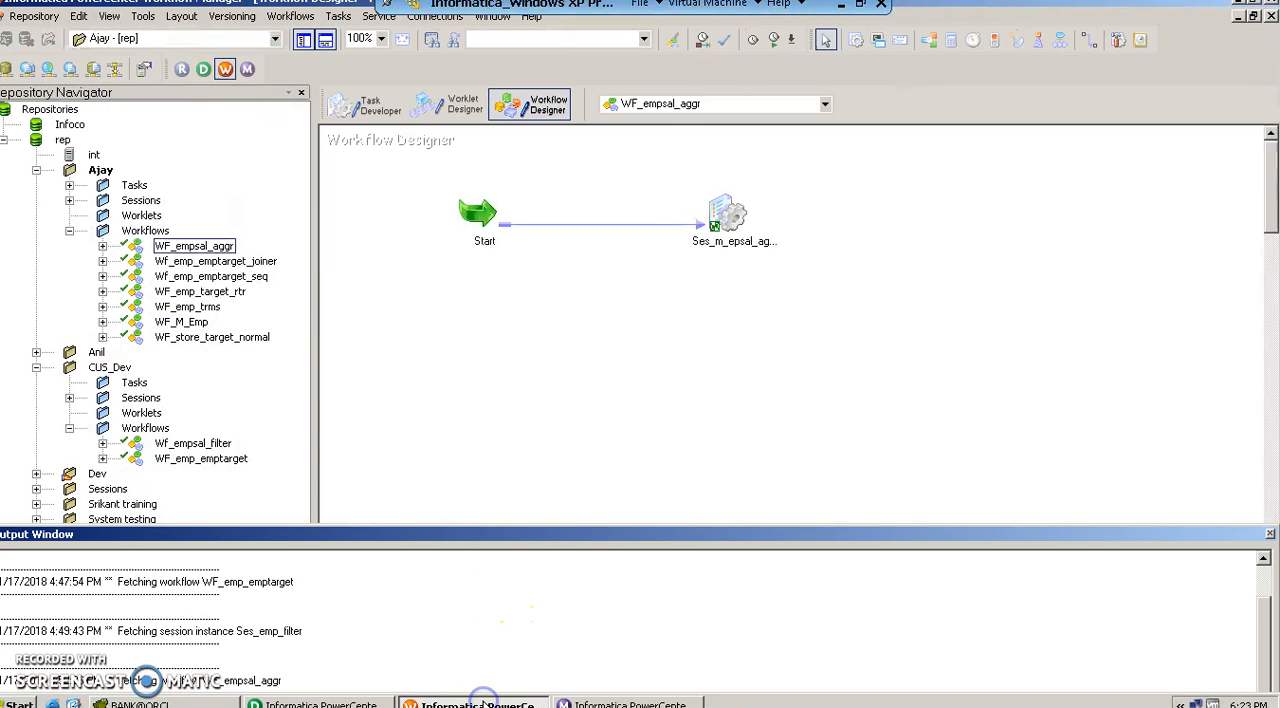
Create a workflow named Wf_emp_empsal_agr from the Workflows menu.
{"action": "left_click", "coordinate": [290, 16]}
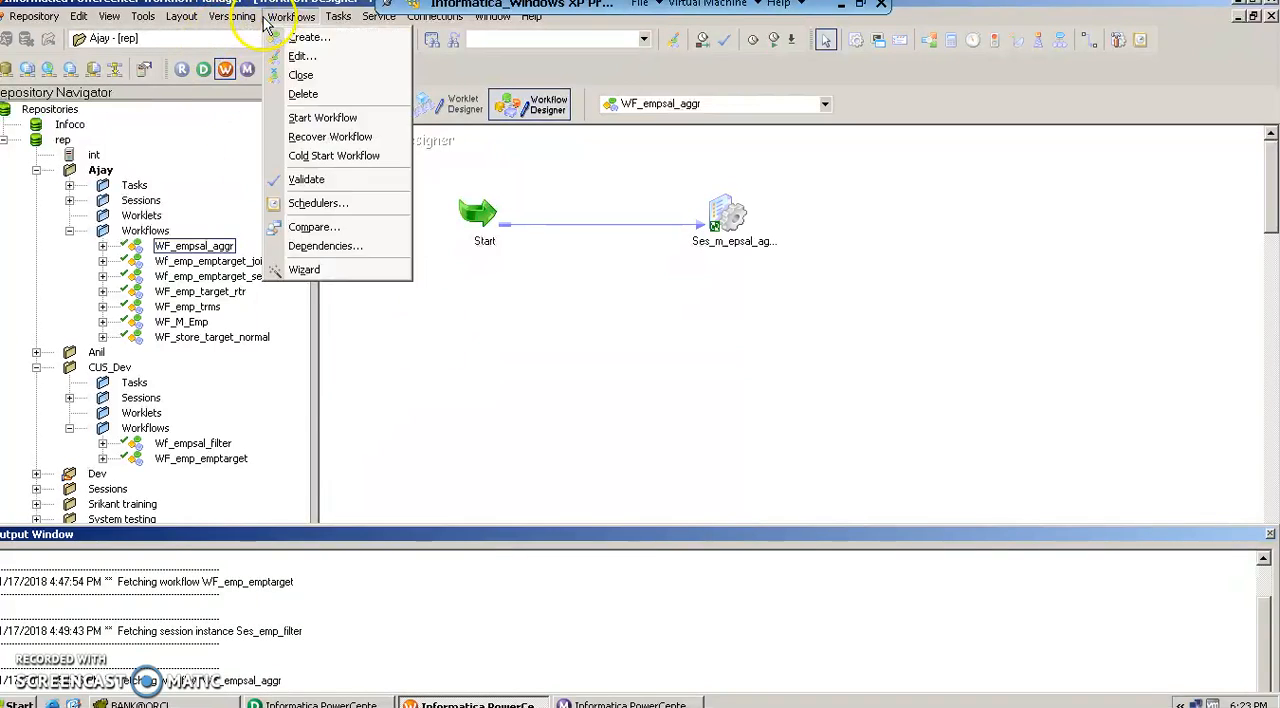
{"action": "left_click", "coordinate": [309, 37]}
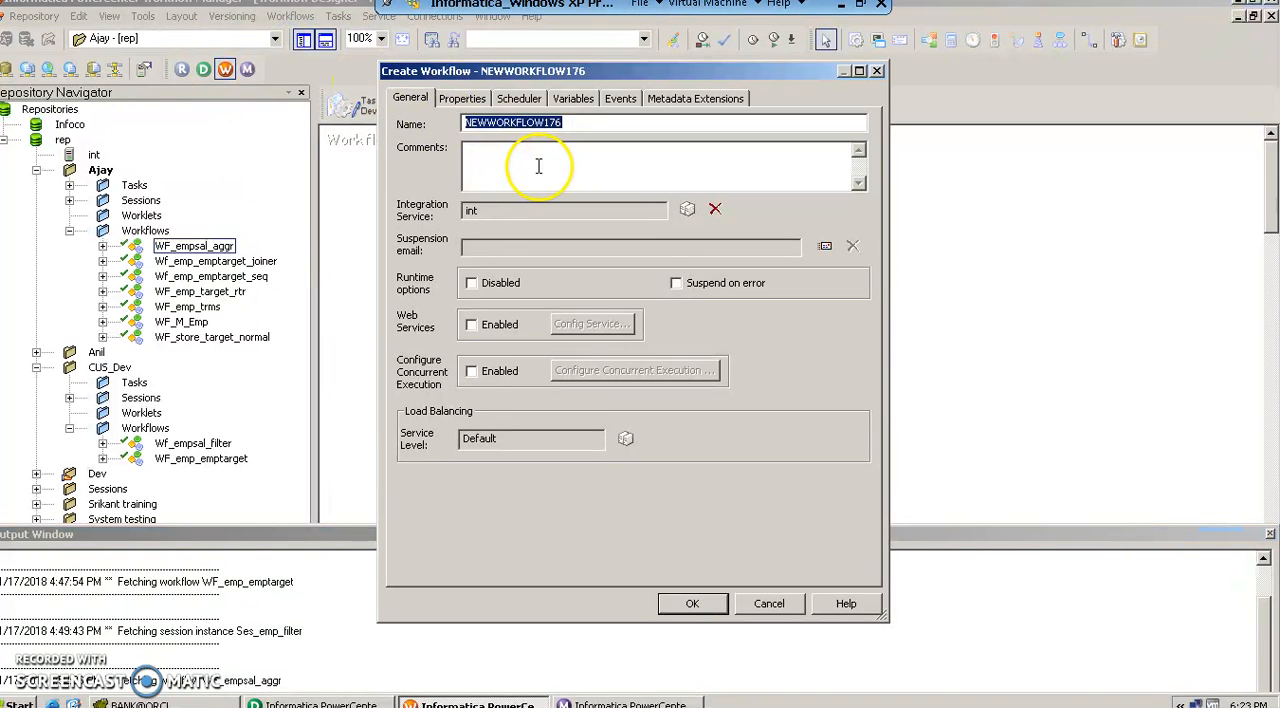
{"action": "type", "text": "Wf_emp_empsal_agr"}
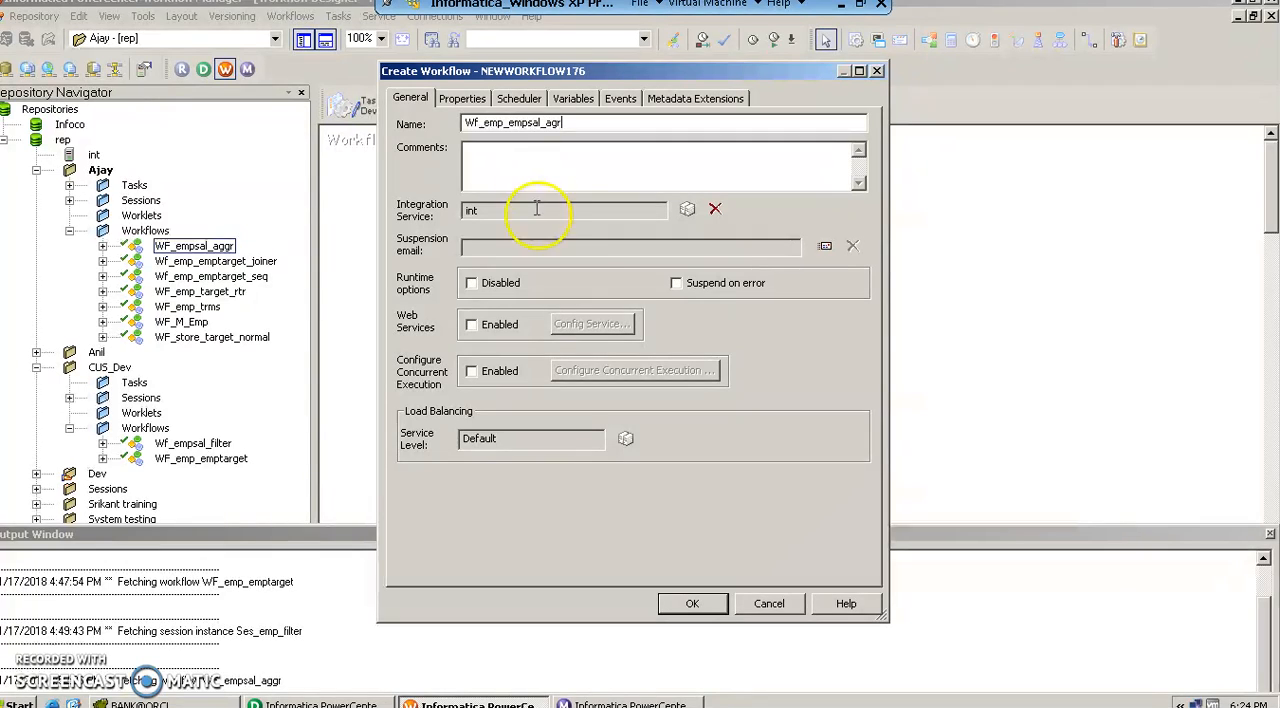
{"action": "left_click", "coordinate": [692, 603]}
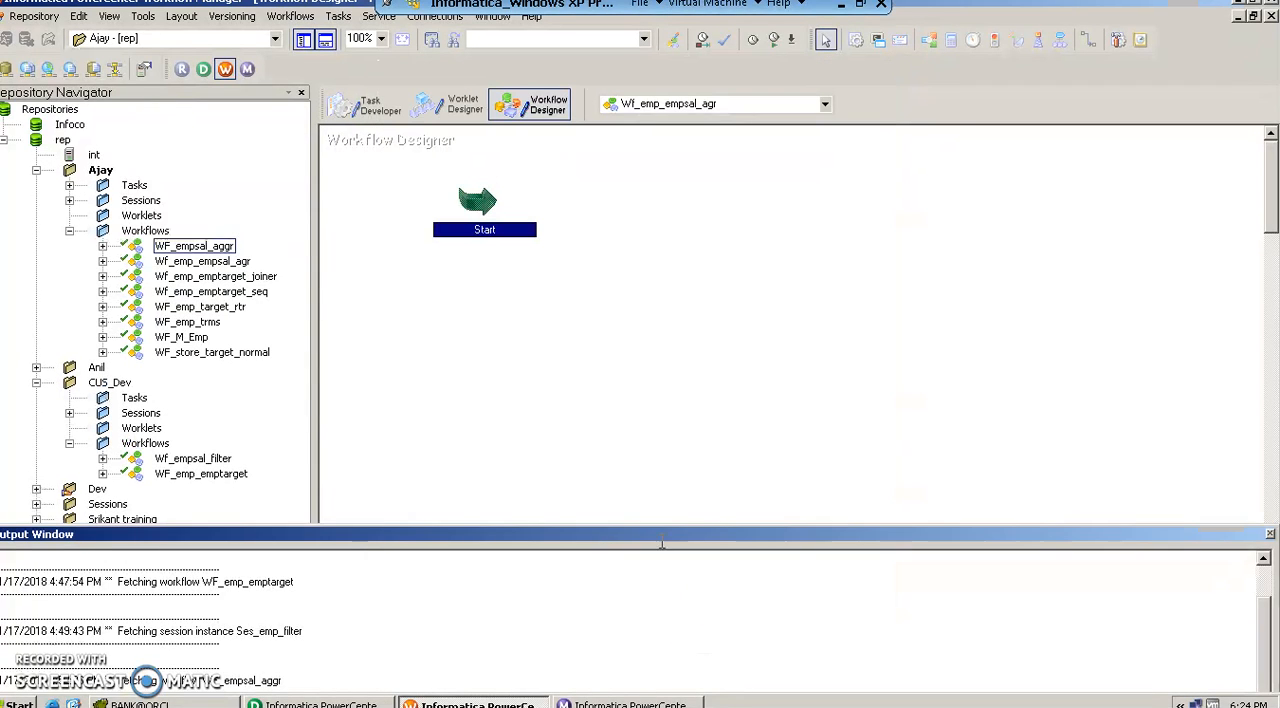
{"action": "mouse_move", "coordinate": [553, 343]}
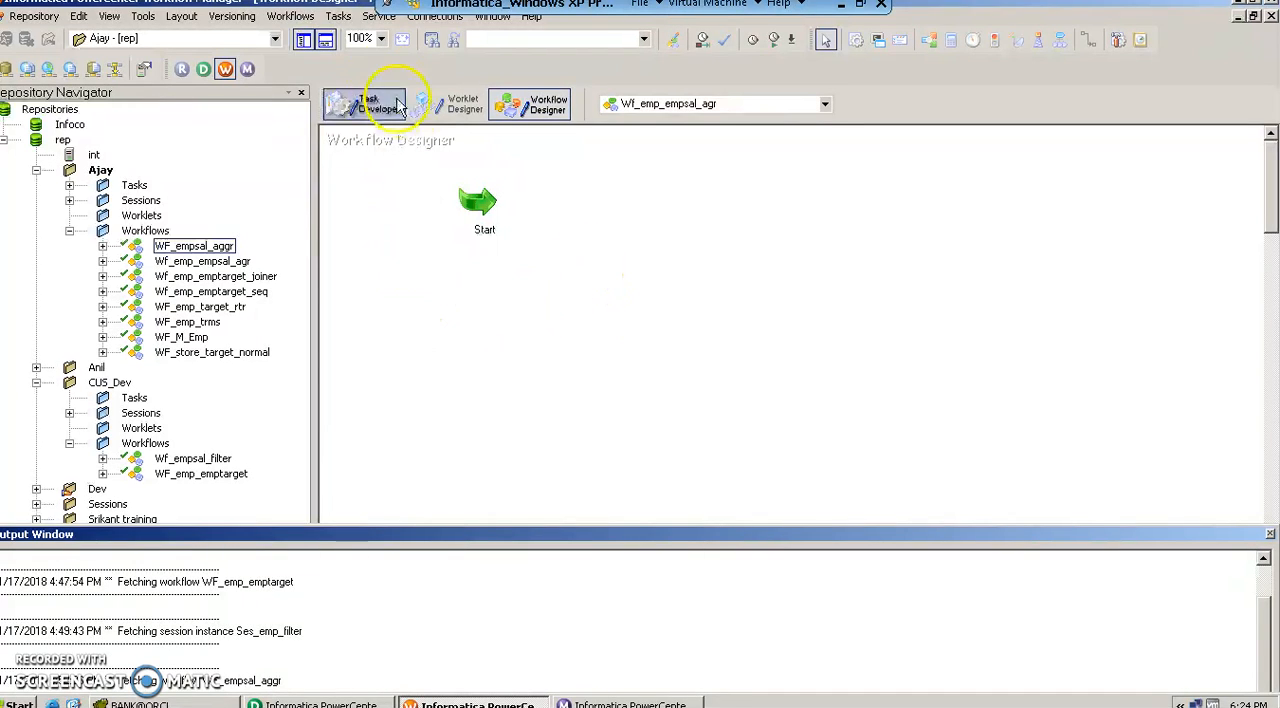
Open the CUS_Dev folder in the Navigator.
{"action": "left_click", "coordinate": [110, 382]}
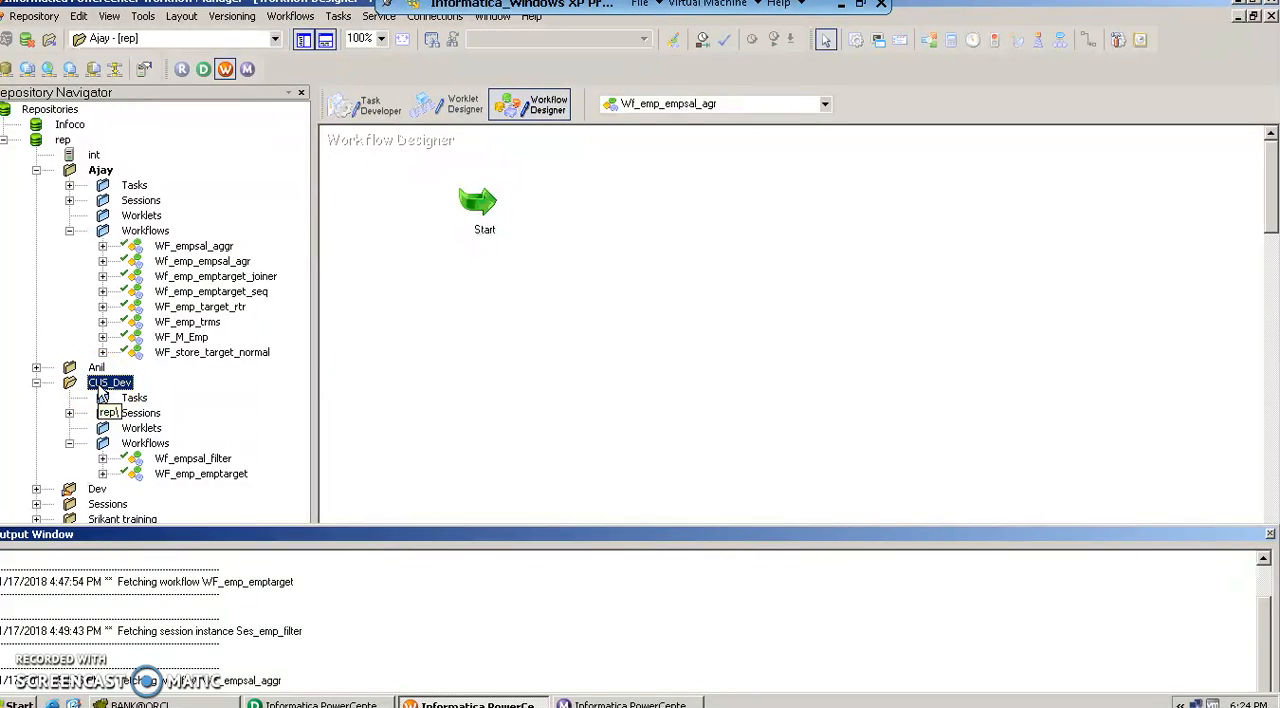
{"action": "right_click", "coordinate": [110, 382]}
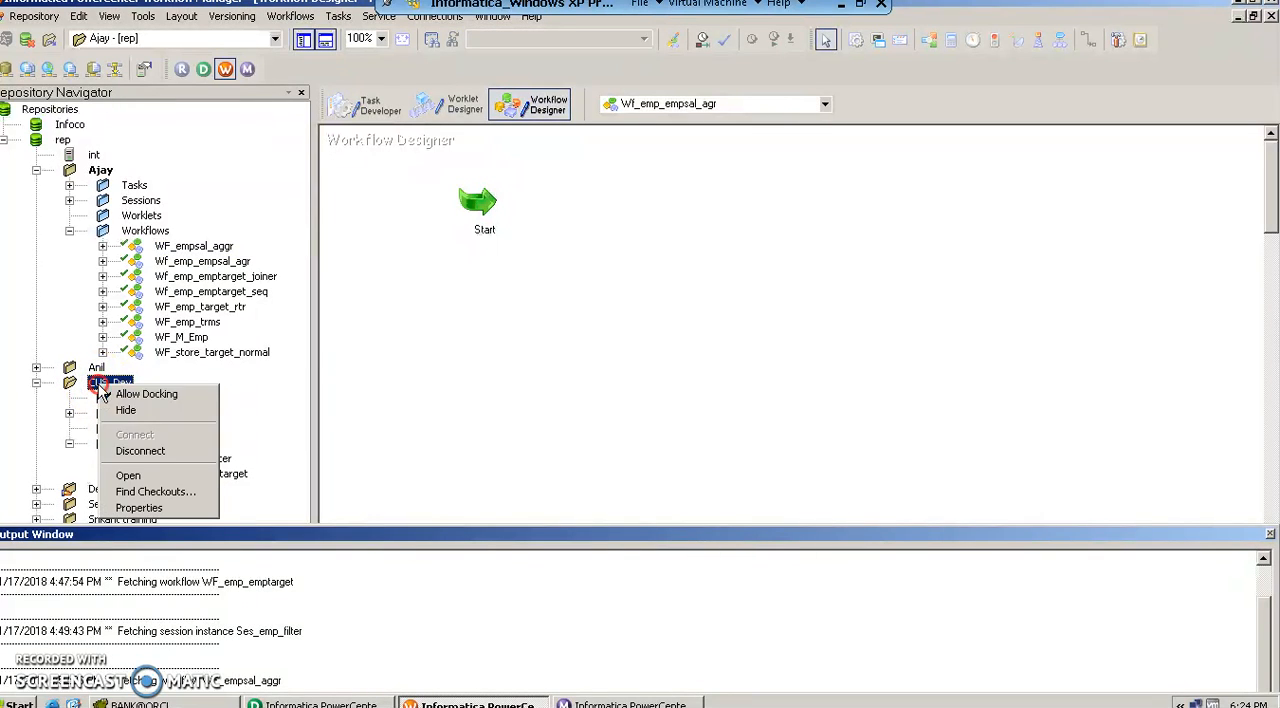
{"action": "mouse_move", "coordinate": [128, 475]}
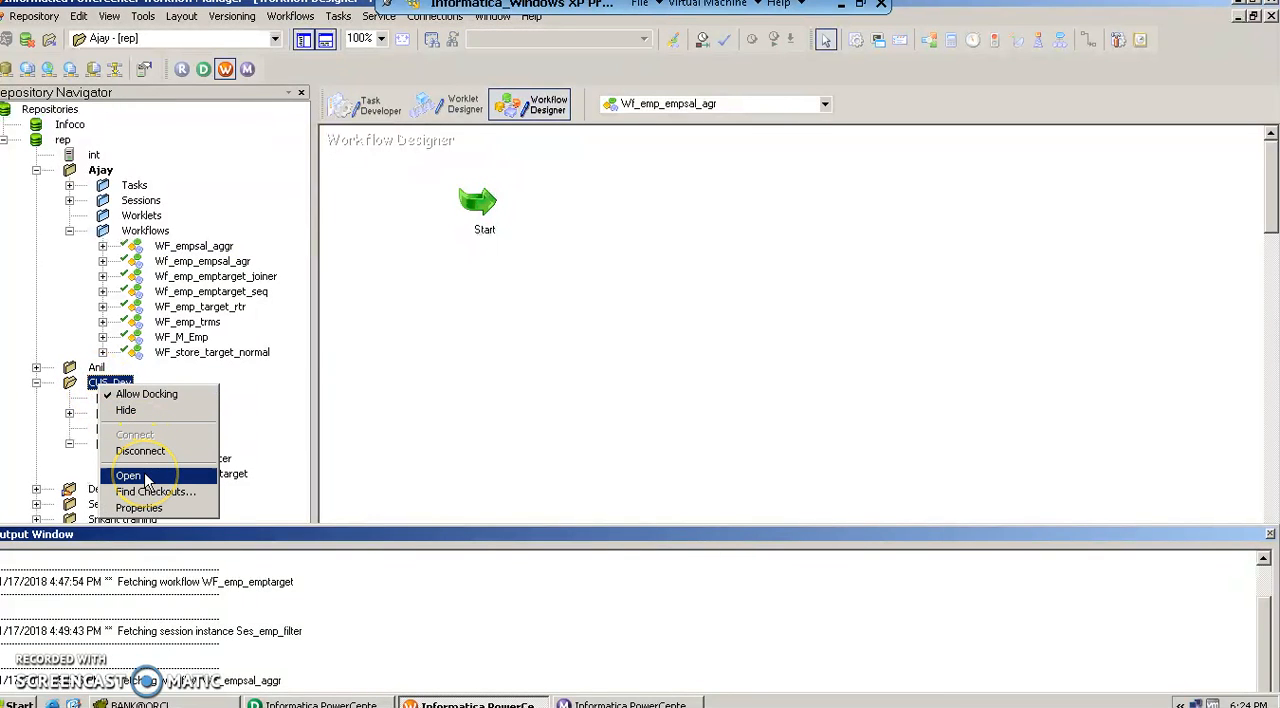
{"action": "left_click", "coordinate": [128, 475]}
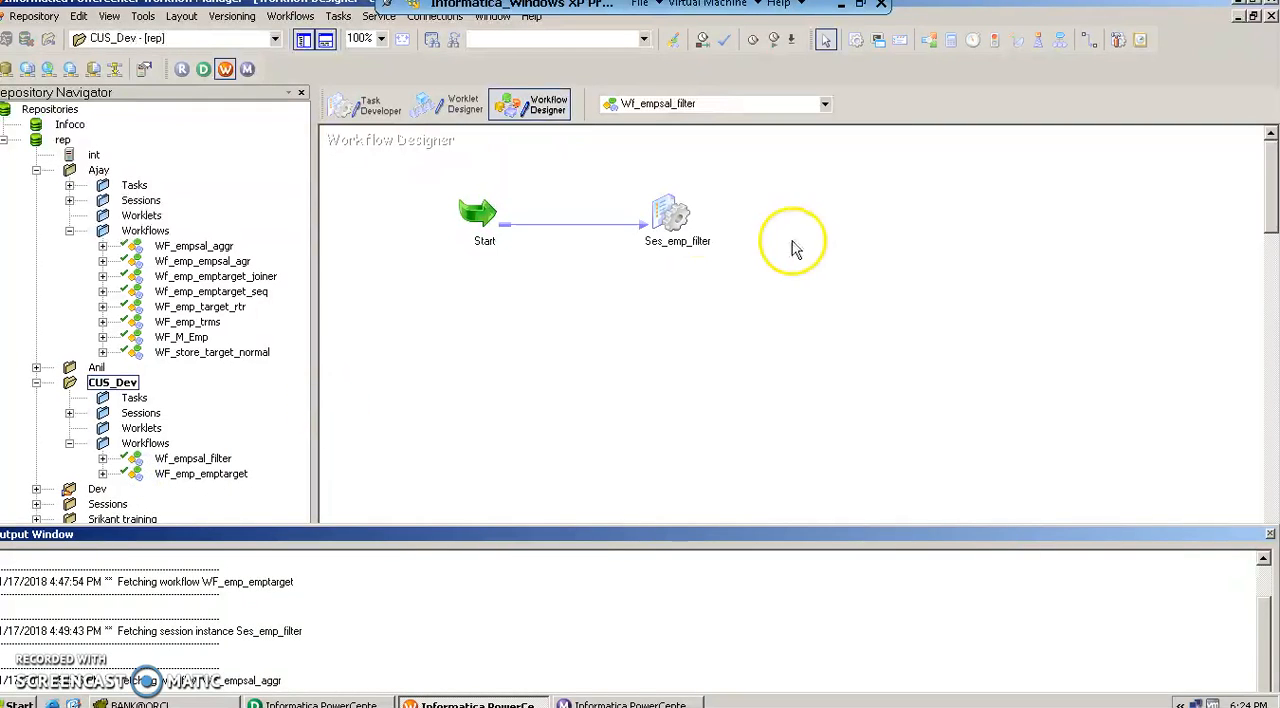
{"action": "mouse_move", "coordinate": [430, 440]}
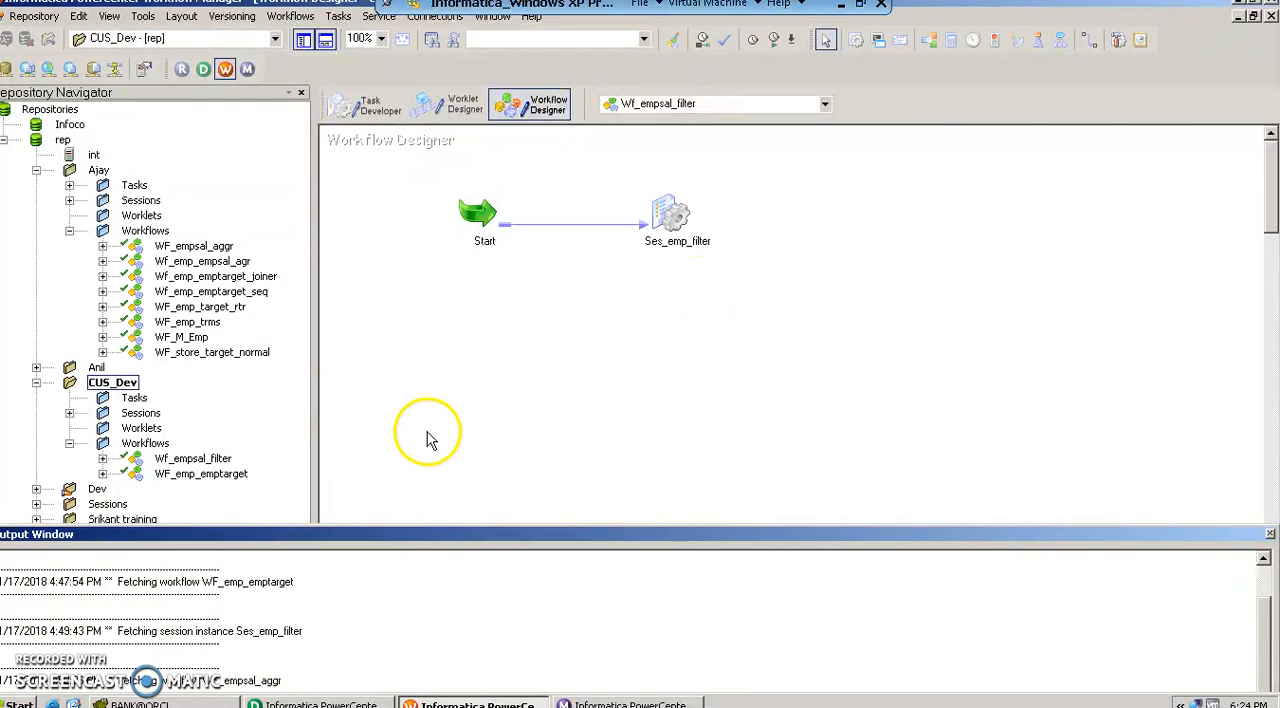
{"action": "left_click", "coordinate": [193, 246]}
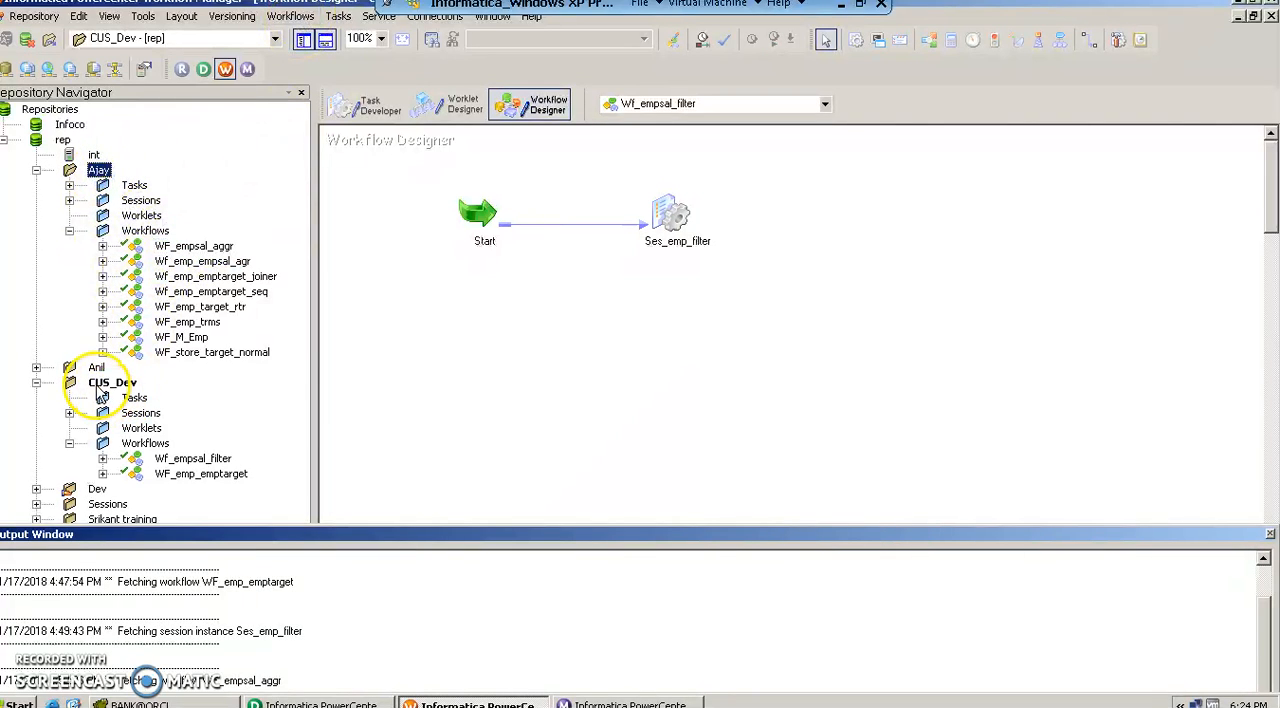
{"action": "left_click", "coordinate": [112, 382]}
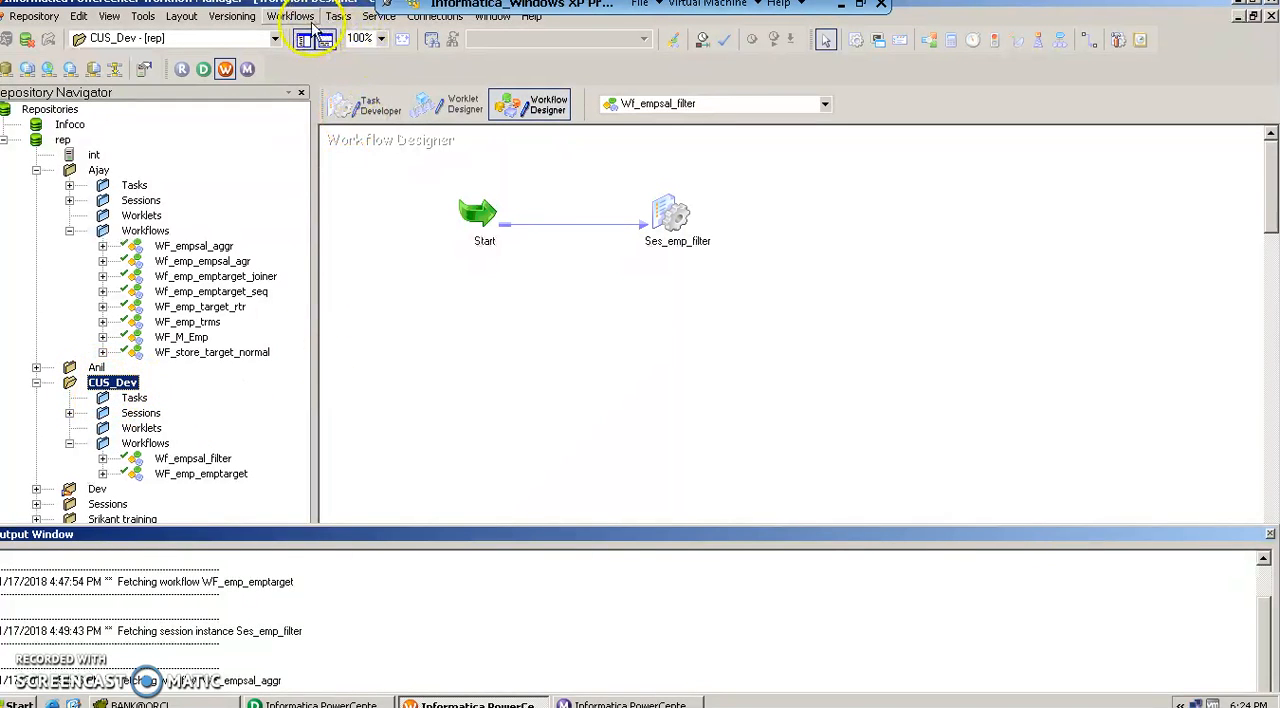
Create the workflow Wf_emp_empsal_agrr and select it in CUS_Dev.
{"action": "left_click", "coordinate": [290, 16]}
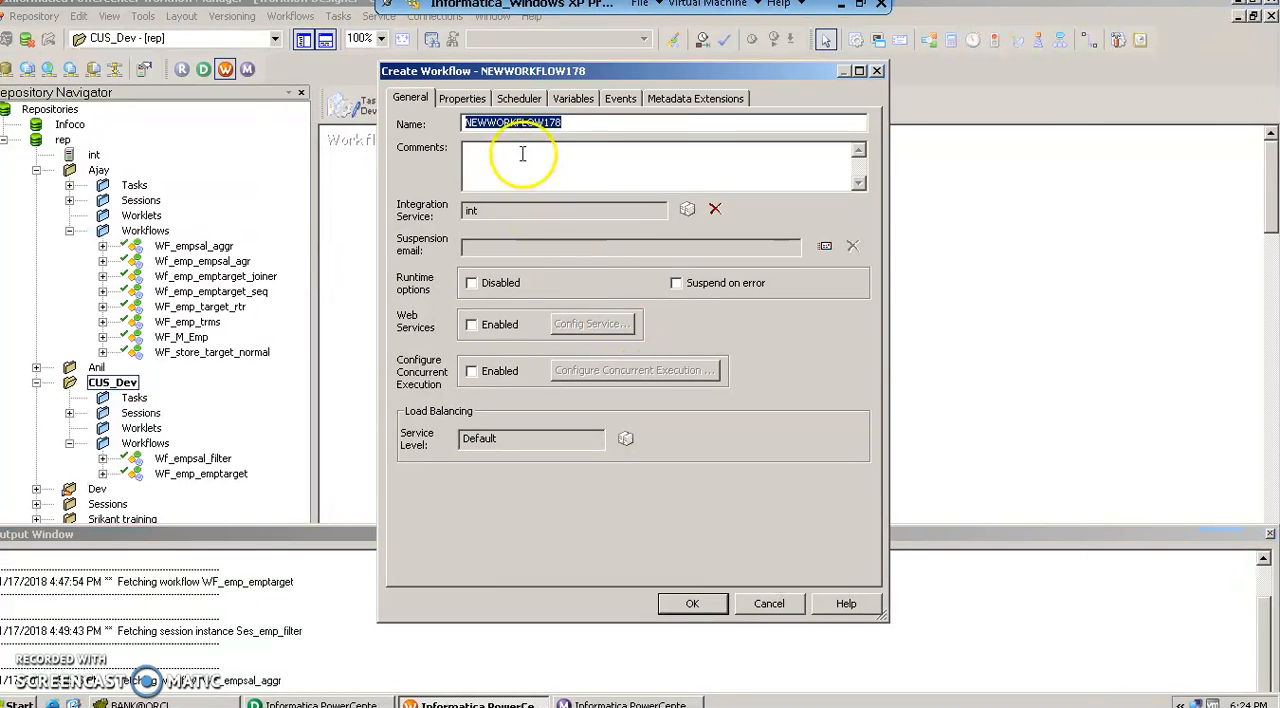
{"action": "type", "text": "Wf_e"}
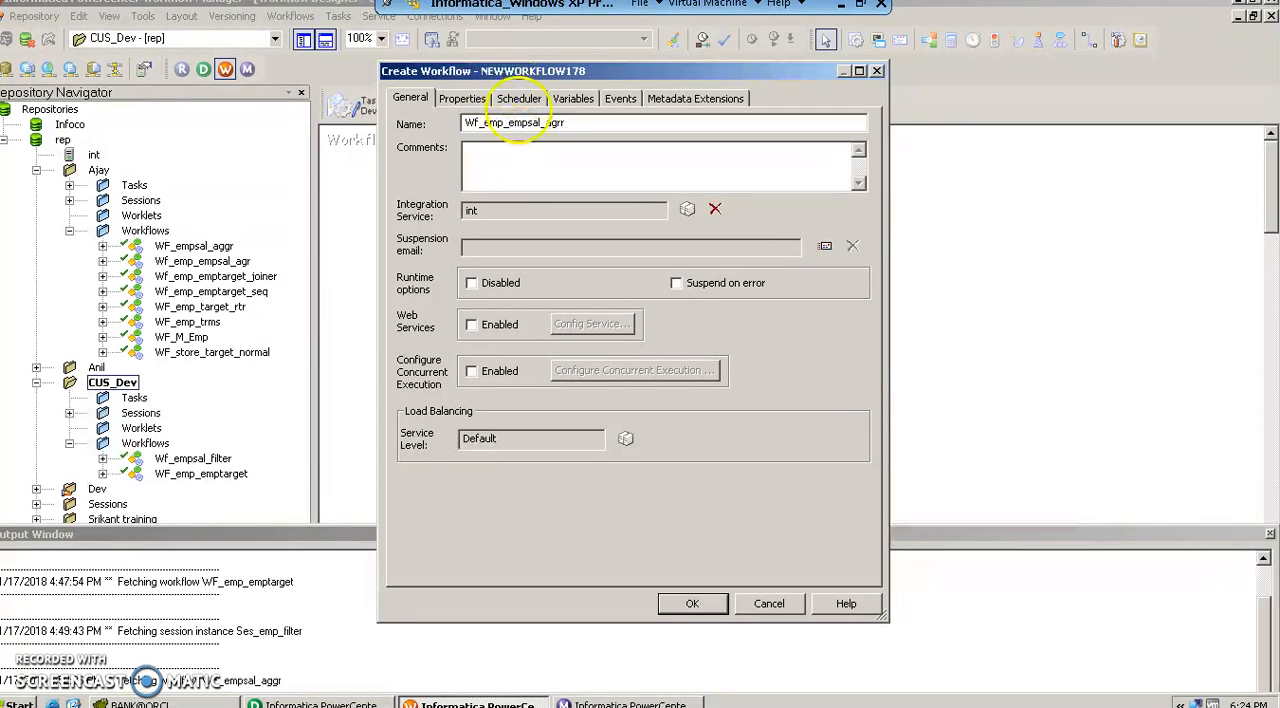
{"action": "left_click", "coordinate": [692, 603]}
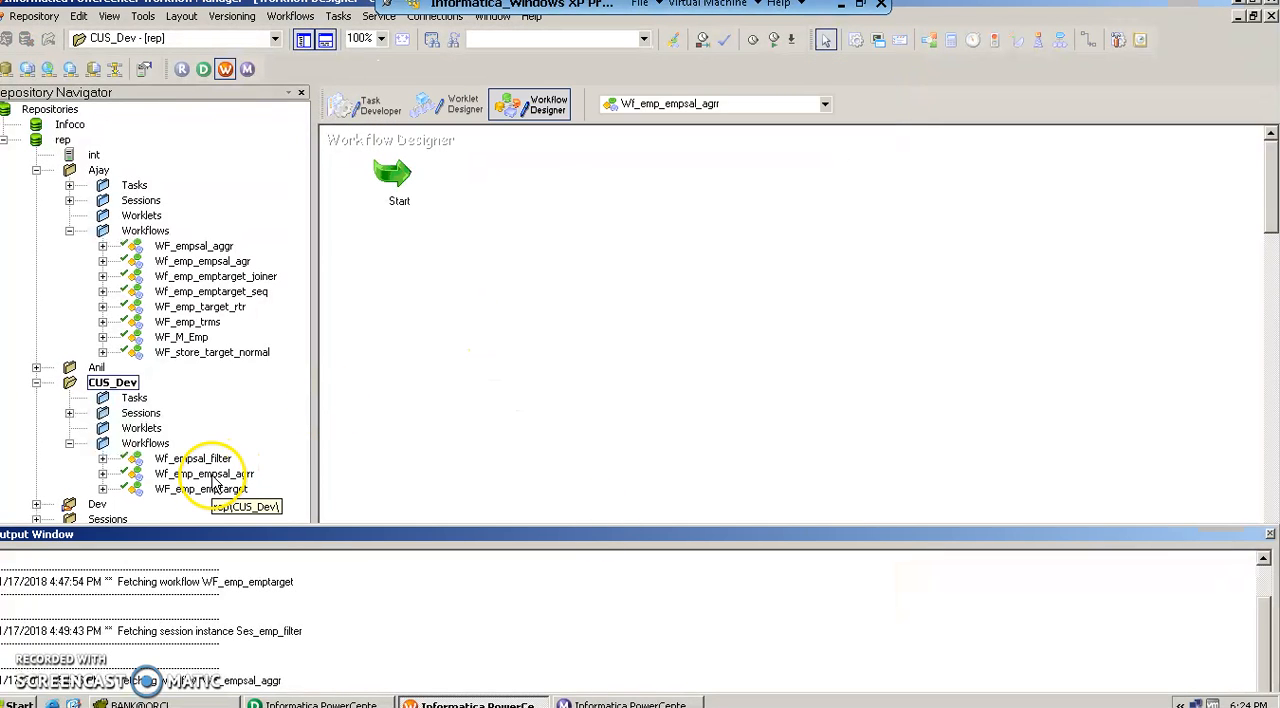
{"action": "left_click", "coordinate": [204, 473]}
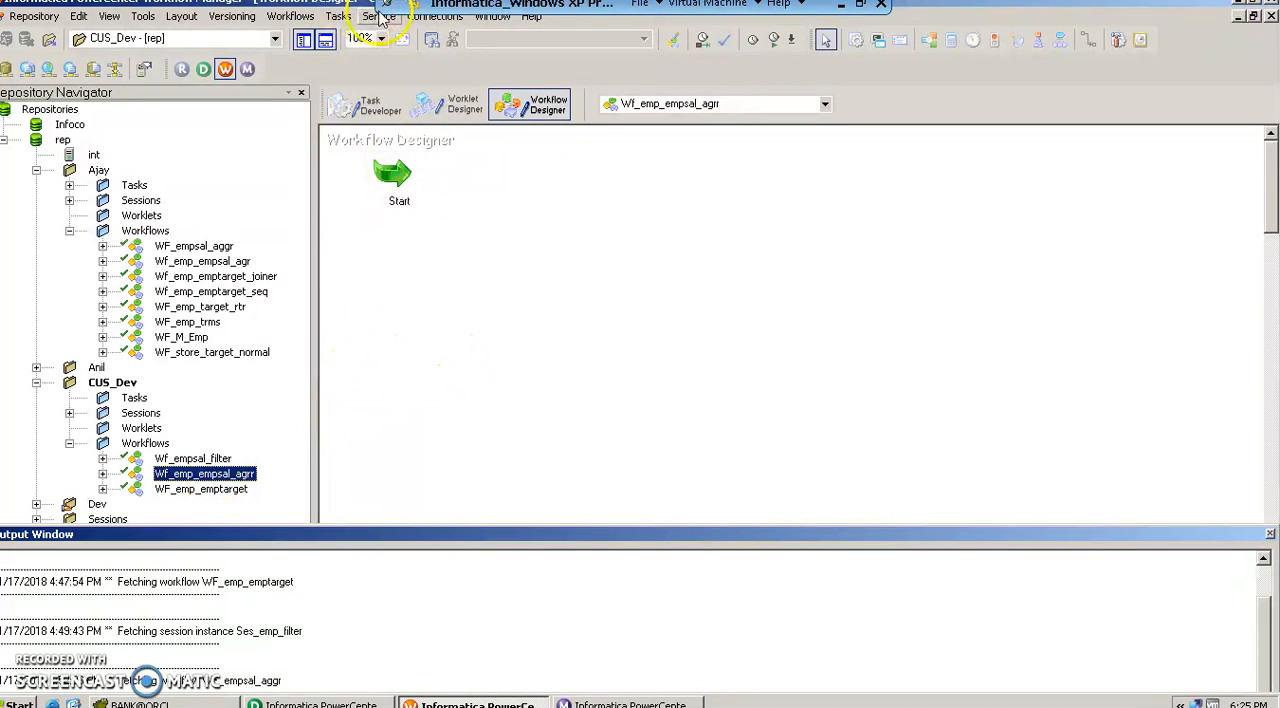
Add session task Ses_emp_empsal_agrr using mapping M_emp_empsal_agr.
{"action": "left_click", "coordinate": [337, 16]}
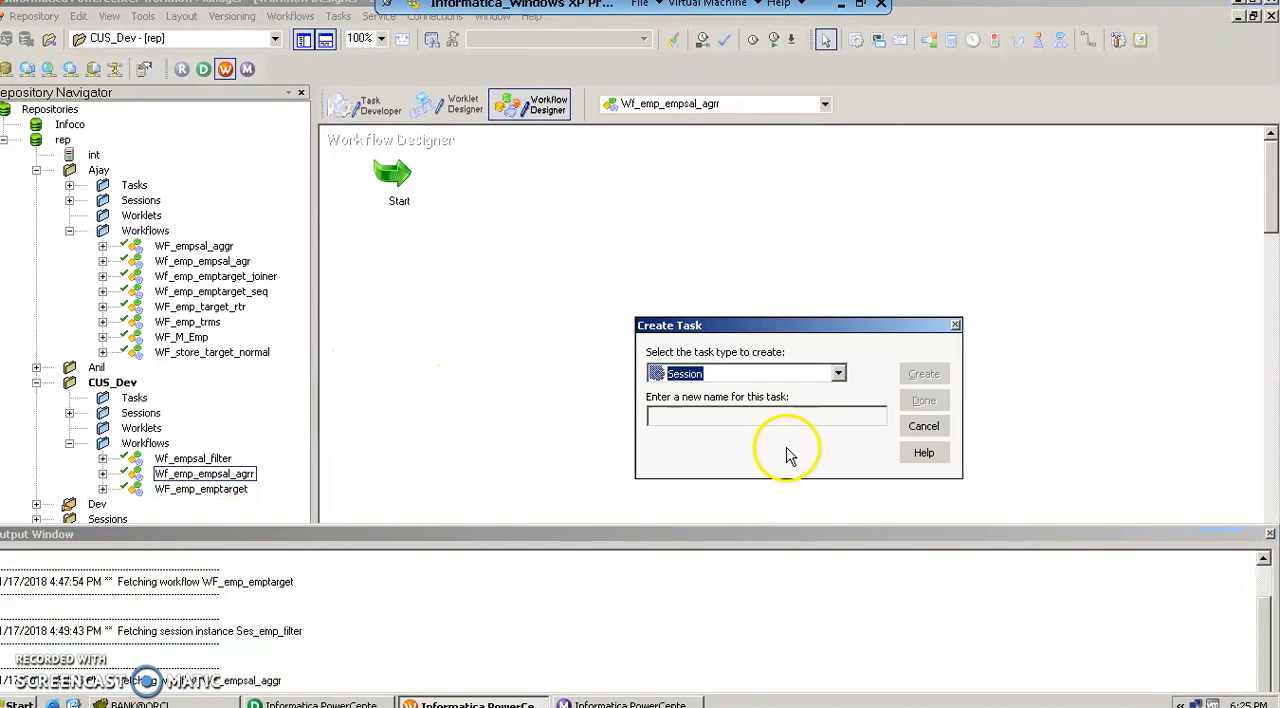
{"action": "type", "text": "Ses_emp_empsal"}
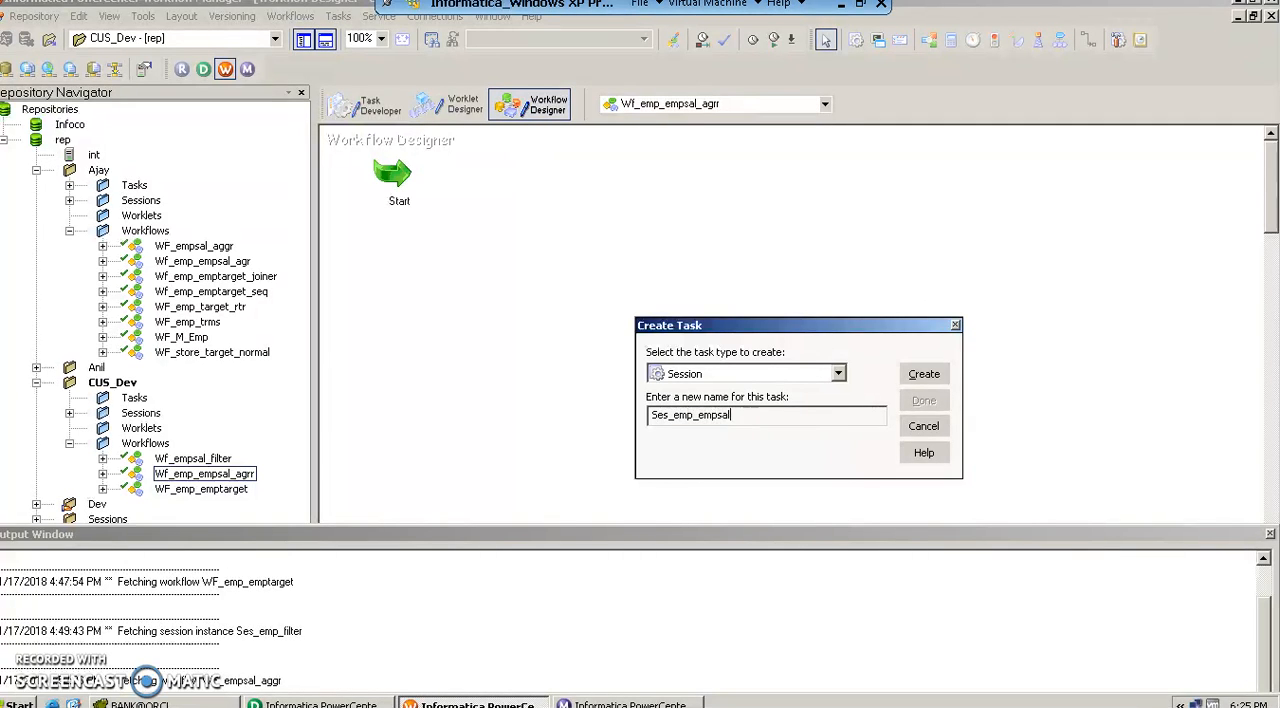
{"action": "type", "text": "_agrr"}
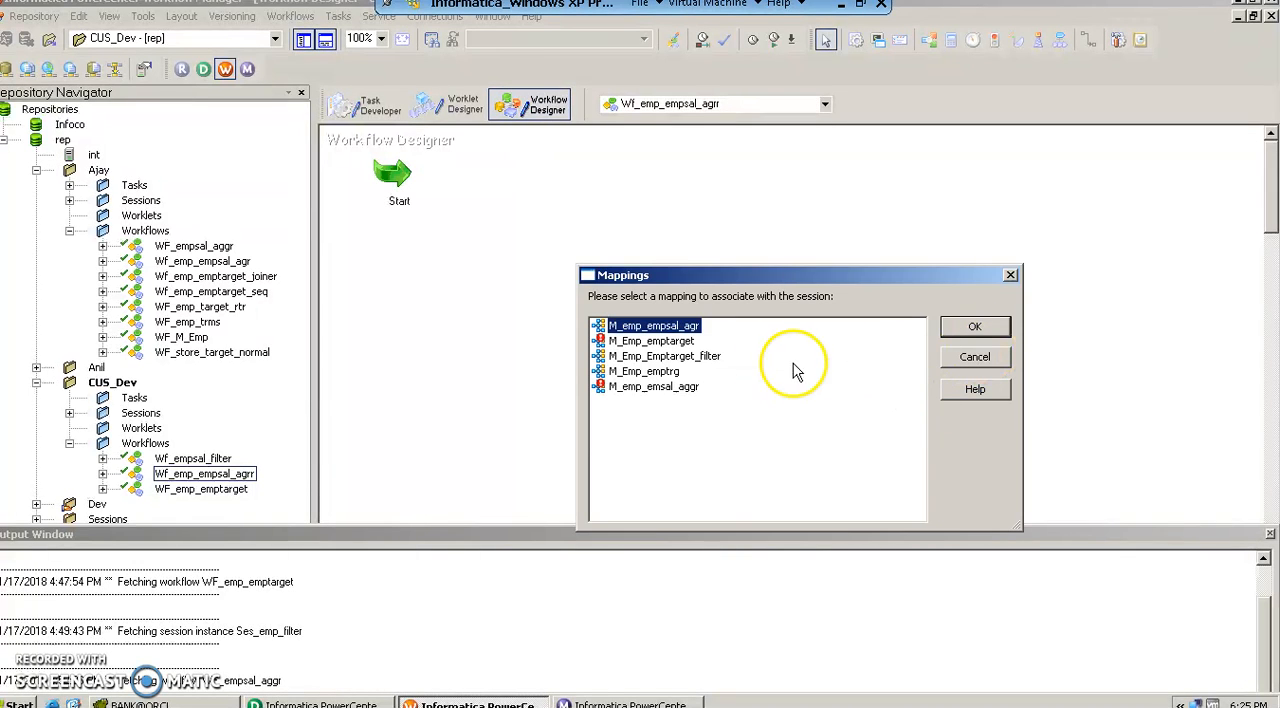
{"action": "mouse_move", "coordinate": [700, 390]}
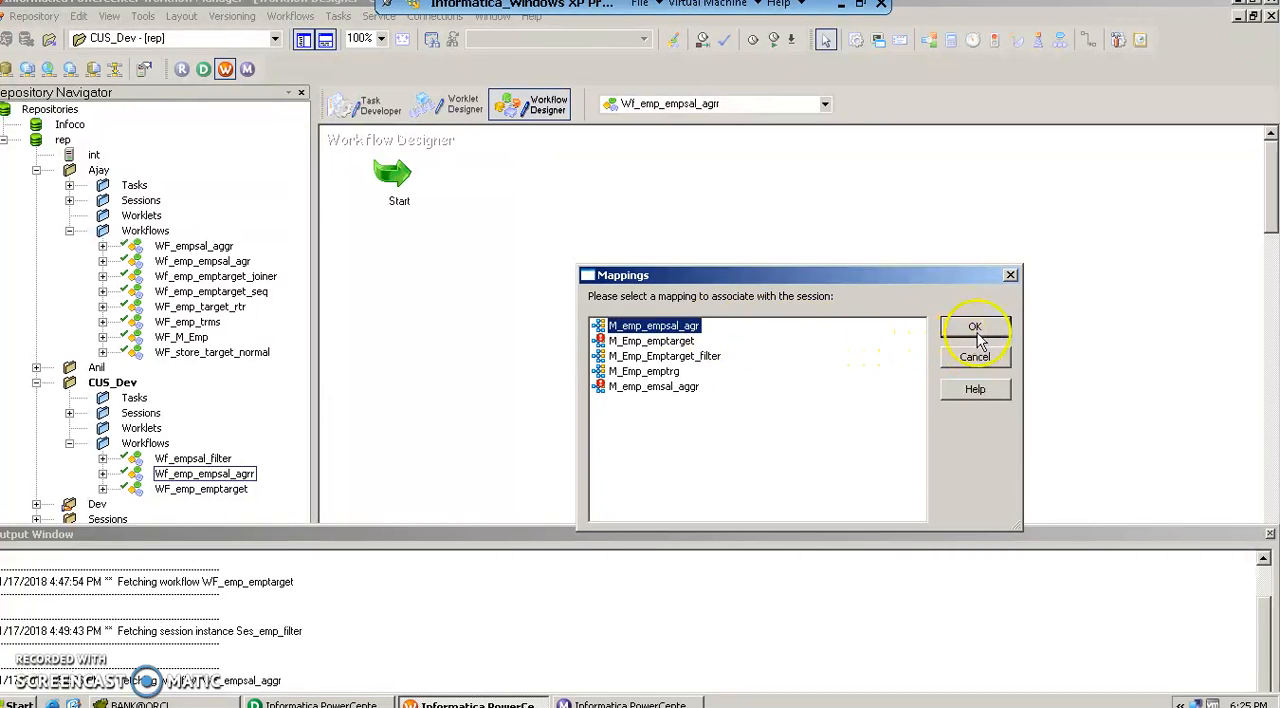
{"action": "left_click", "coordinate": [974, 326]}
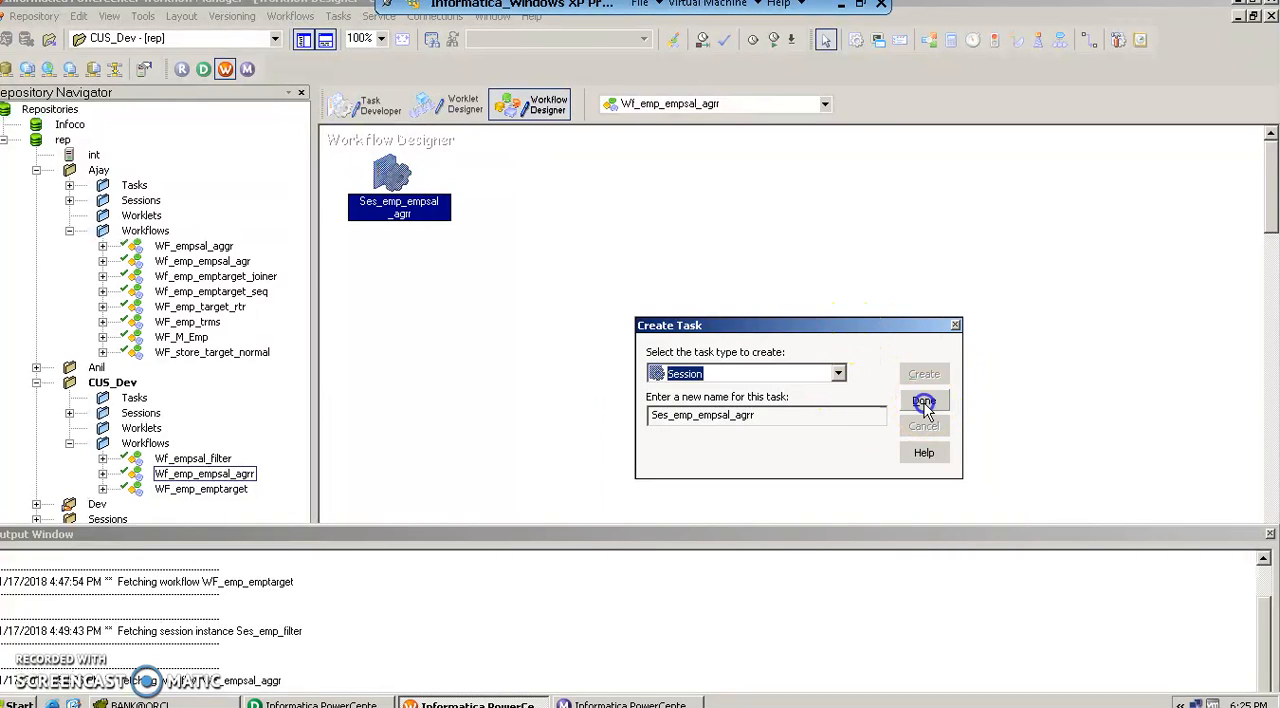
{"action": "left_click", "coordinate": [923, 401]}
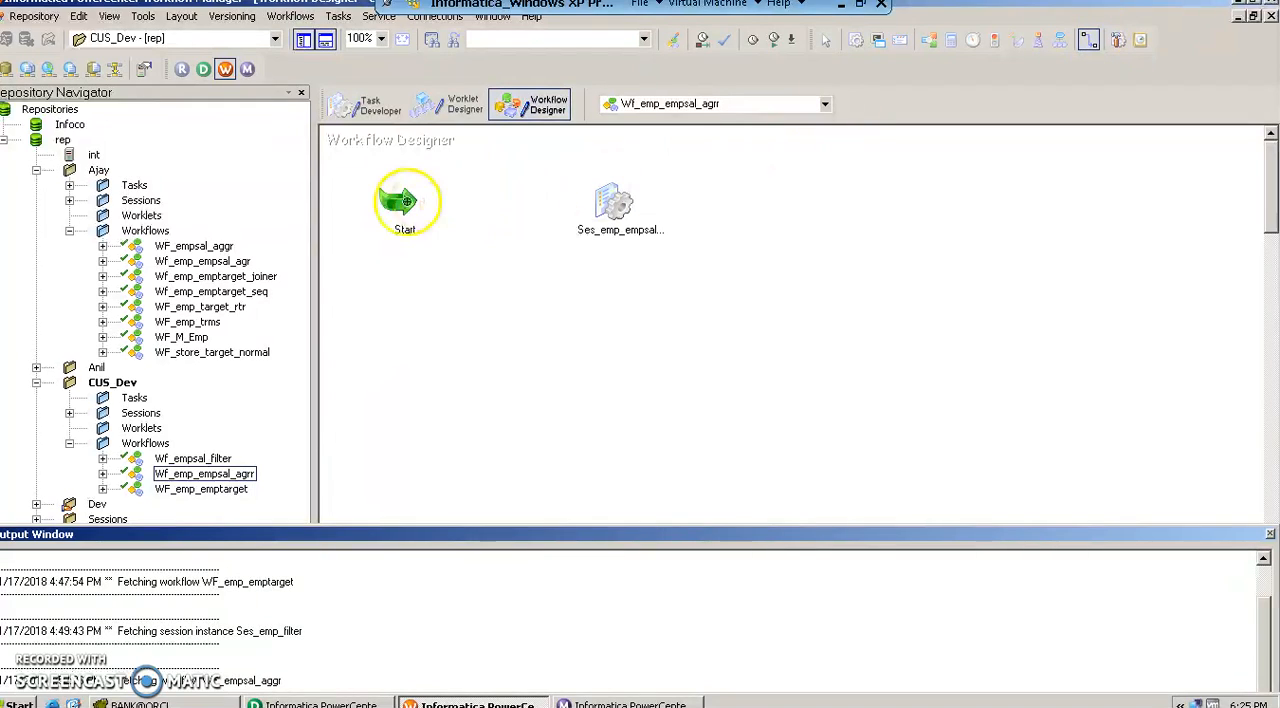
Link Start to Ses_emp_empsal_agrr and set its connections to Oracle_Tgt and Oracle_SRC.
{"action": "left_click_drag", "start_coordinate": [405, 201], "coordinate": [605, 201]}
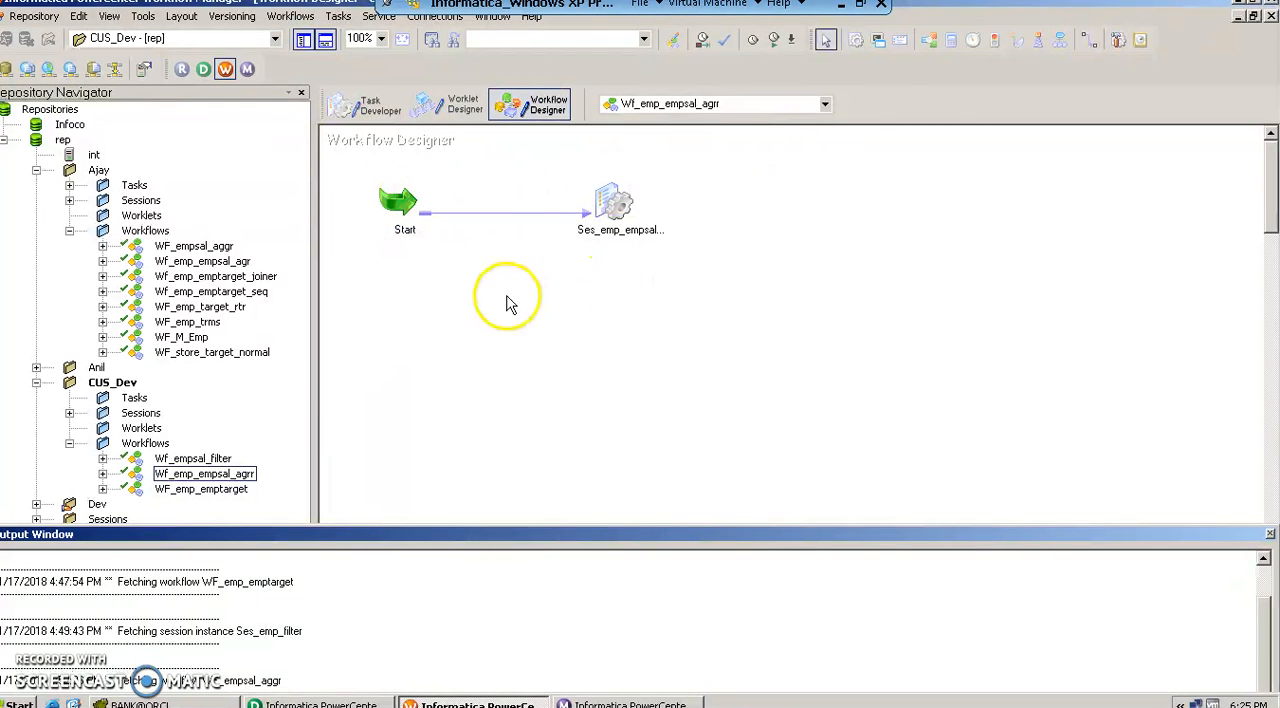
{"action": "double_click", "coordinate": [613, 205]}
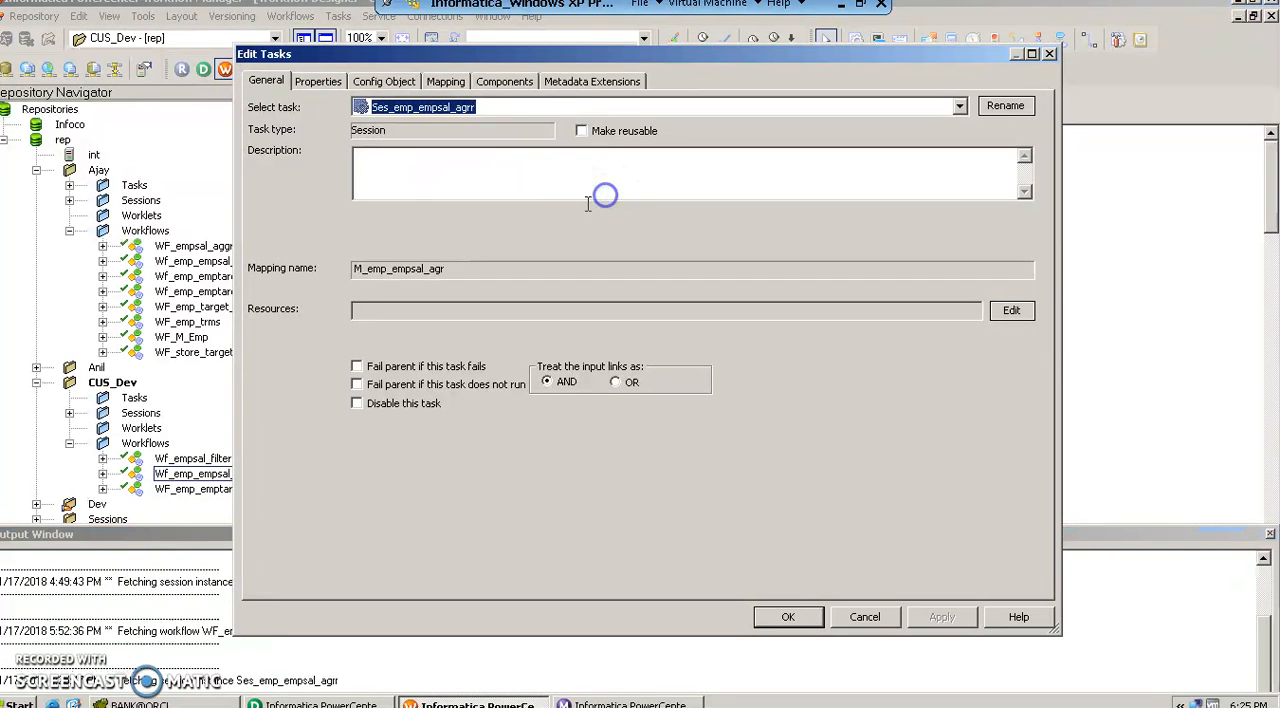
{"action": "left_click", "coordinate": [445, 81]}
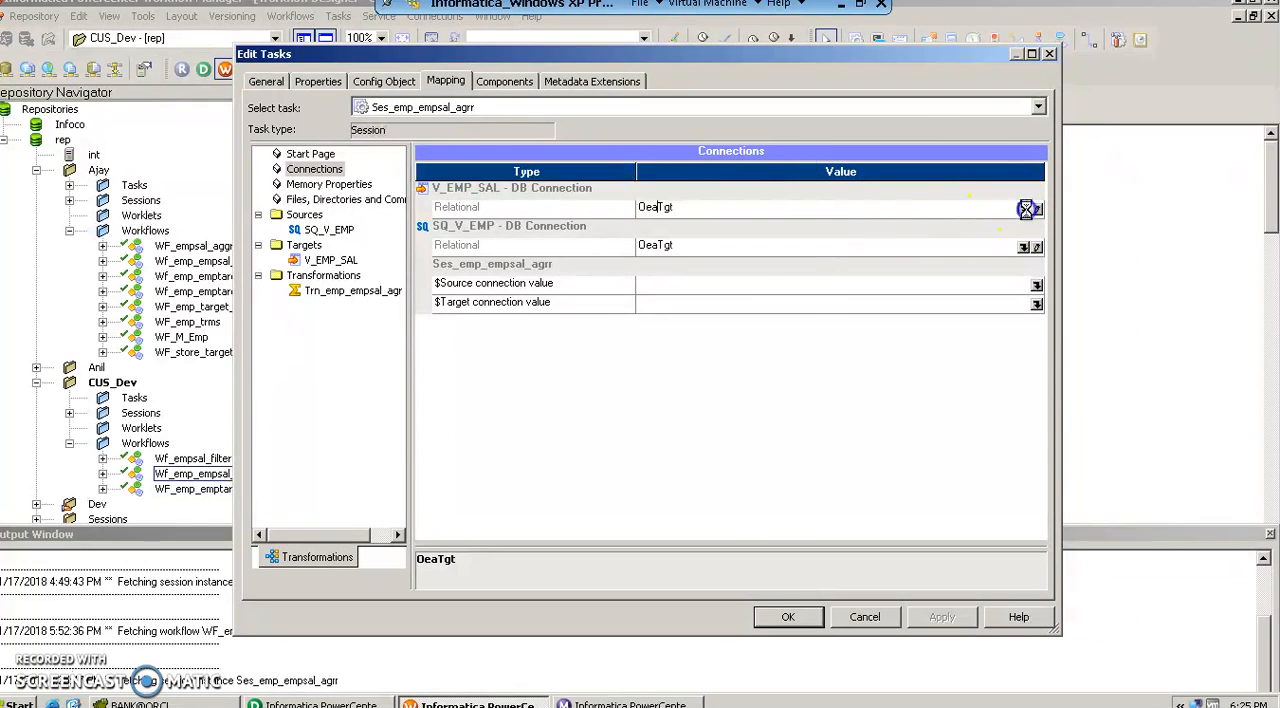
{"action": "left_click", "coordinate": [1025, 207]}
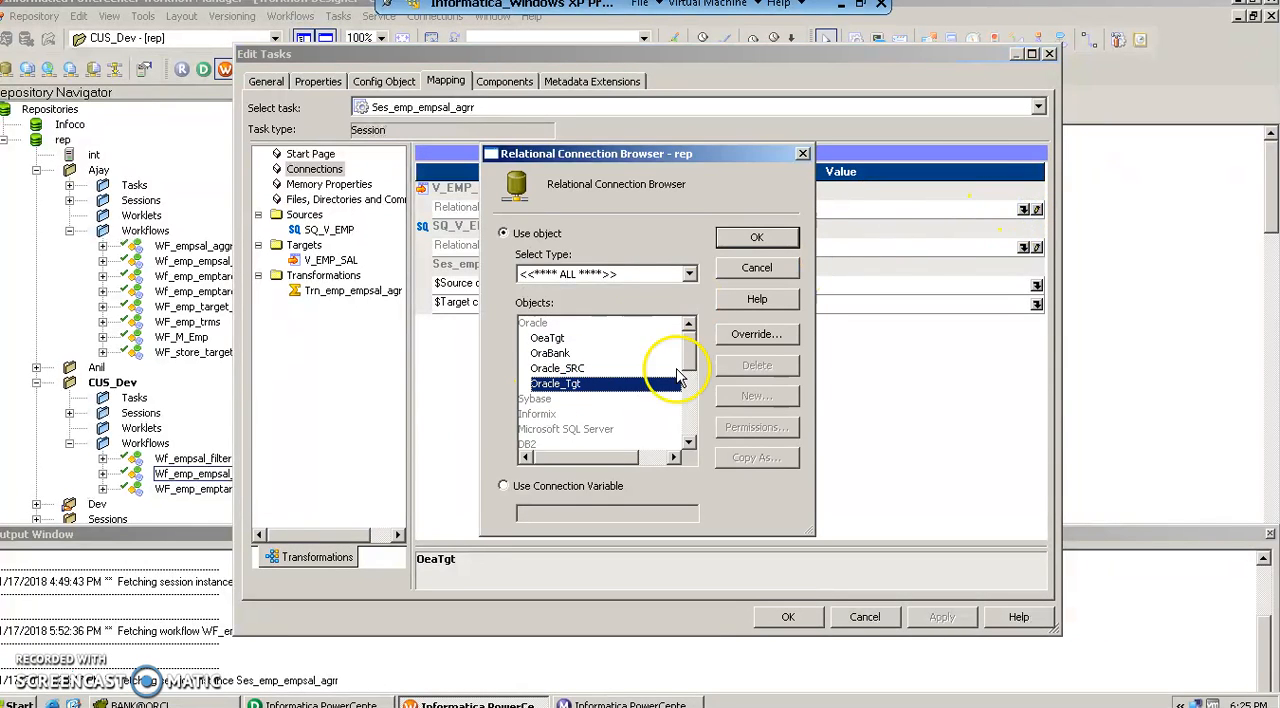
{"action": "left_click", "coordinate": [756, 237]}
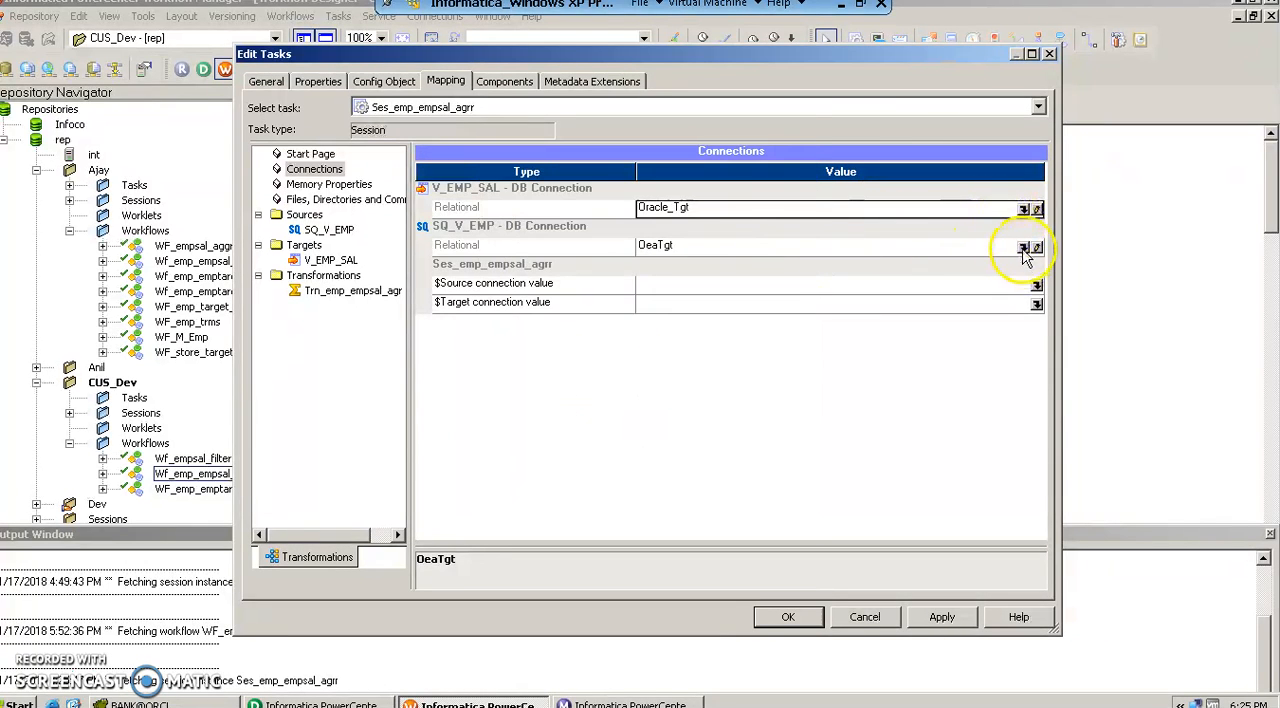
{"action": "left_click", "coordinate": [1024, 245]}
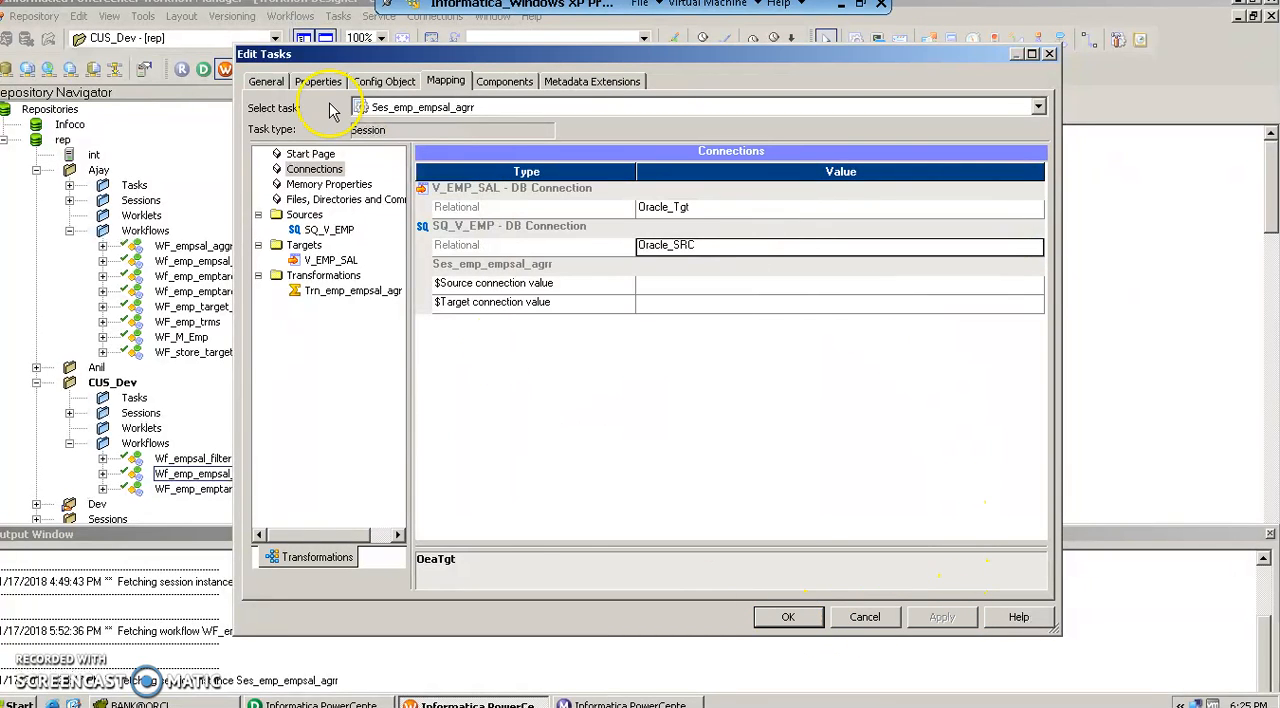
{"action": "left_click", "coordinate": [318, 81]}
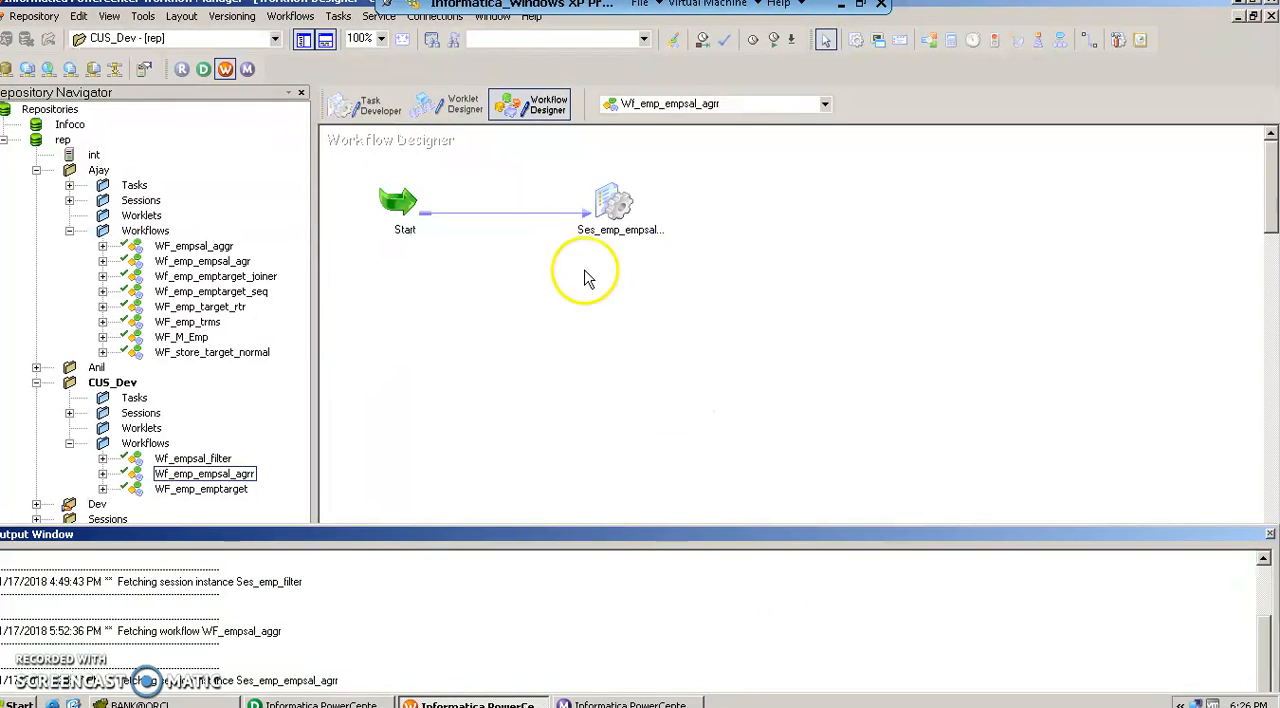
Save workflow Wf_emp_empsal_agrr to the repository.
{"action": "left_click", "coordinate": [33, 16]}
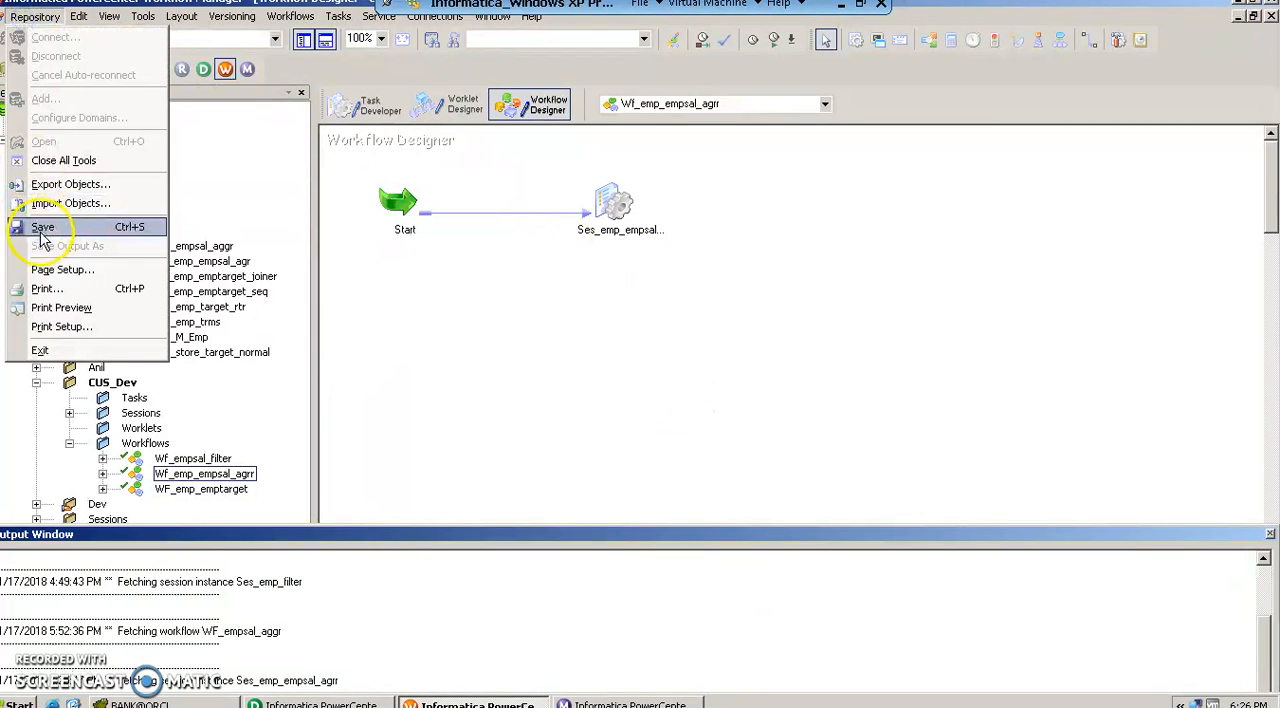
{"action": "left_click", "coordinate": [43, 227]}
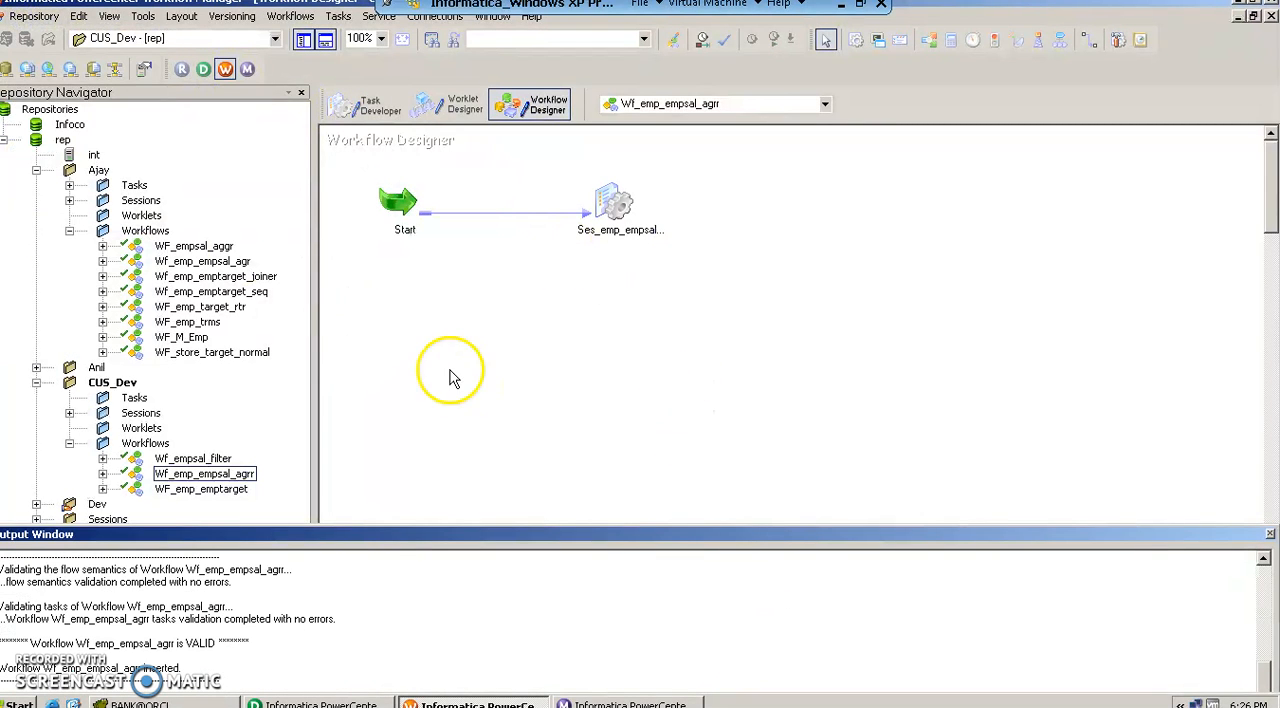
{"action": "left_click", "coordinate": [290, 16]}
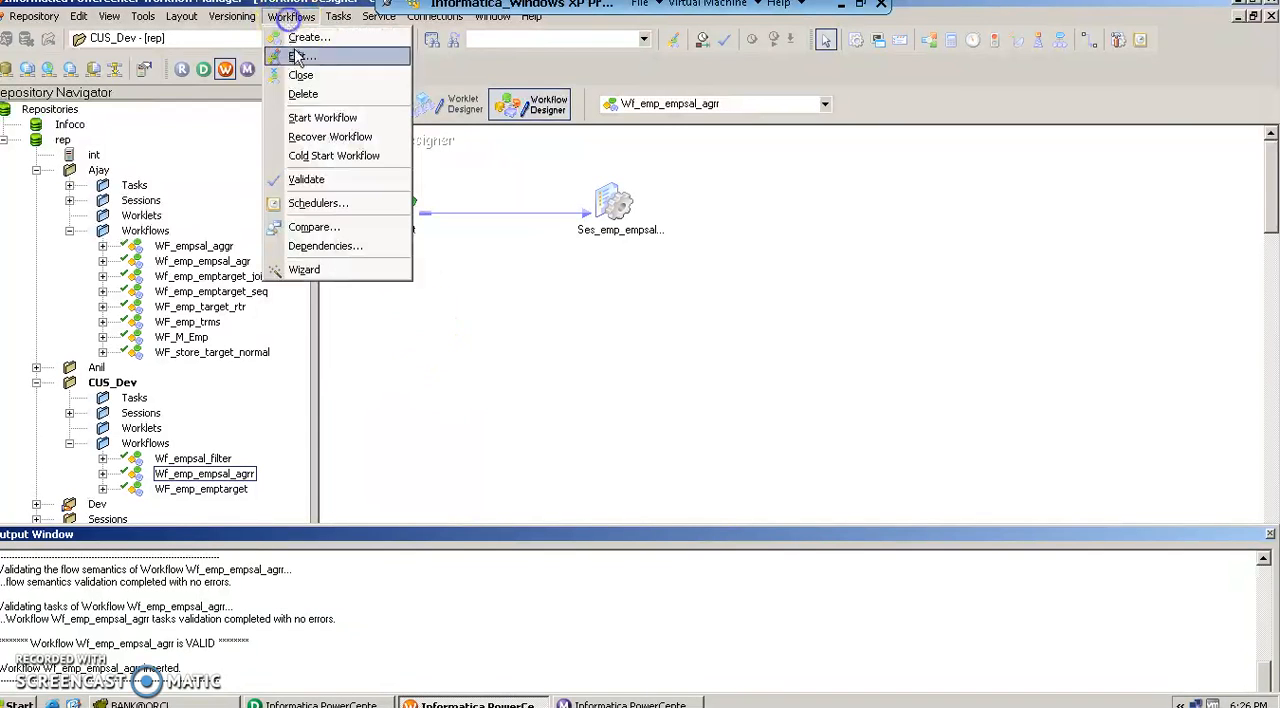
Start Wf_emp_empsal_agrr from the Workflows menu.
{"action": "left_click", "coordinate": [322, 117]}
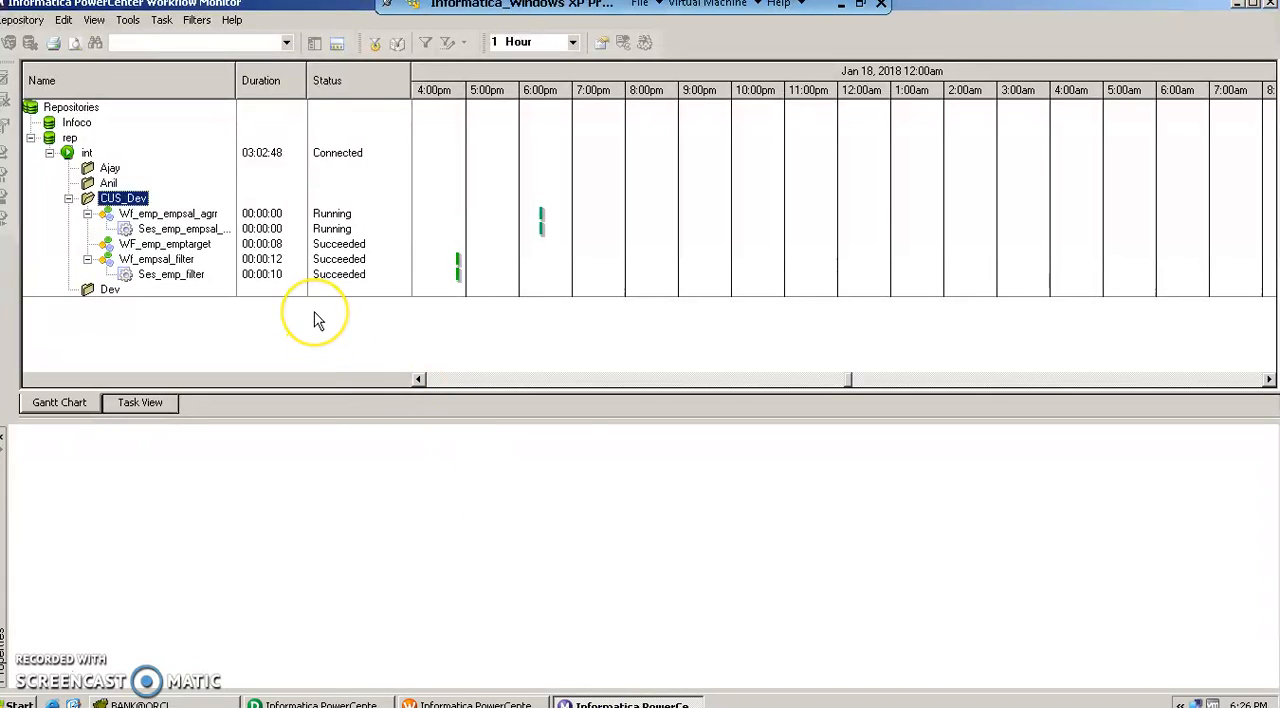
{"action": "mouse_move", "coordinate": [335, 240]}
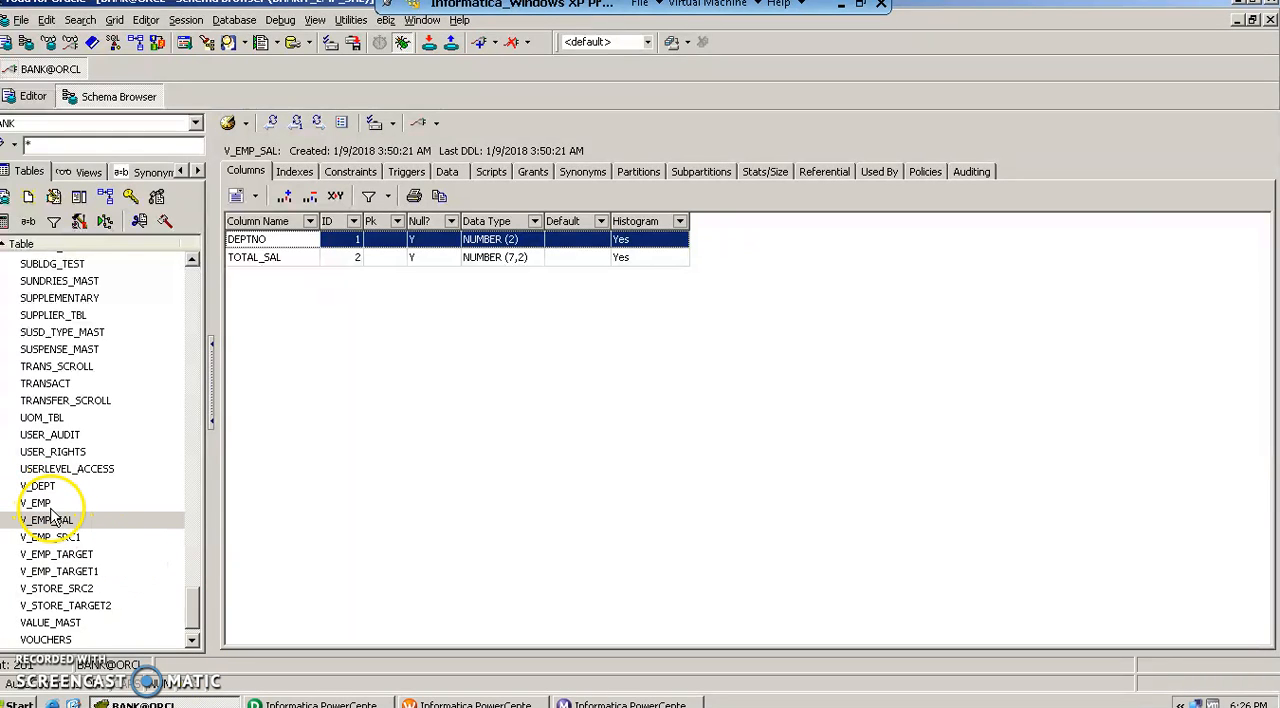
Browse V_EMP rows, then inspect V_EMP_SAL totals 8750, 10875, 9436 and 522.
{"action": "left_click", "coordinate": [35, 502]}
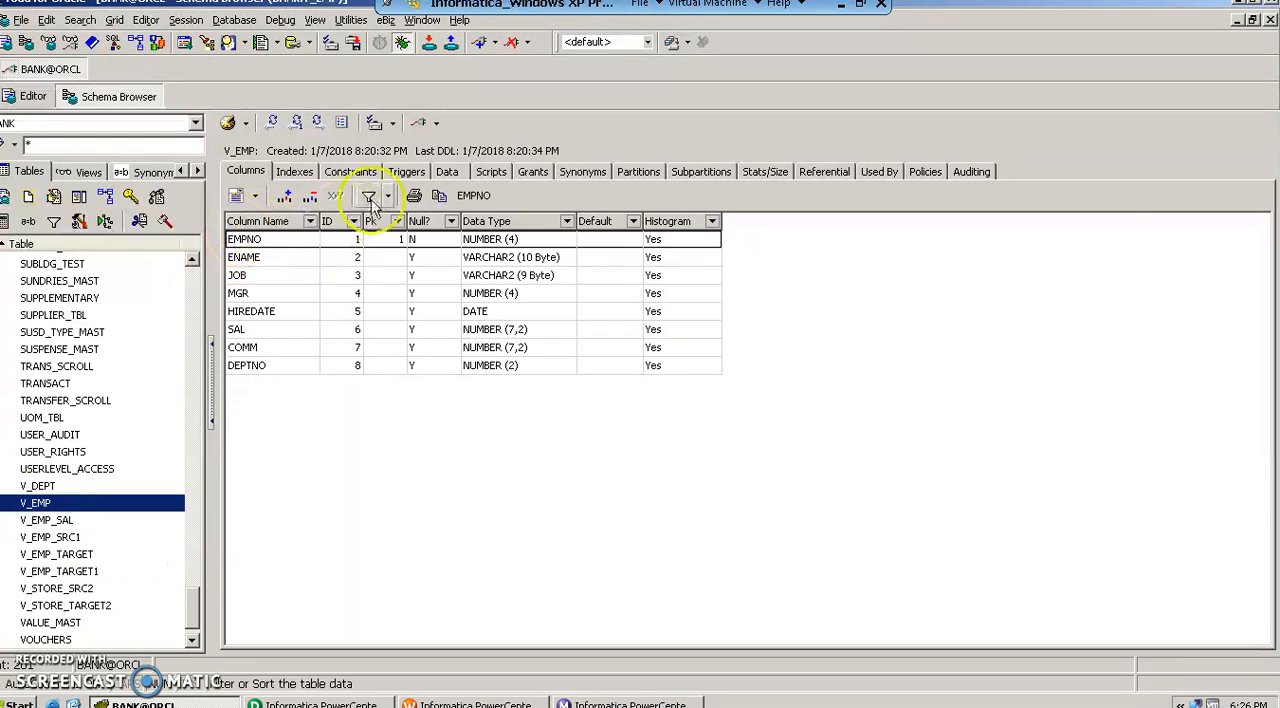
{"action": "left_click", "coordinate": [446, 171]}
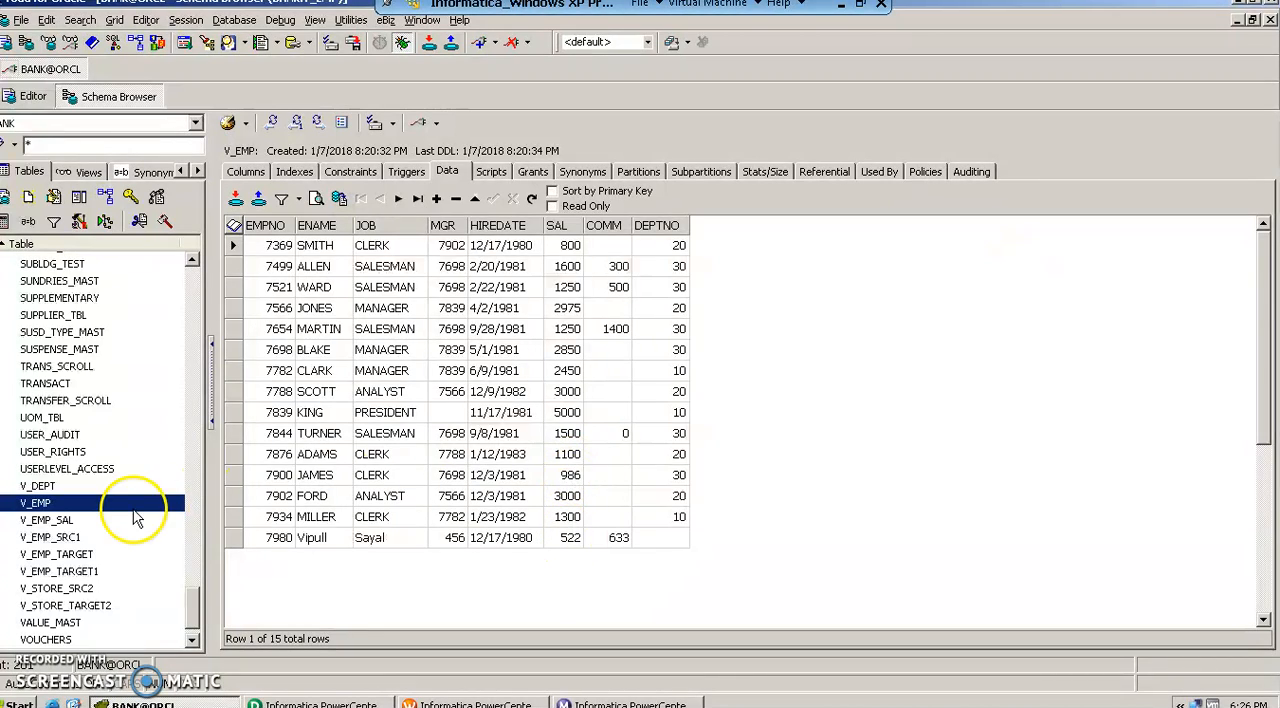
{"action": "left_click", "coordinate": [46, 519]}
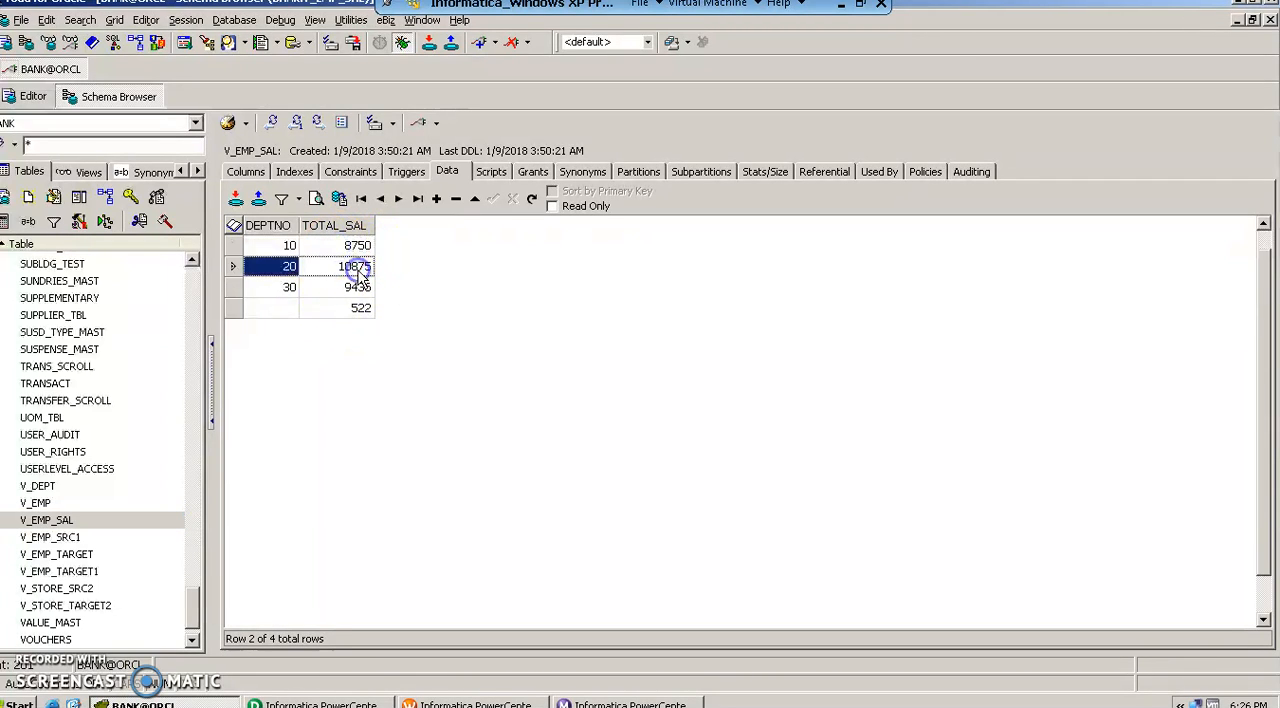
{"action": "left_click", "coordinate": [290, 307]}
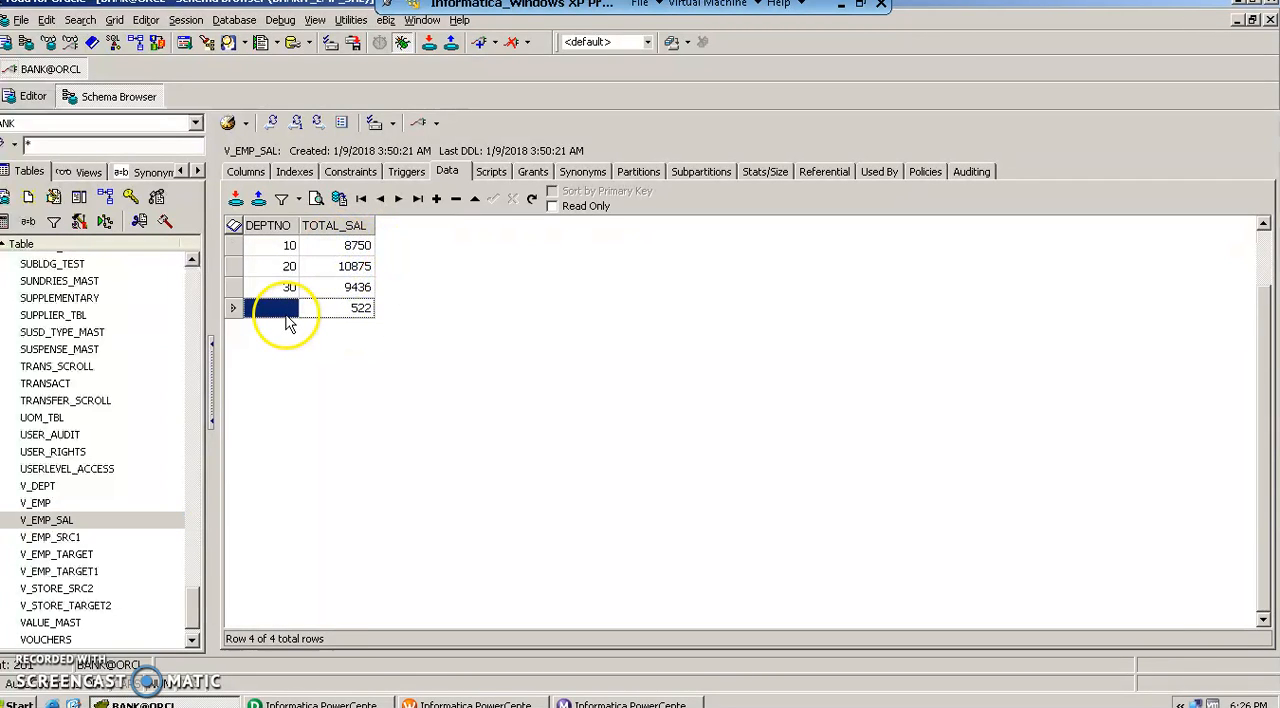